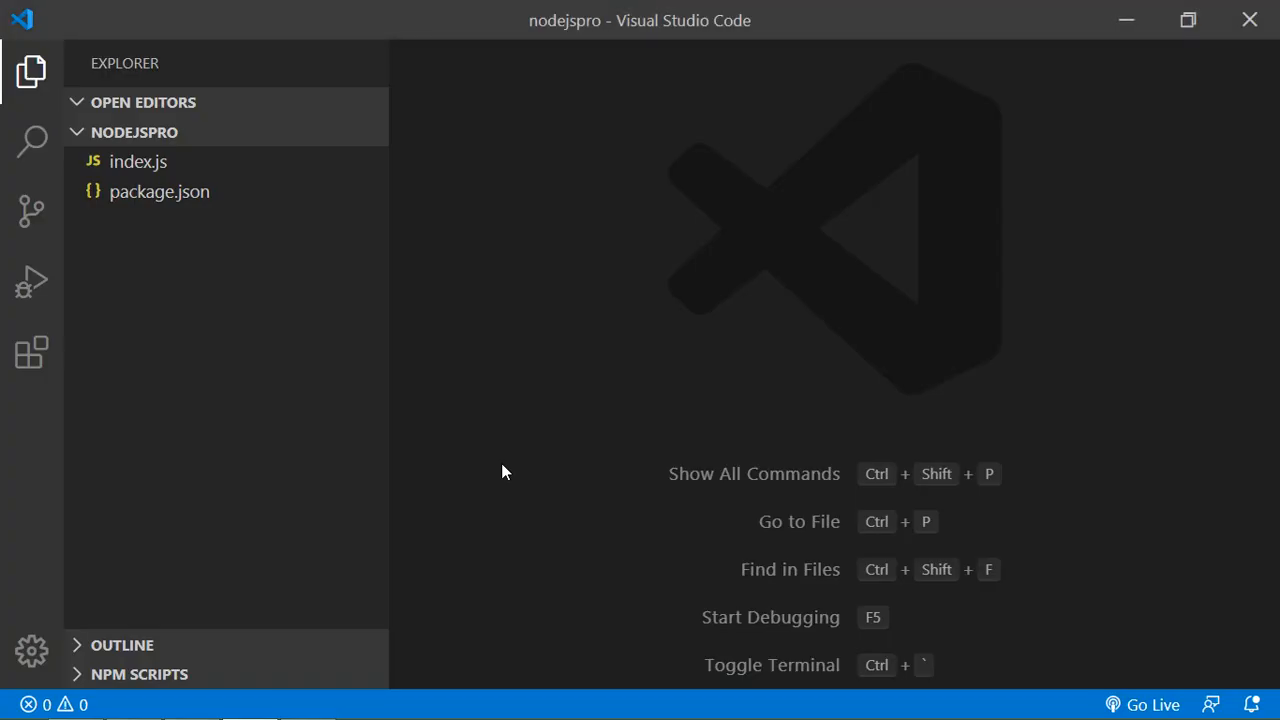
pyautogui.moveTo(138, 160)
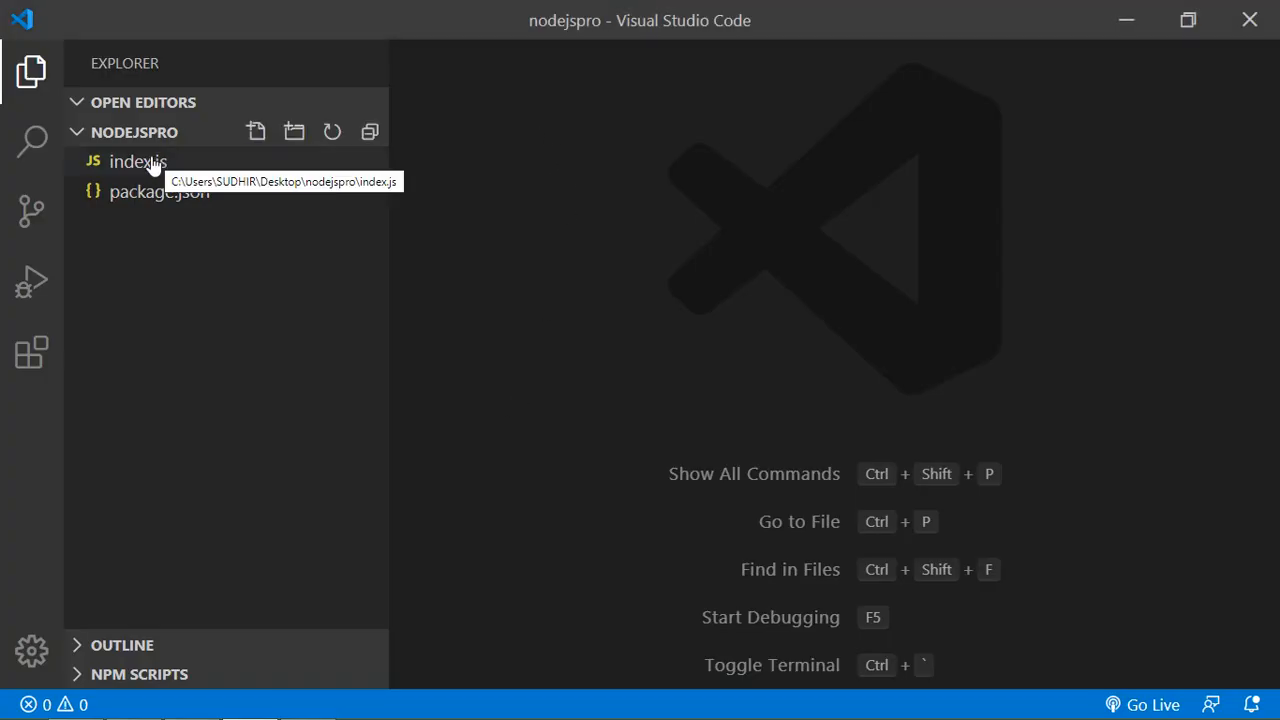
# Begin index.js with var fs = require('fs'); and save it.
pyautogui.click(138, 160)
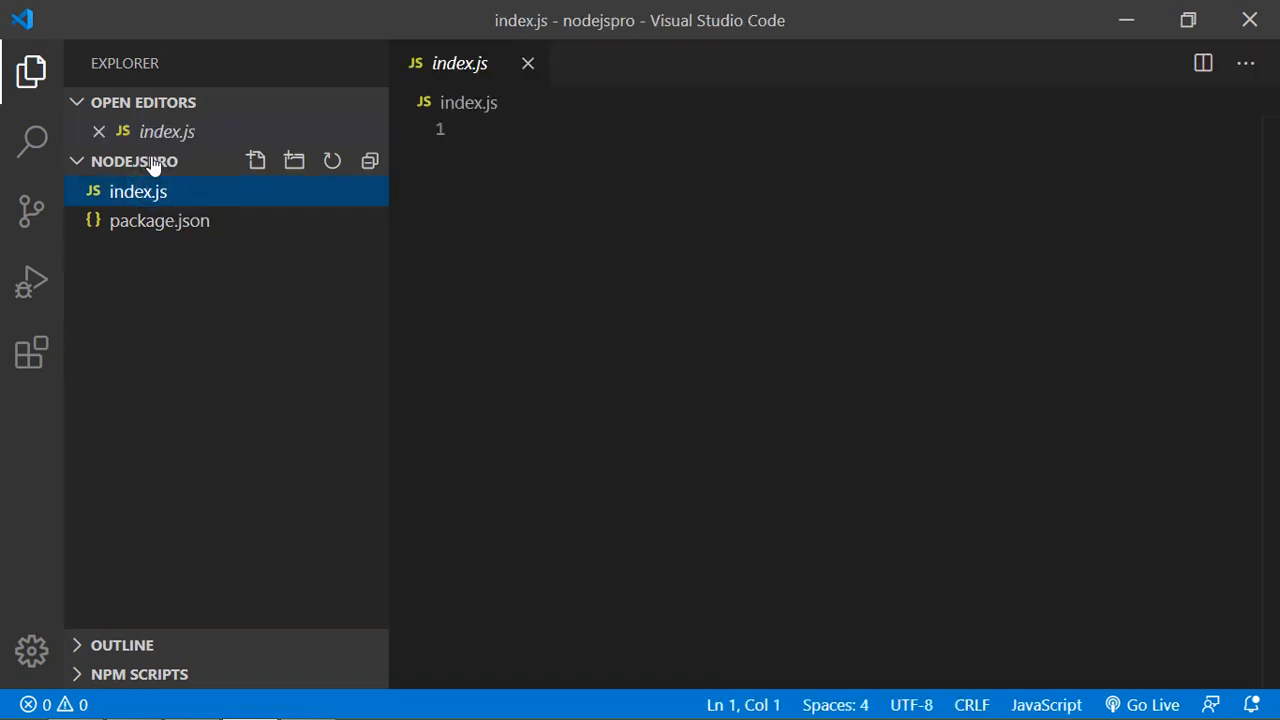
pyautogui.moveTo(548, 120)
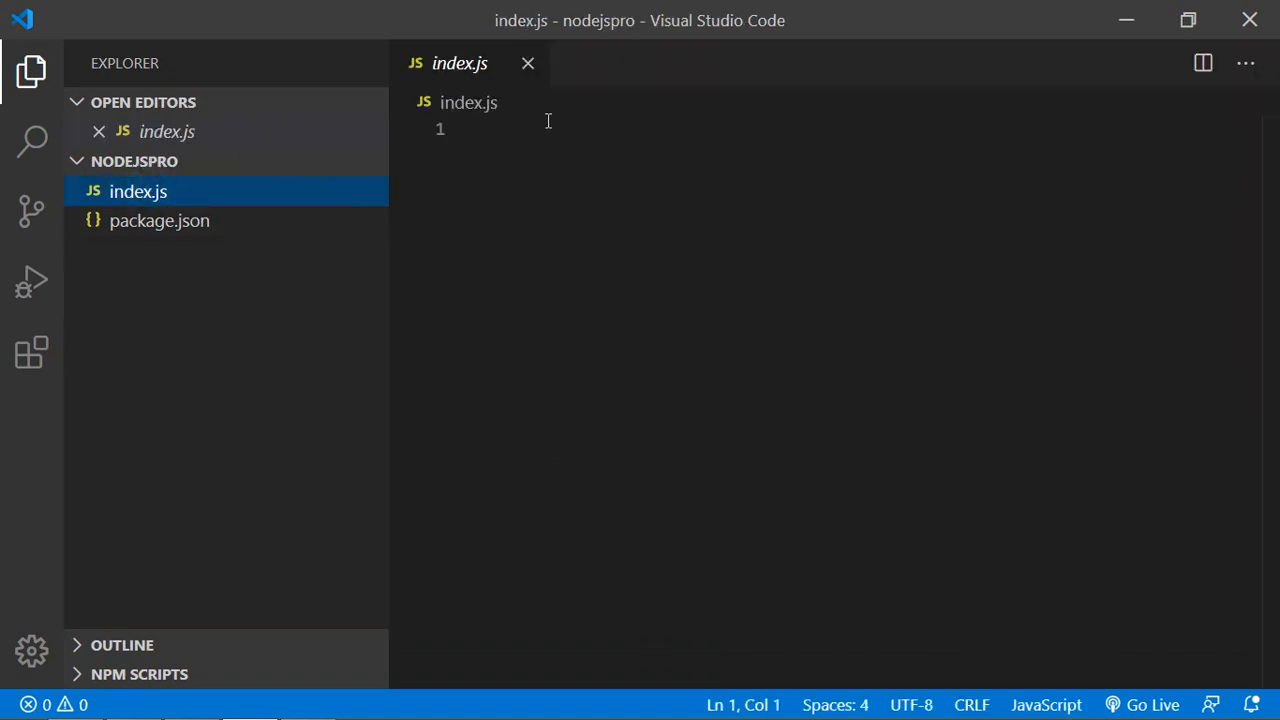
pyautogui.click(490, 128)
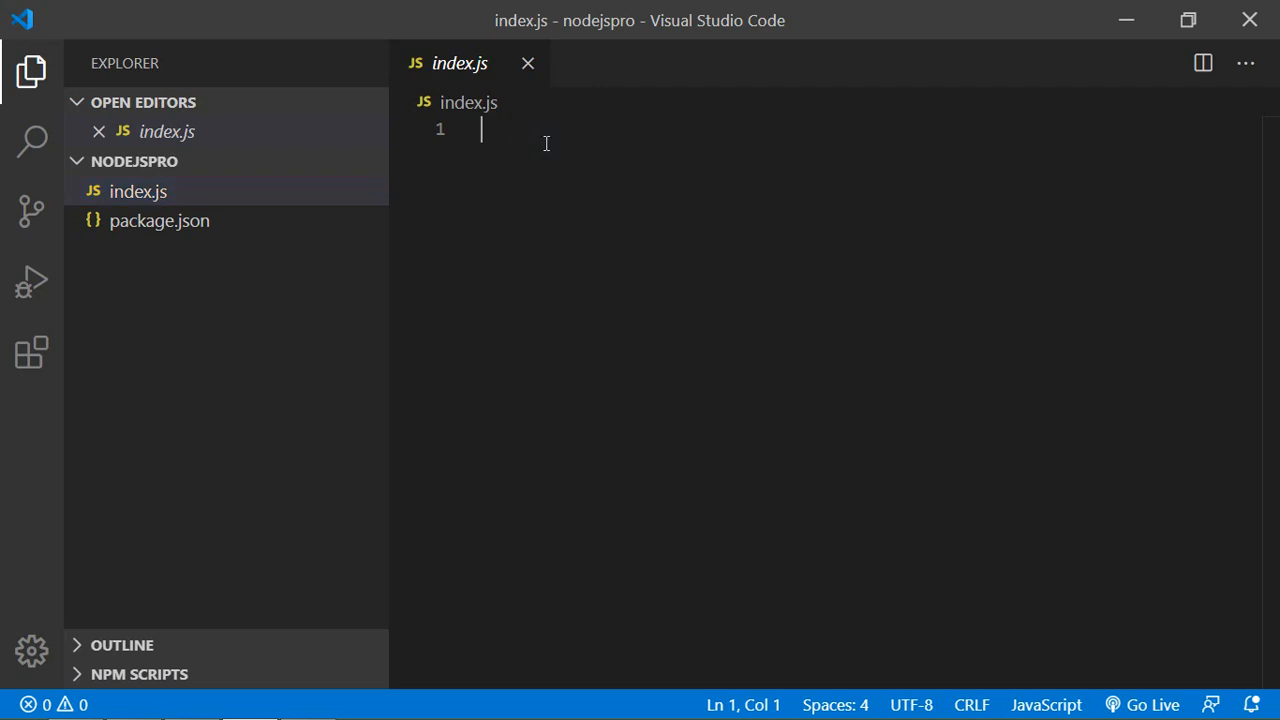
pyautogui.write('var')
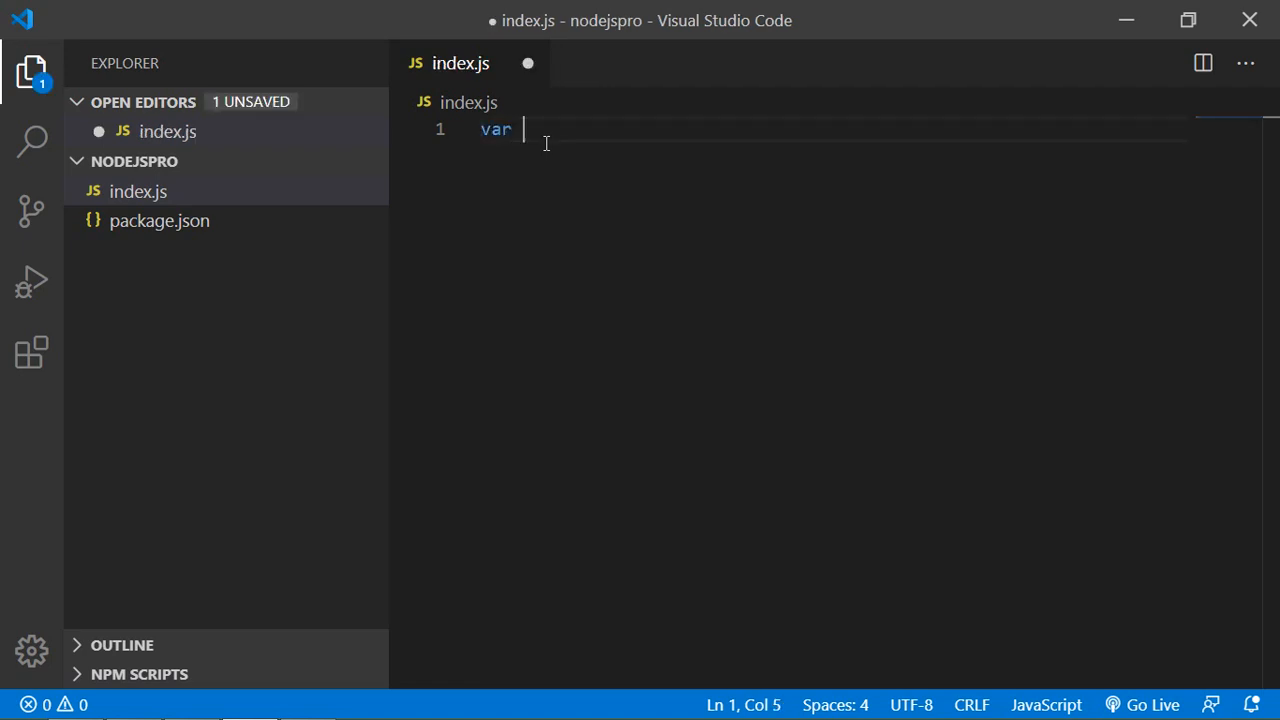
pyautogui.write('fs =')
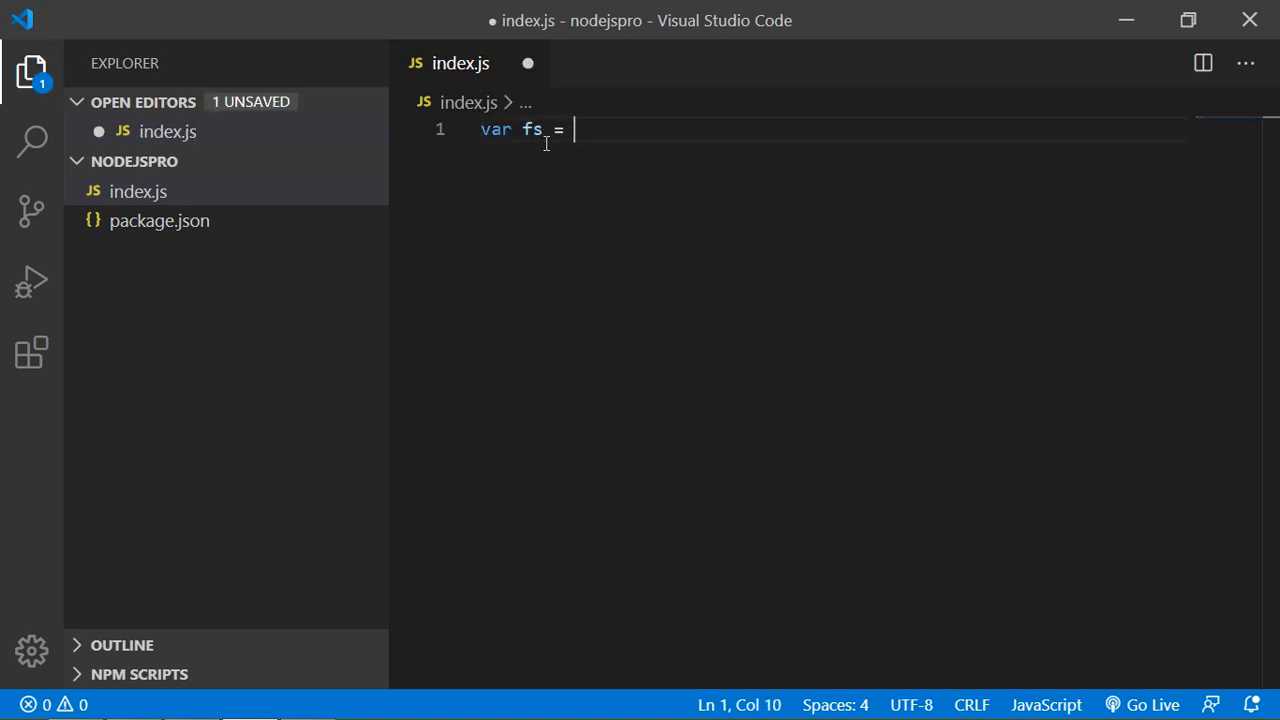
pyautogui.write('requi')
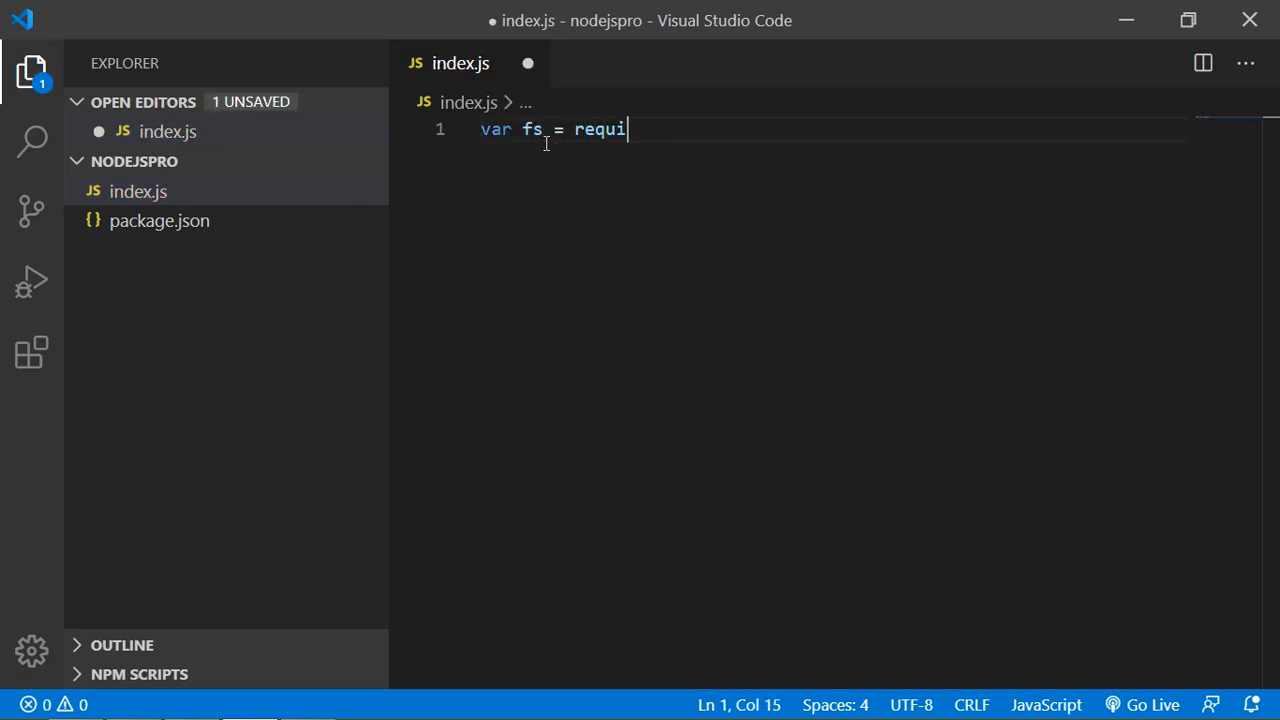
pyautogui.write('re()')
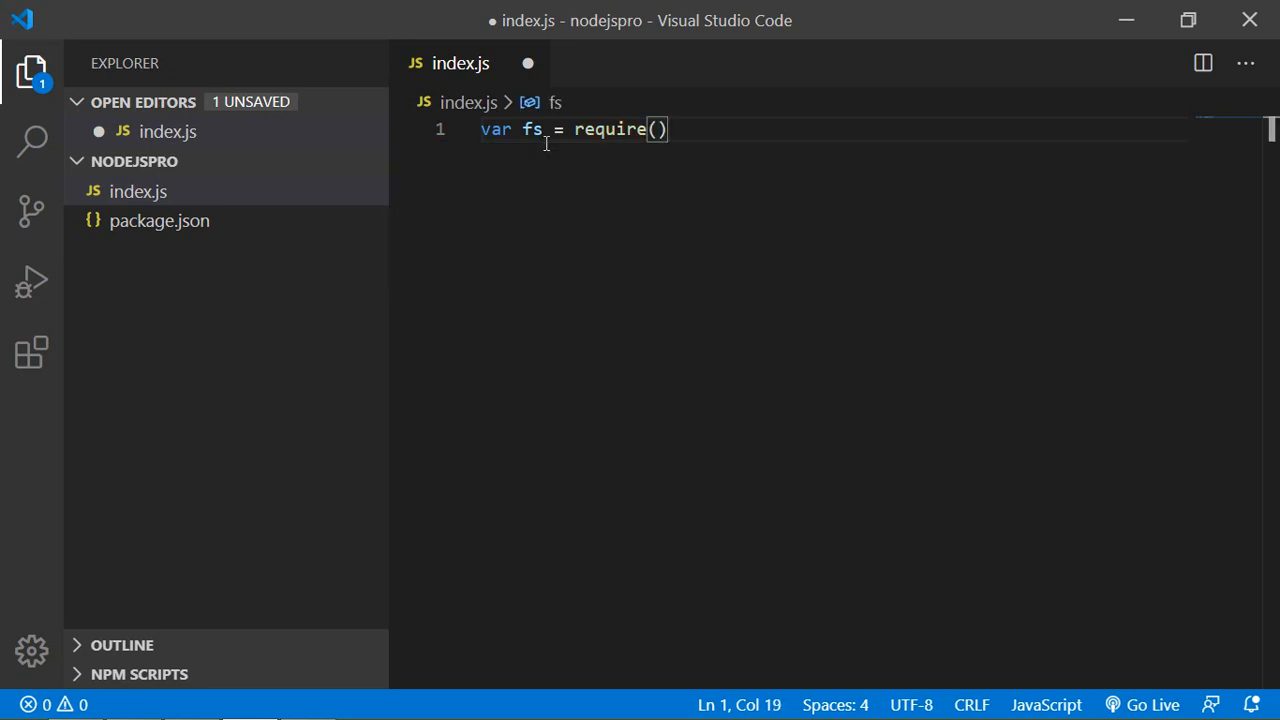
pyautogui.write("'fs'")
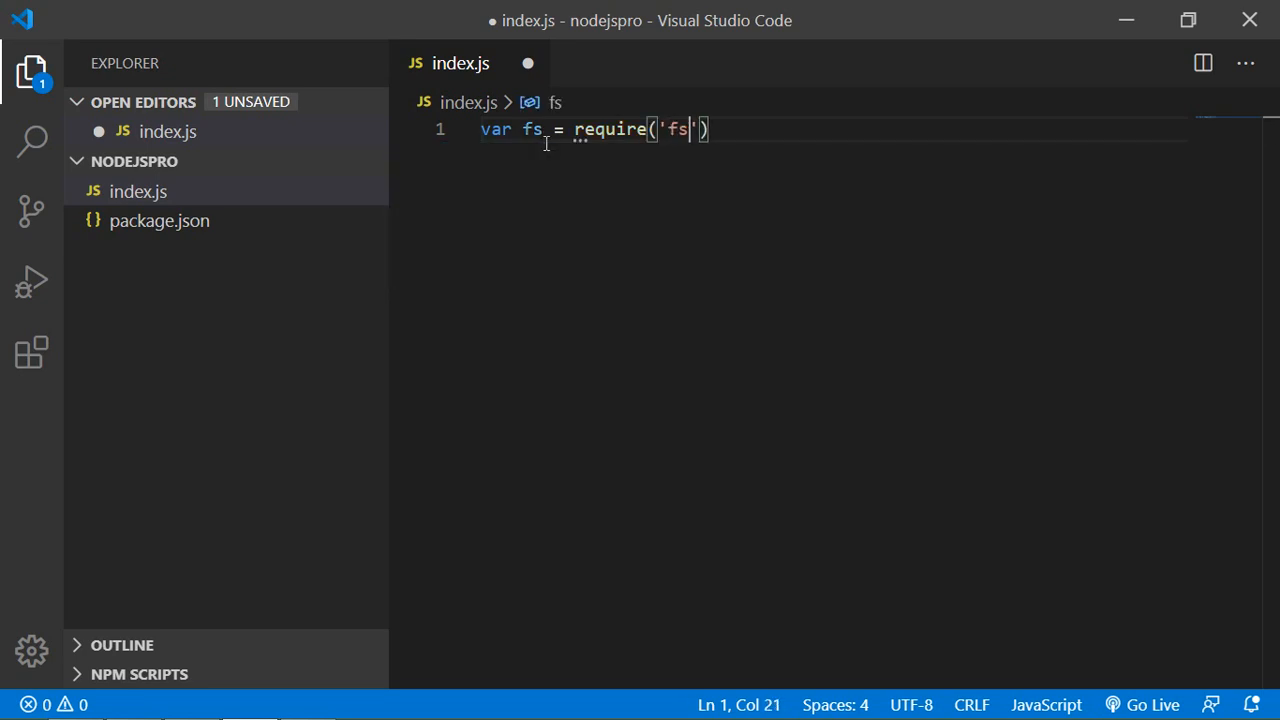
pyautogui.write(';')
pyautogui.press('Enter')
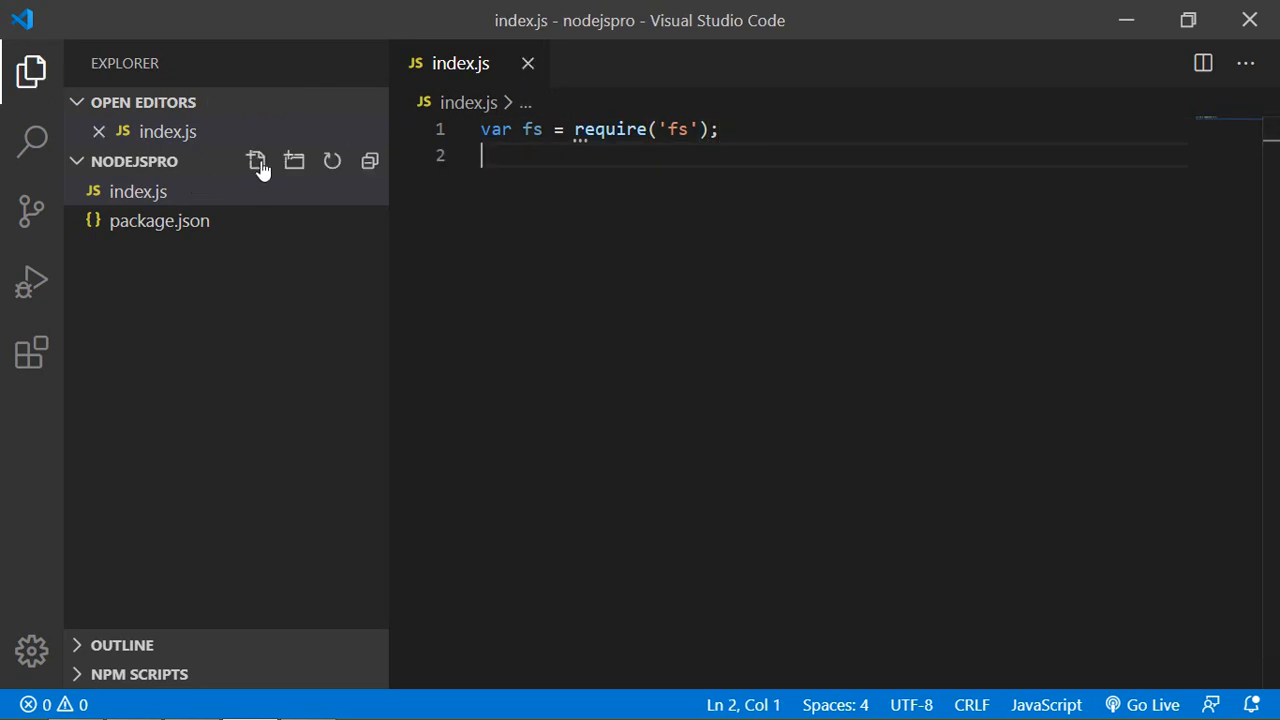
# Create an empty message.txt in the nodejspro project, then switch to the browser.
pyautogui.click(256, 160)
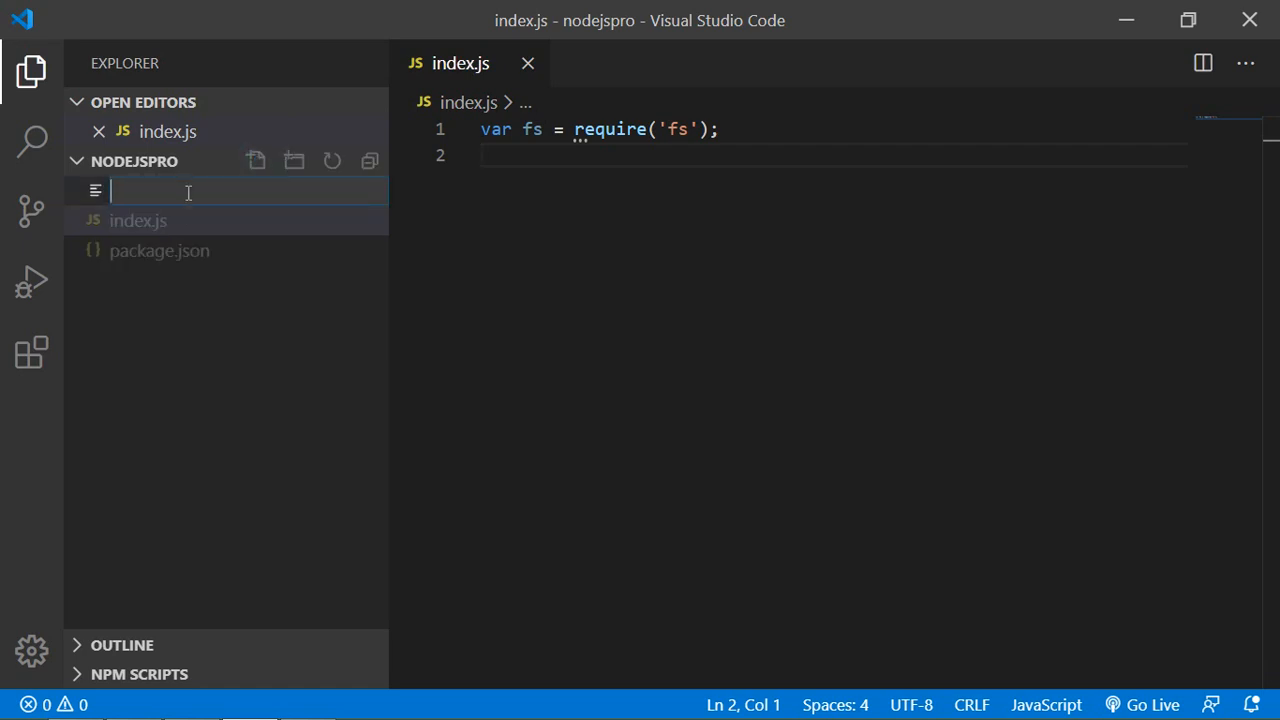
pyautogui.write('message.')
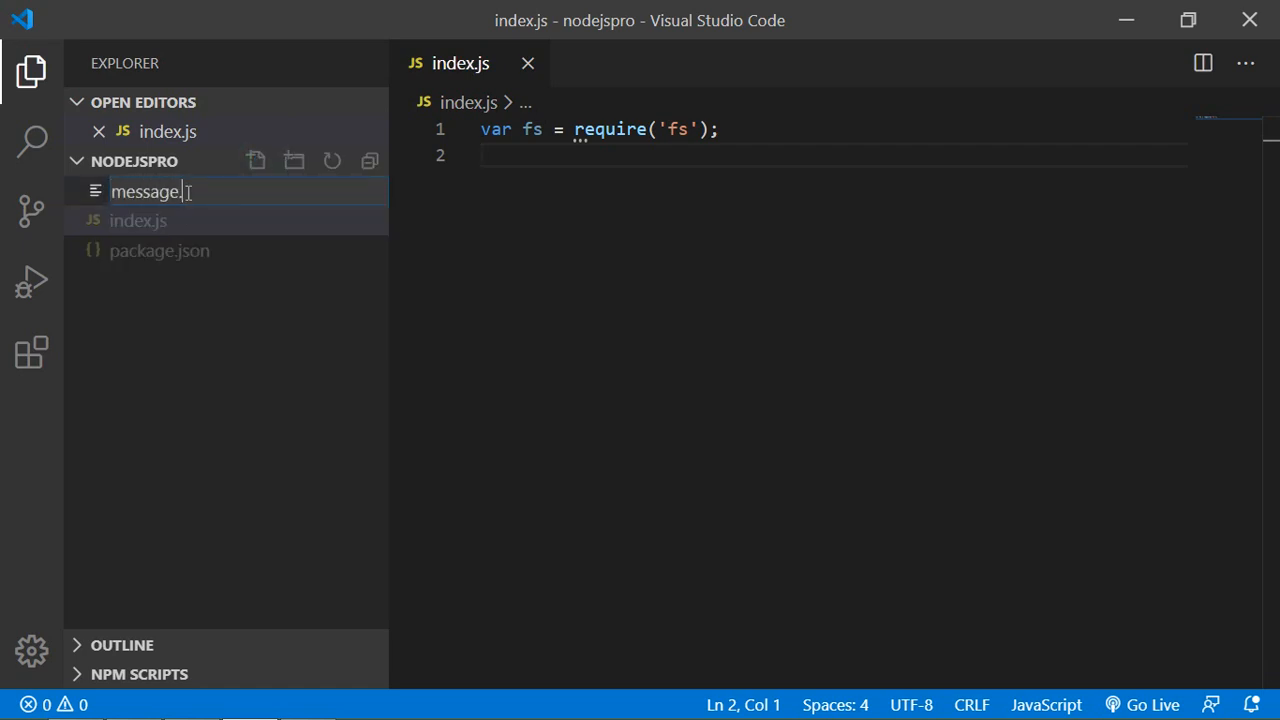
pyautogui.write('txt')
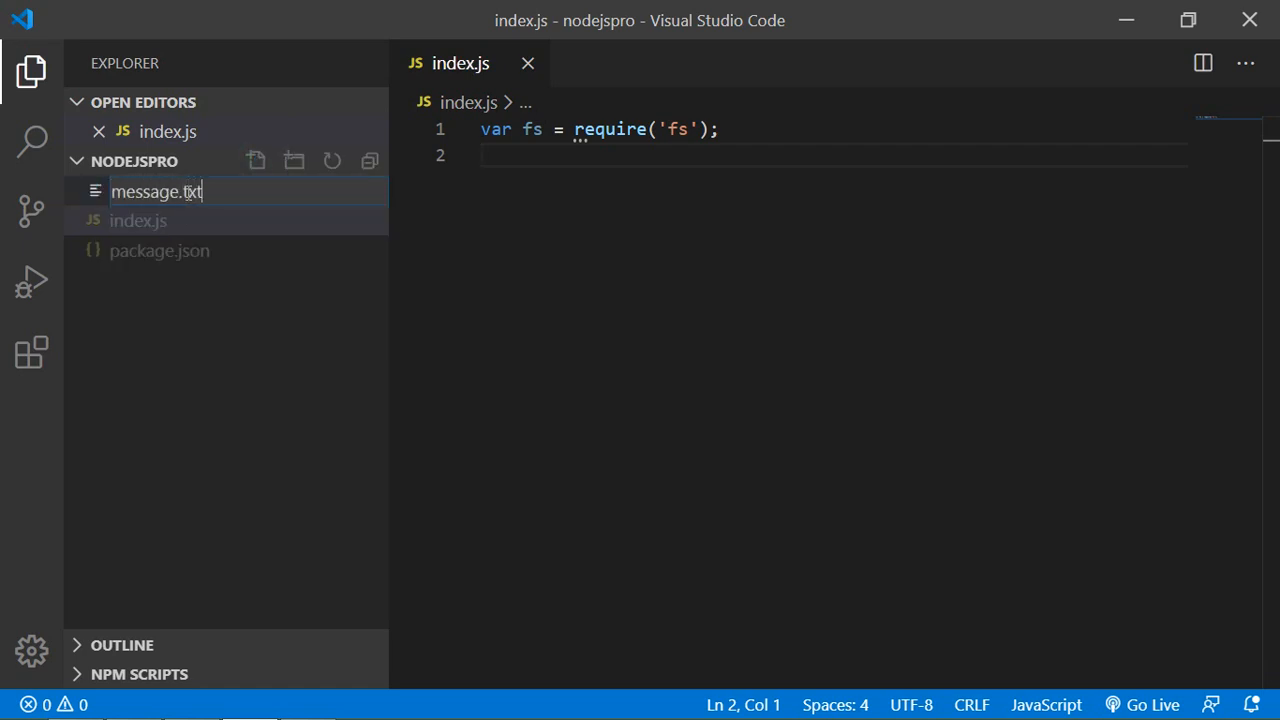
pyautogui.press('Enter')
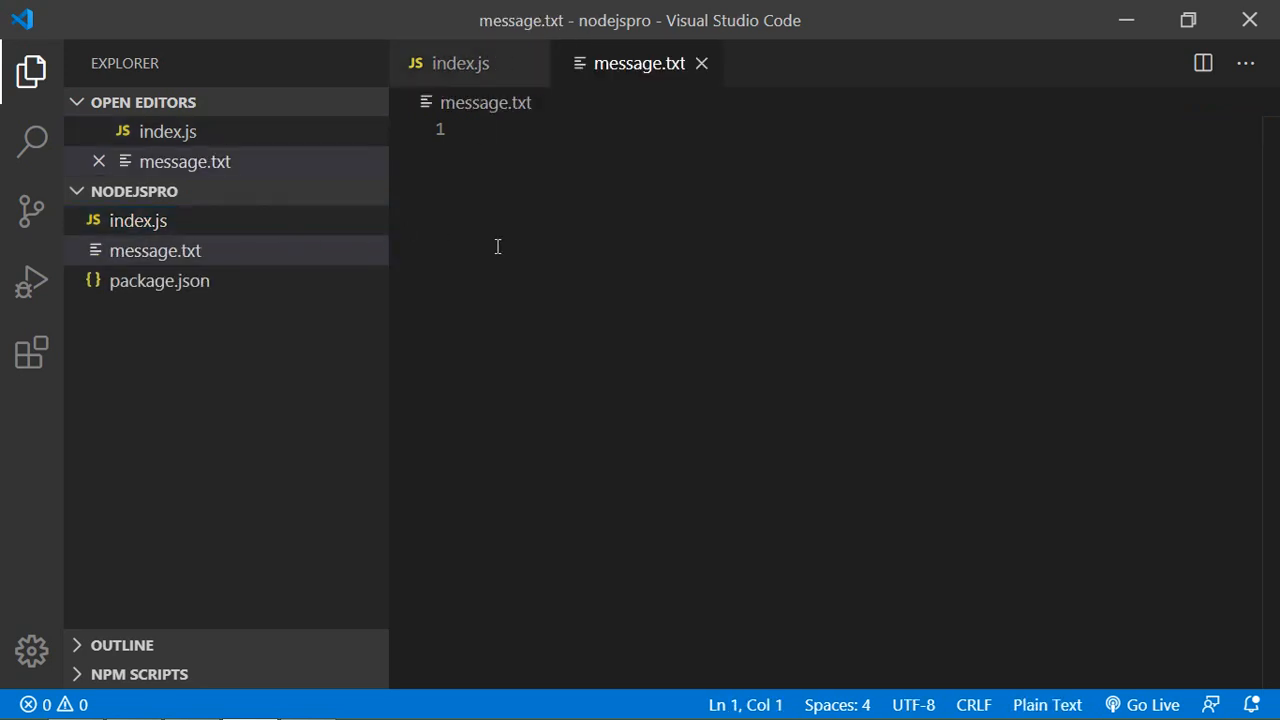
pyautogui.moveTo(620, 304)
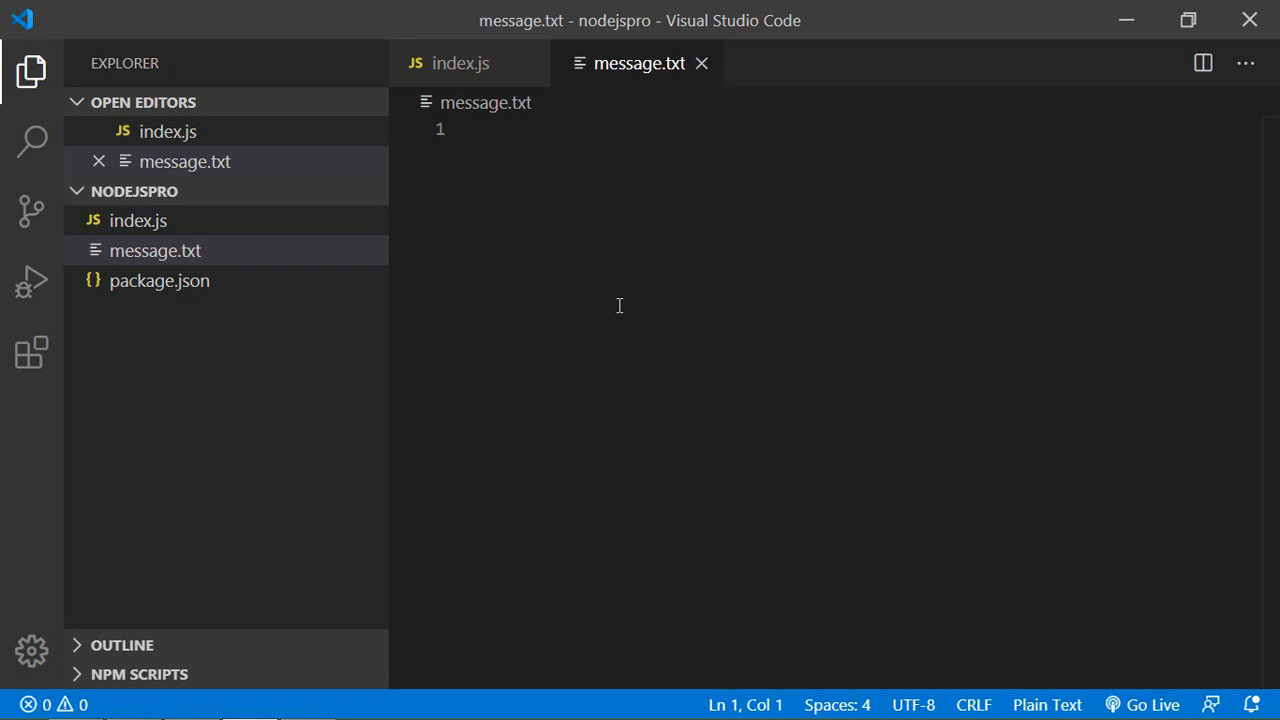
pyautogui.moveTo(532, 332)
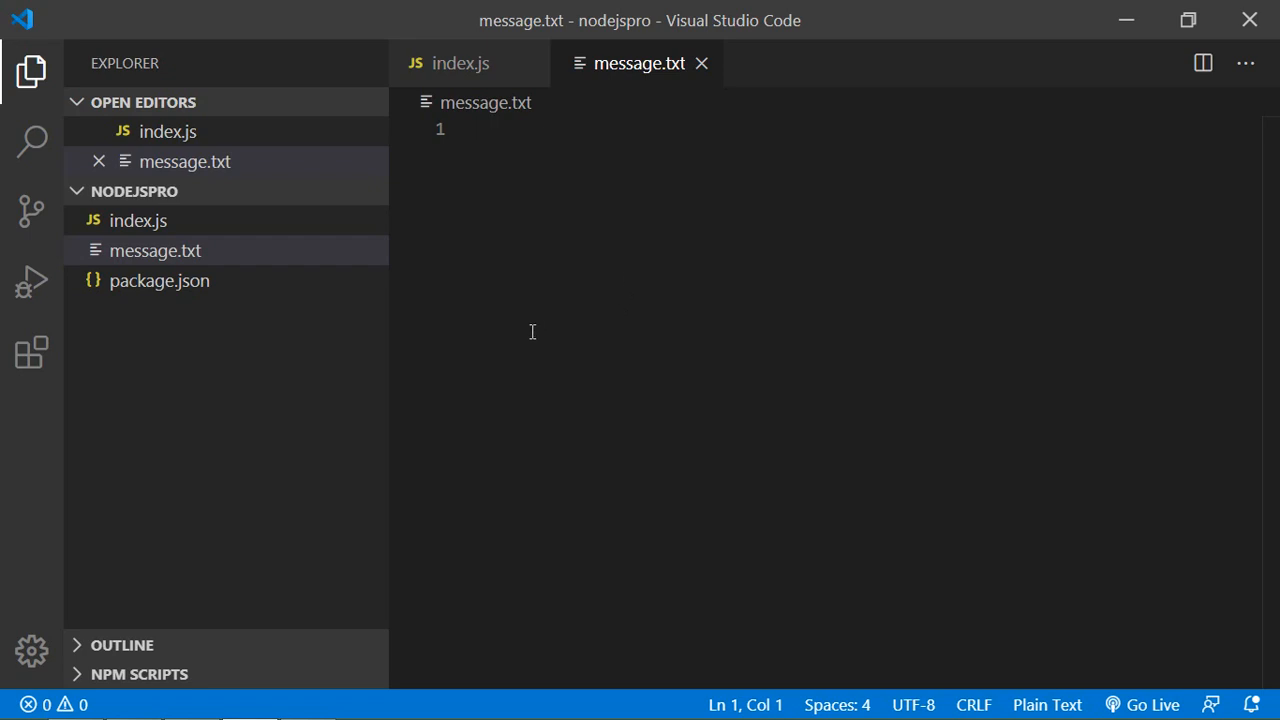
pyautogui.moveTo(576, 260)
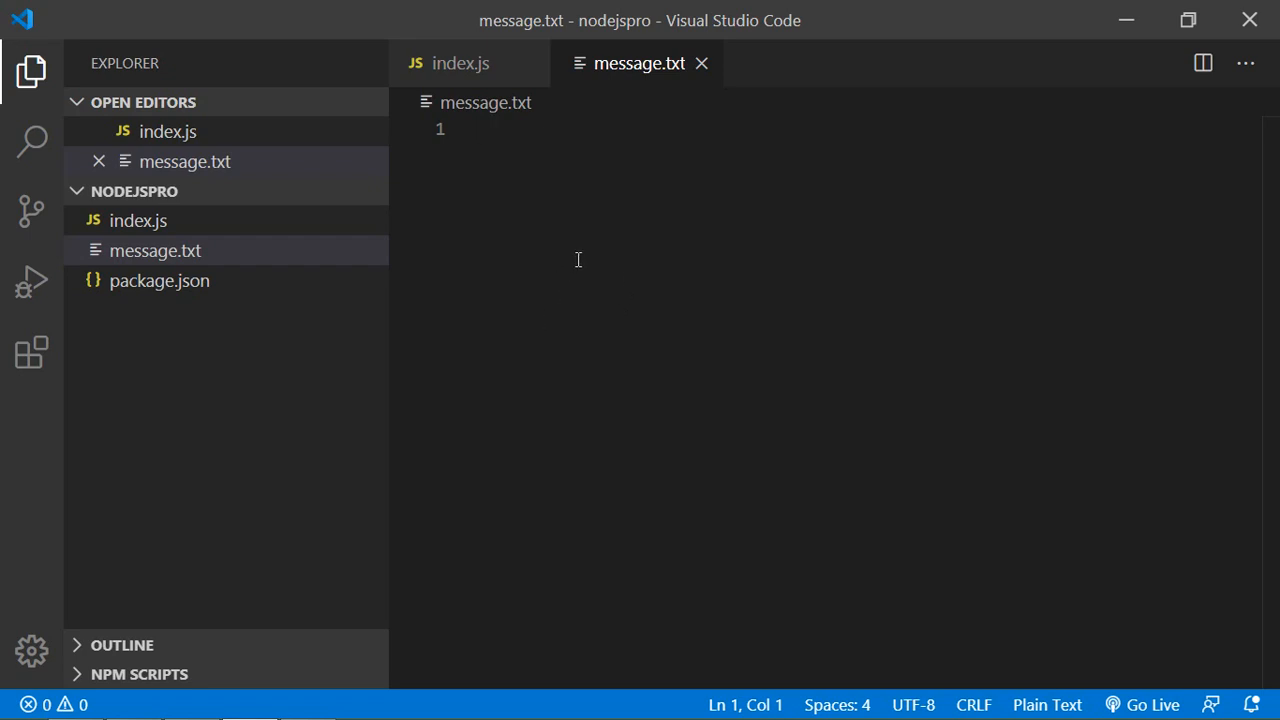
pyautogui.press('alt+tab')
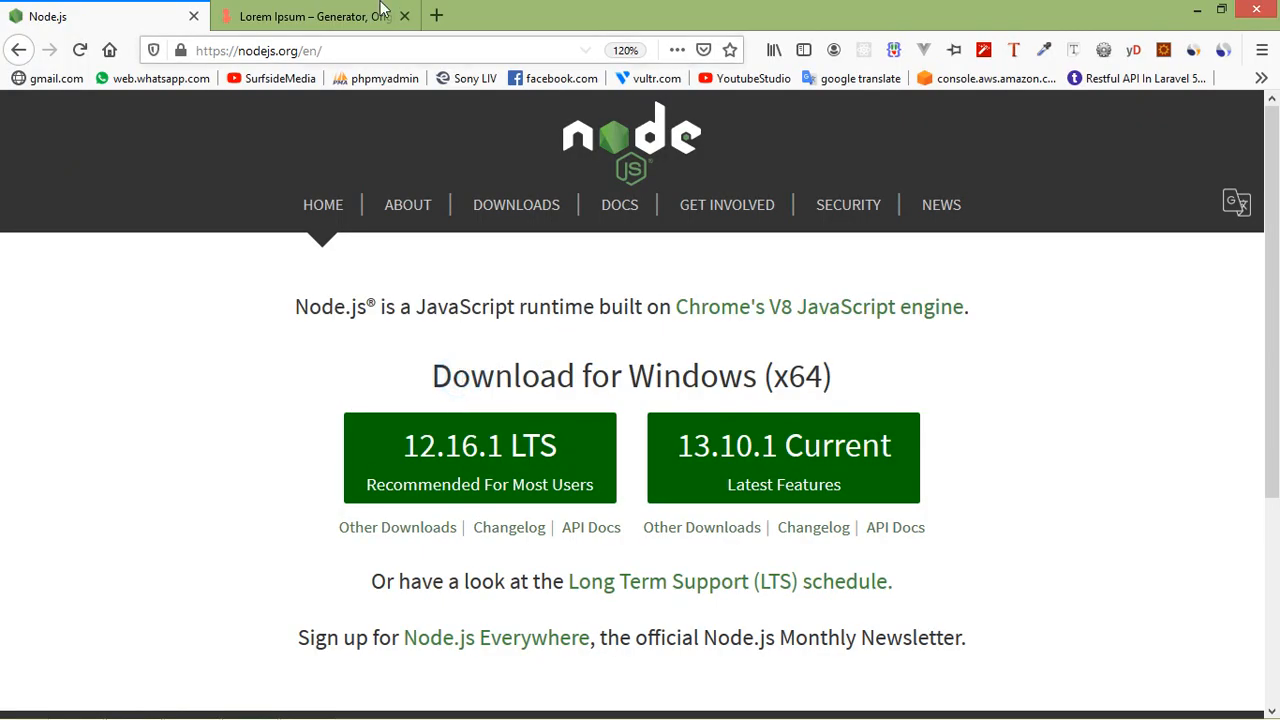
# On loremipsum.io, set the generator to 30 paragraphs and generate the placeholder text.
pyautogui.click(310, 16)
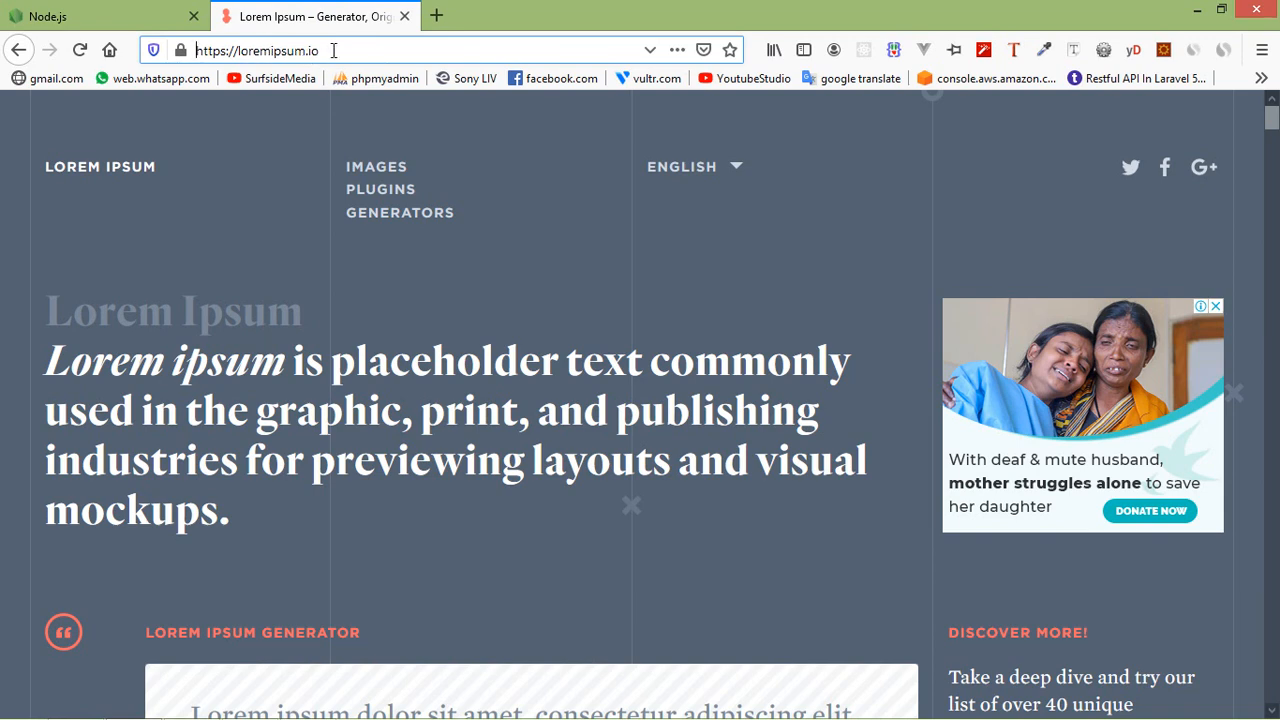
pyautogui.moveTo(464, 380)
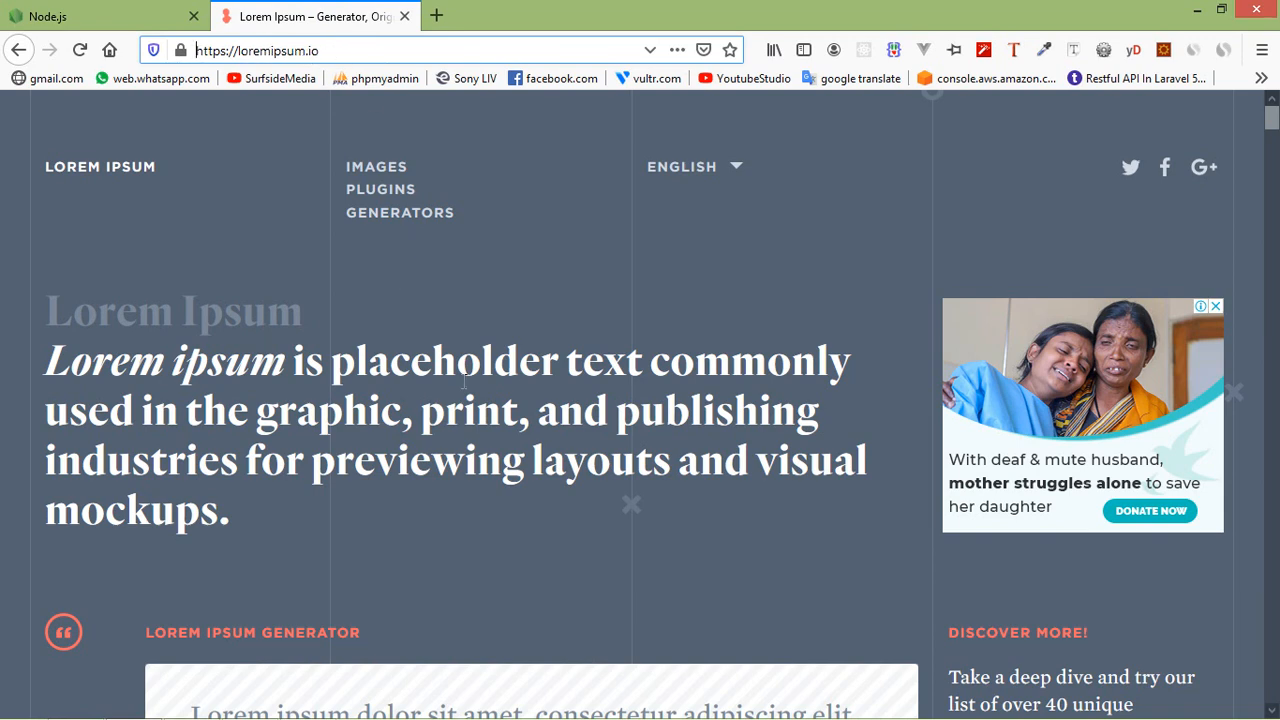
pyautogui.scroll(-3)
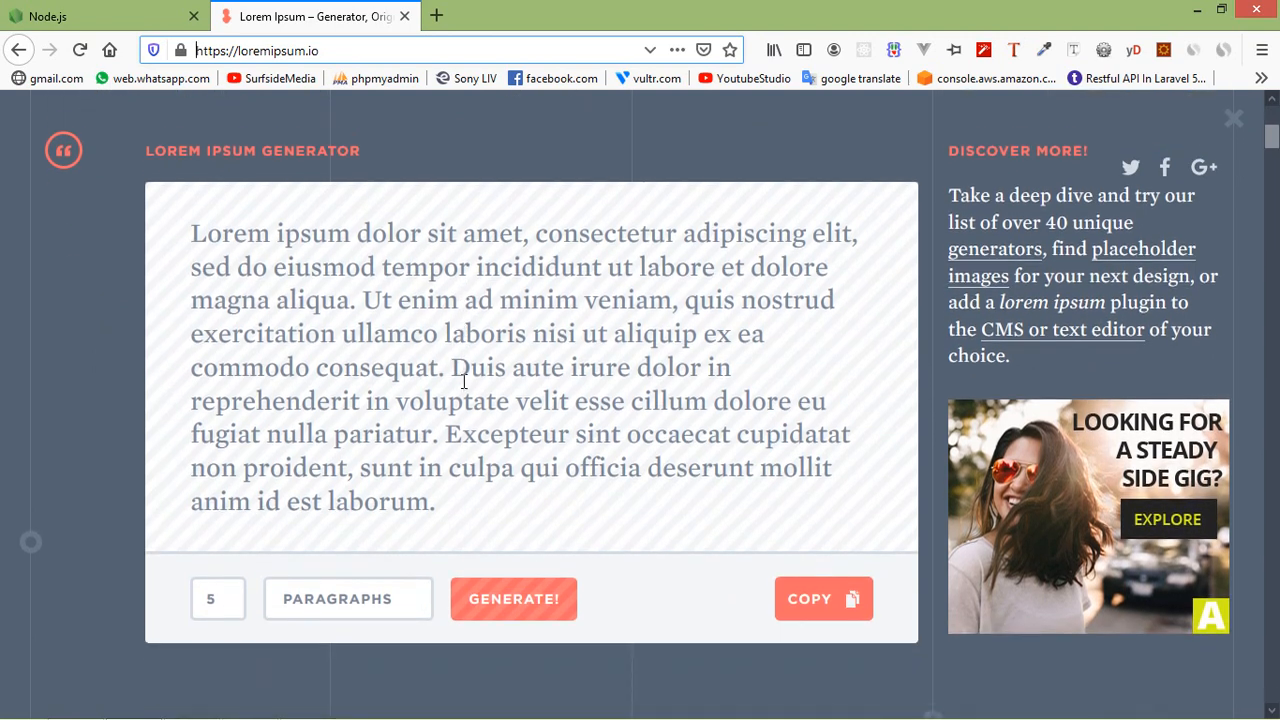
pyautogui.scroll(-3)
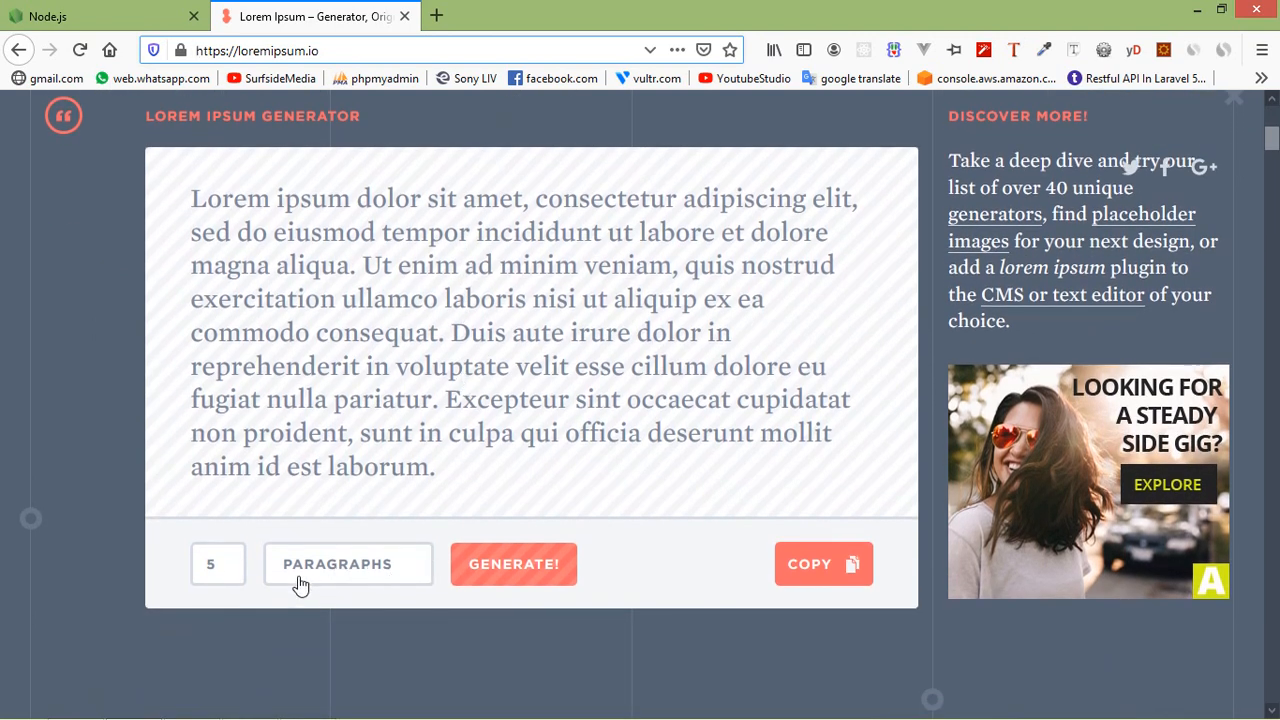
pyautogui.click(216, 564)
pyautogui.write('30')
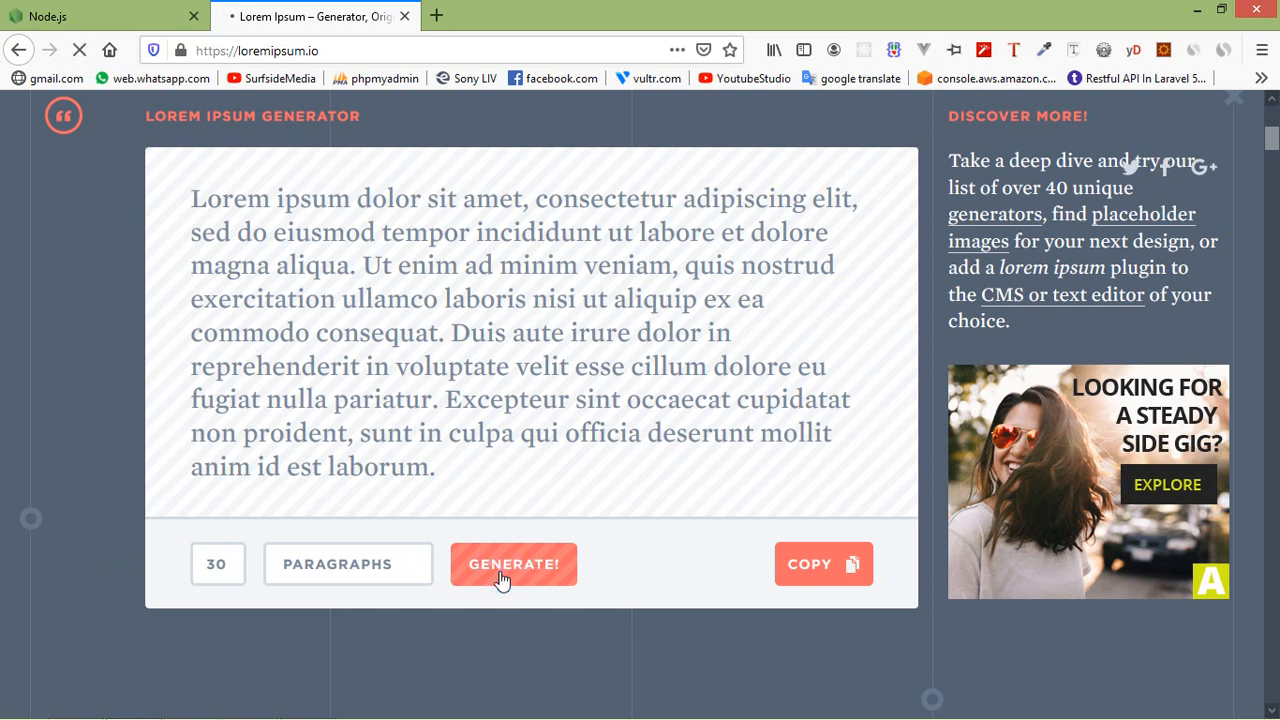
pyautogui.click(512, 564)
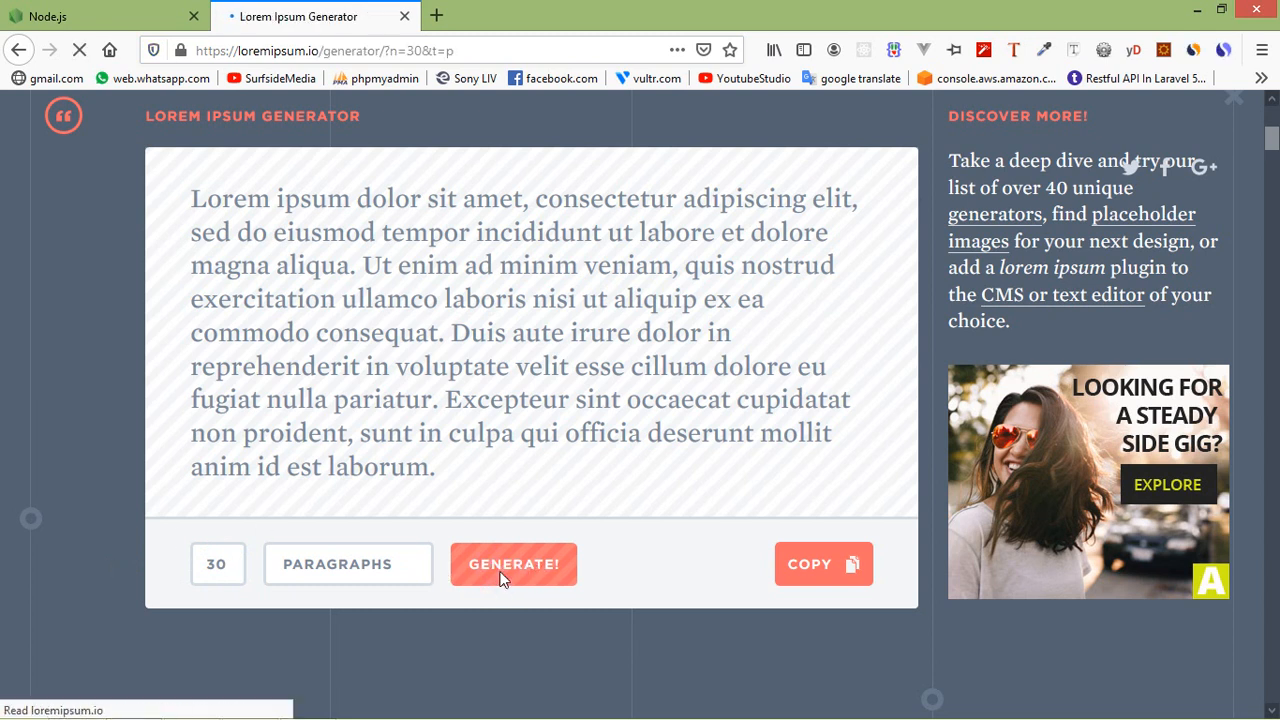
pyautogui.click(512, 564)
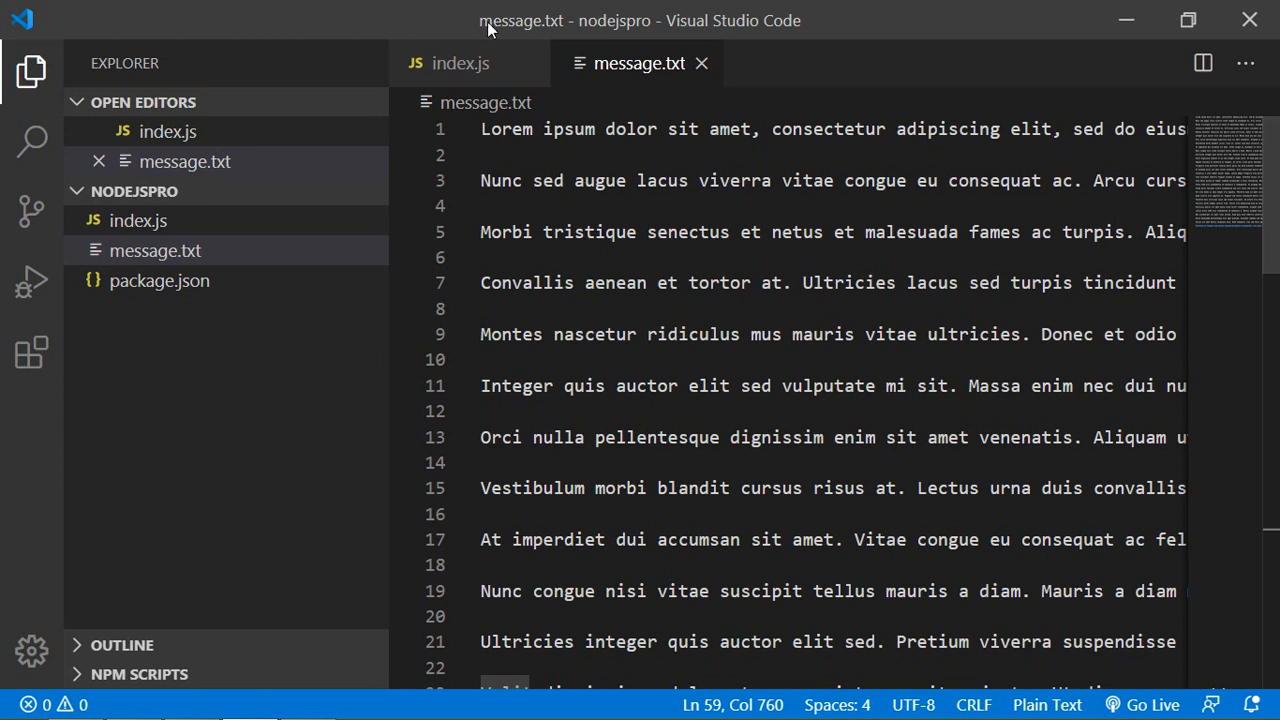
# Add var readStream = fs.createReadStream(__dirname + 'message.txt'); below the require line.
pyautogui.click(460, 62)
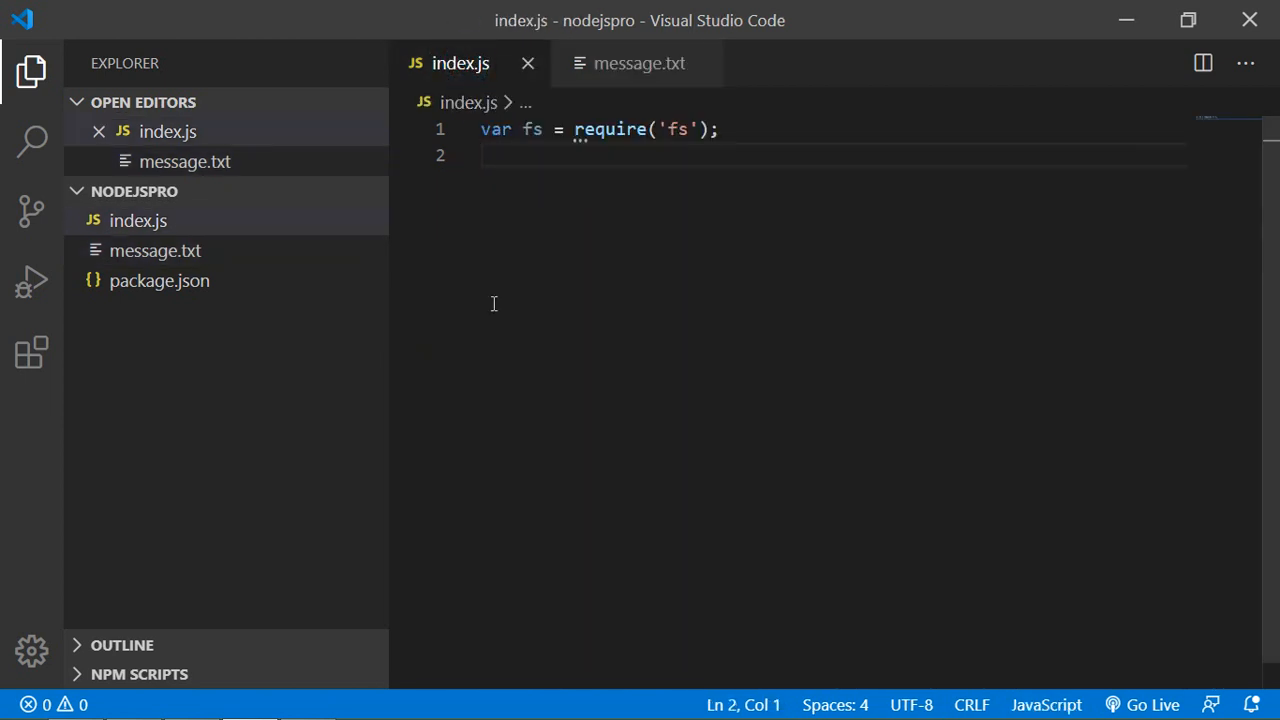
pyautogui.moveTo(668, 164)
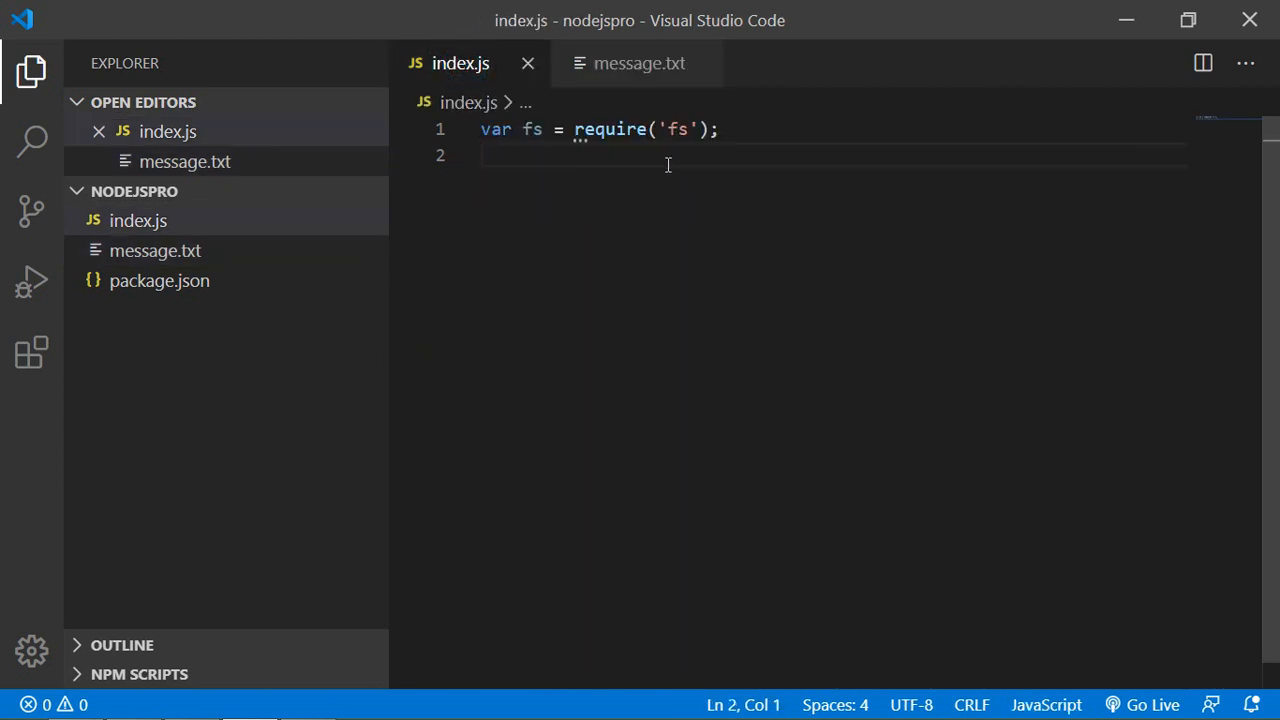
pyautogui.write('v')
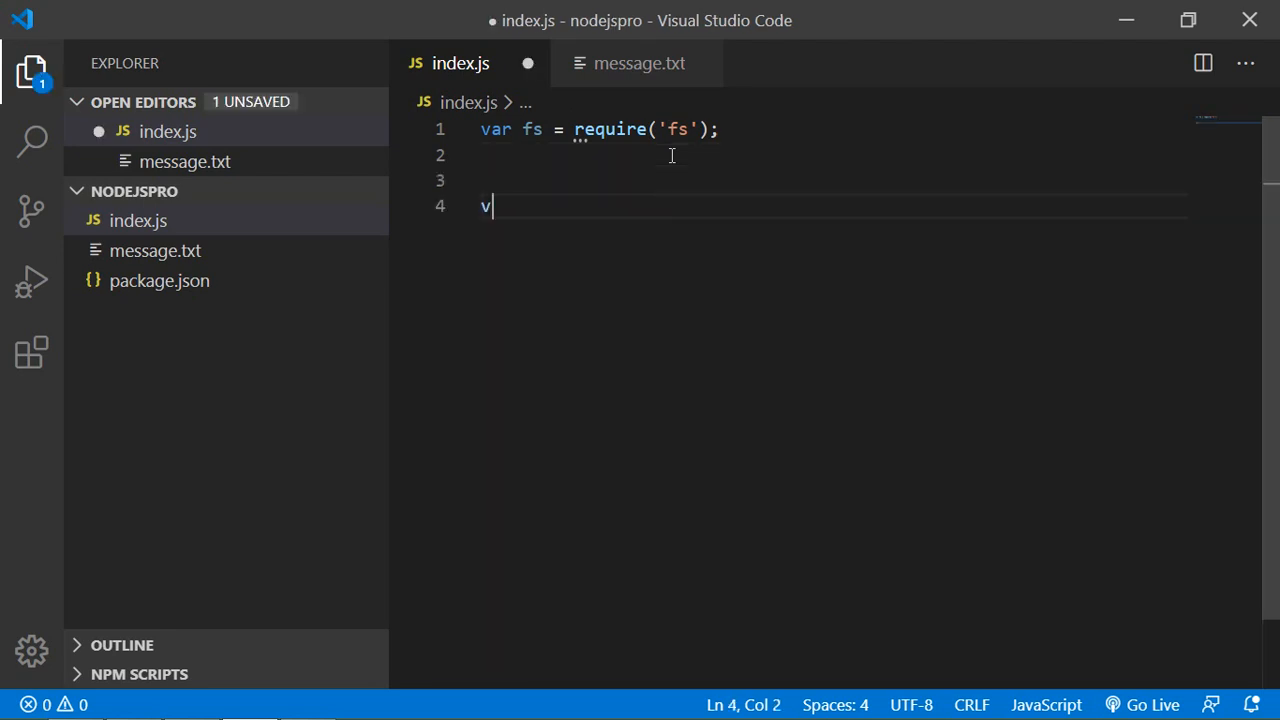
pyautogui.write('ar rea')
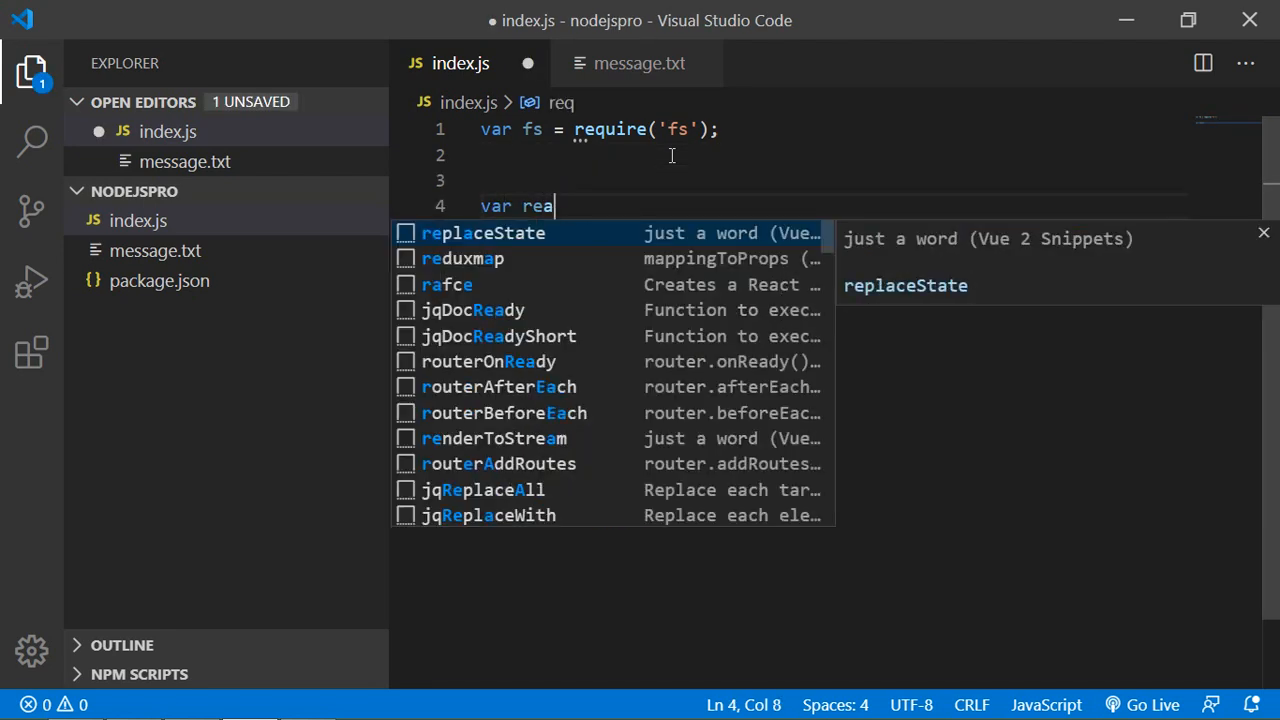
pyautogui.write('dStre')
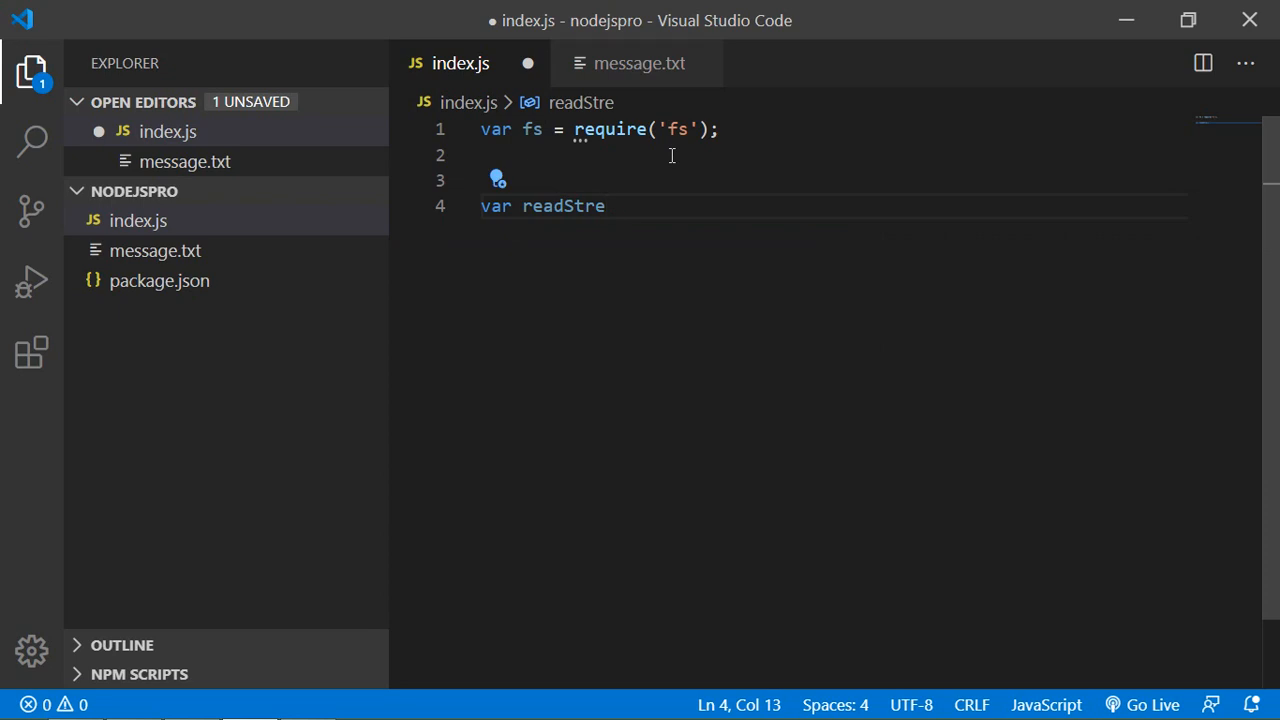
pyautogui.write('am =')
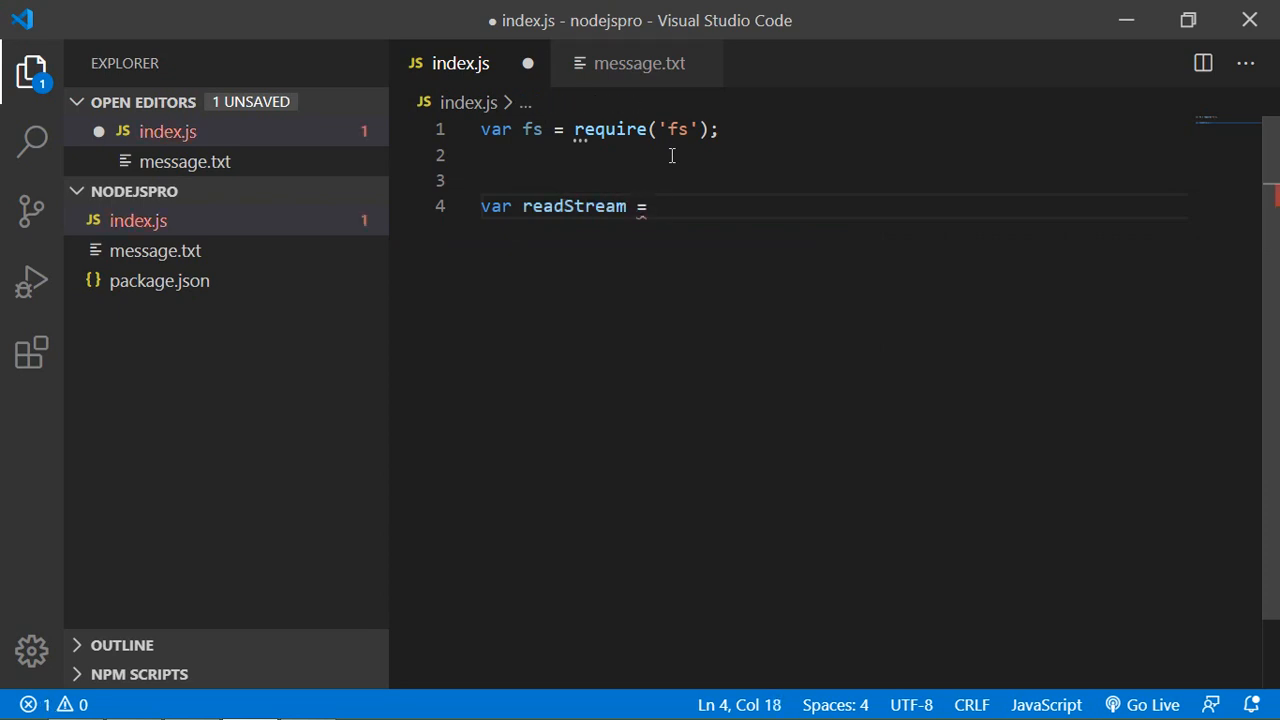
pyautogui.write('fs.createReadStream')
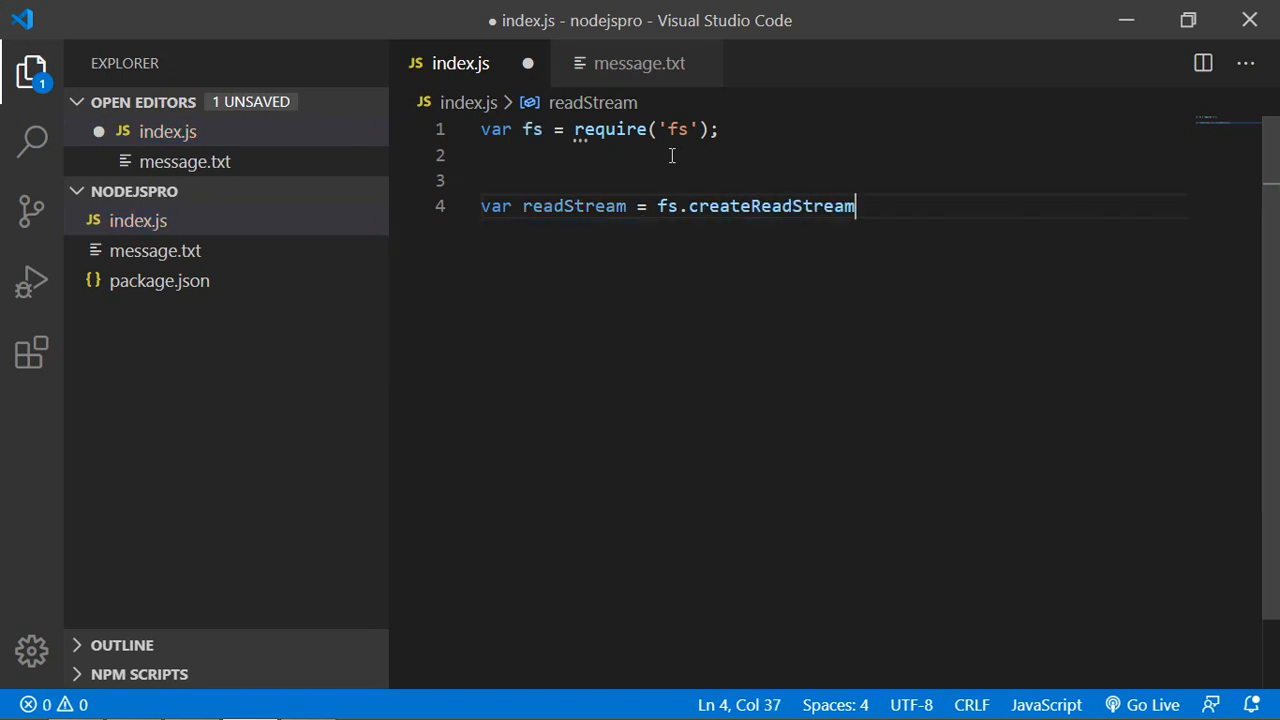
pyautogui.write('(')
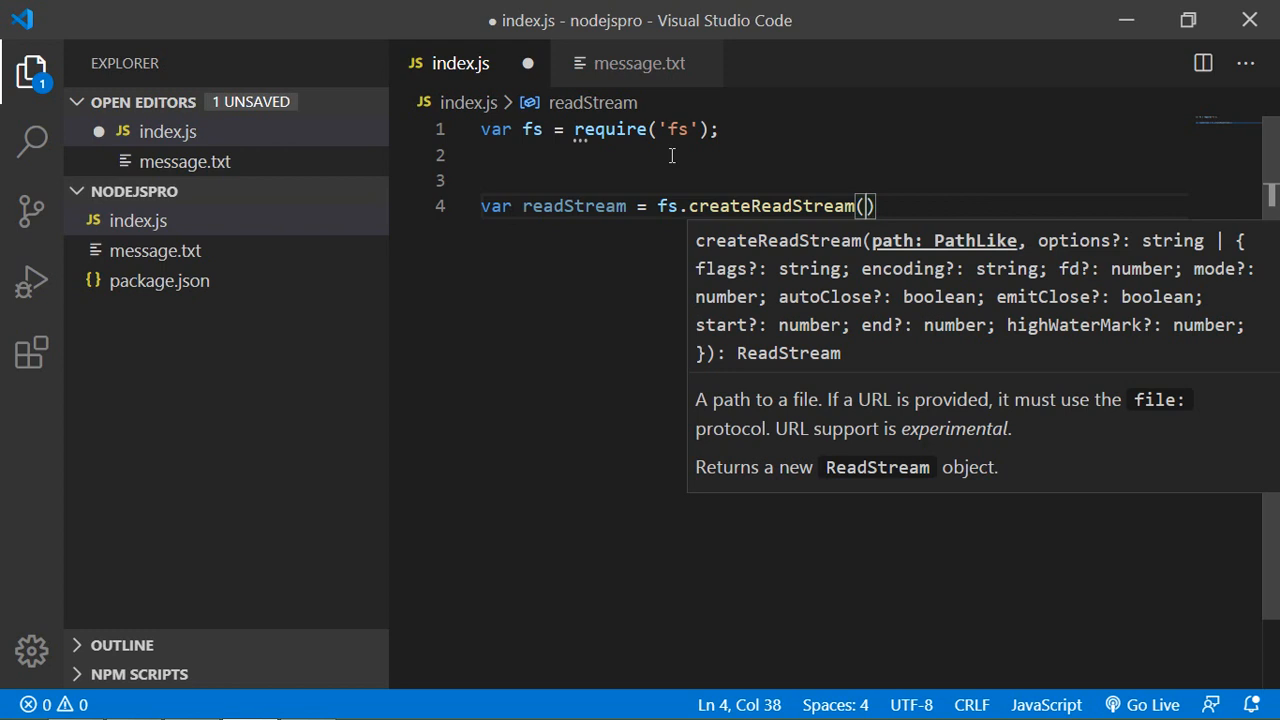
pyautogui.write('__dirname')
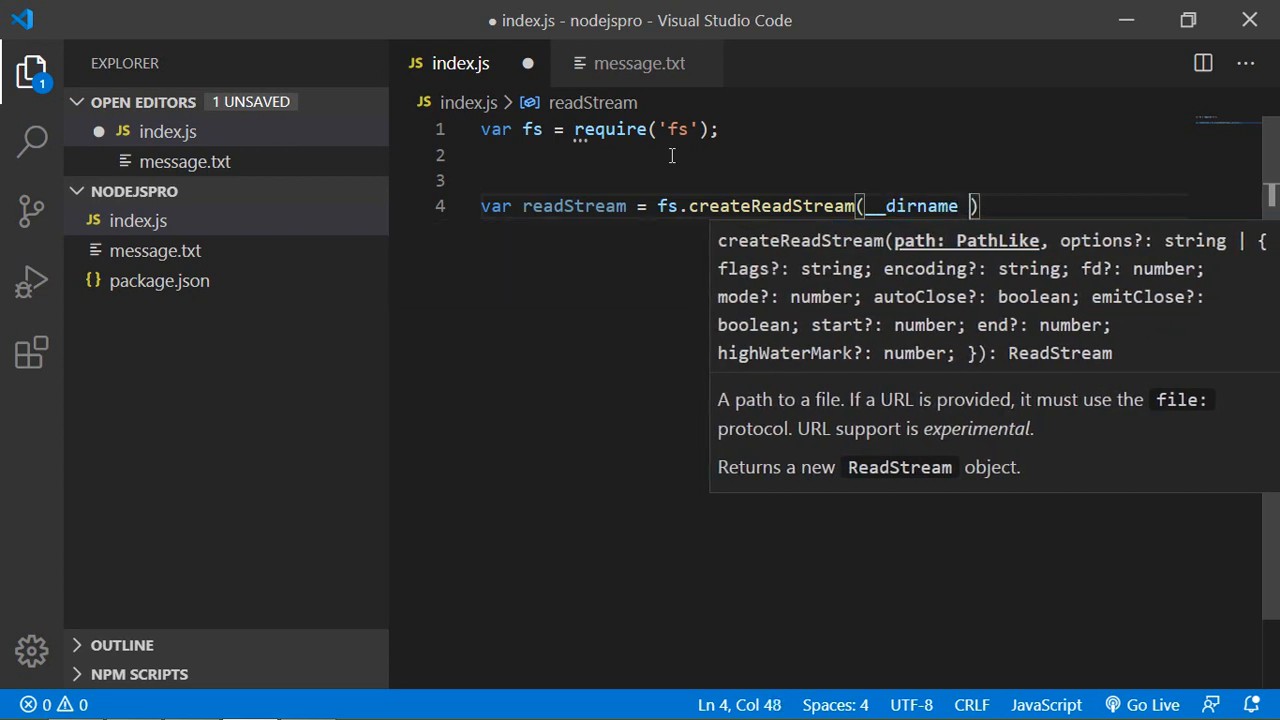
pyautogui.write('+')
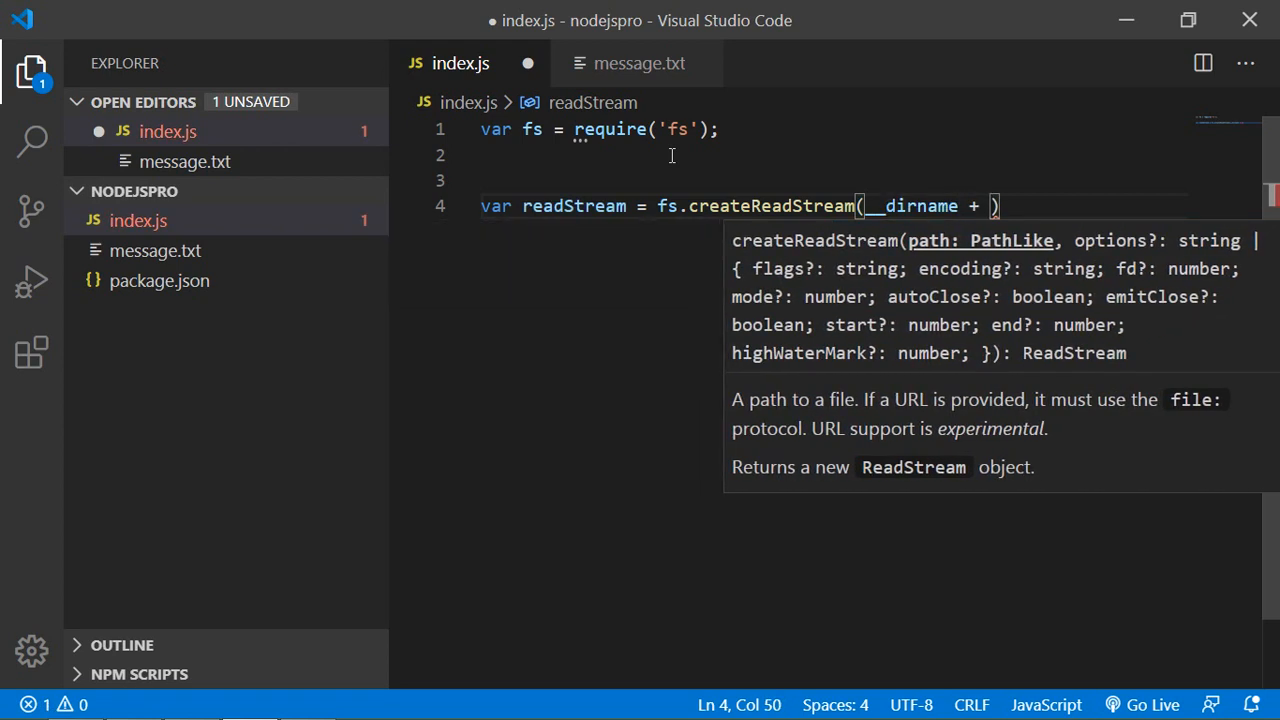
pyautogui.write("''")
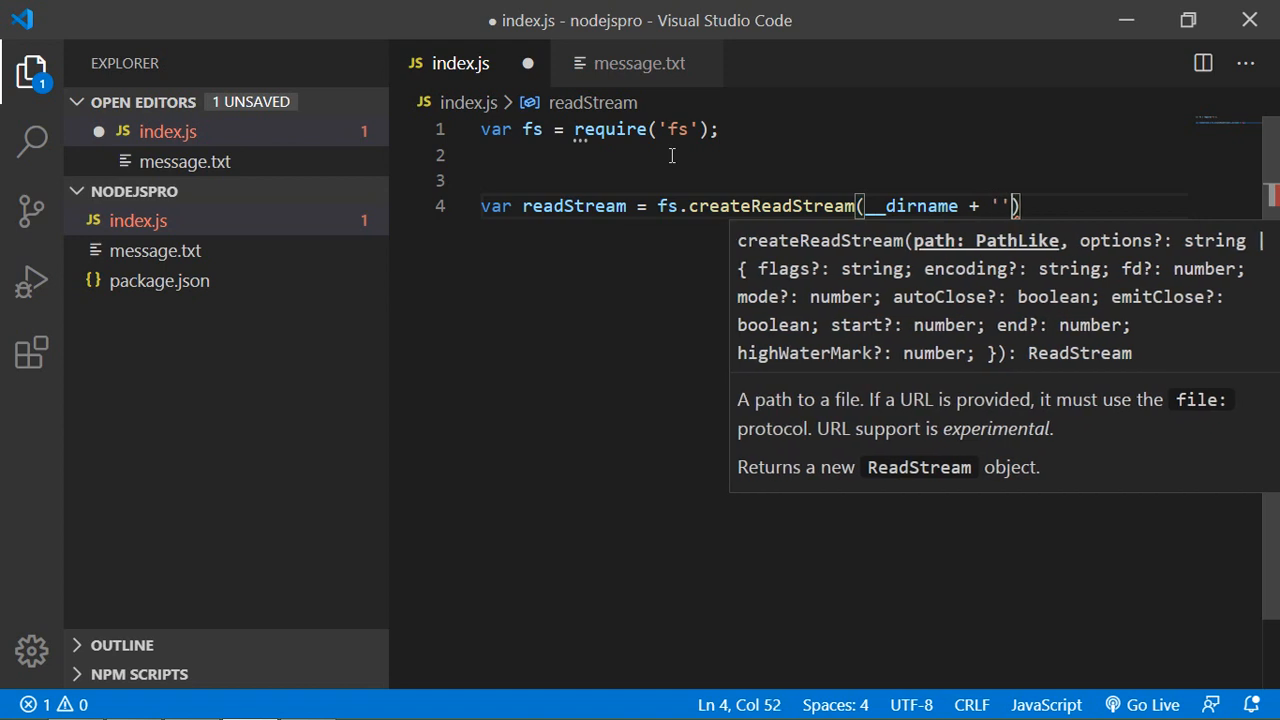
pyautogui.write('mess')
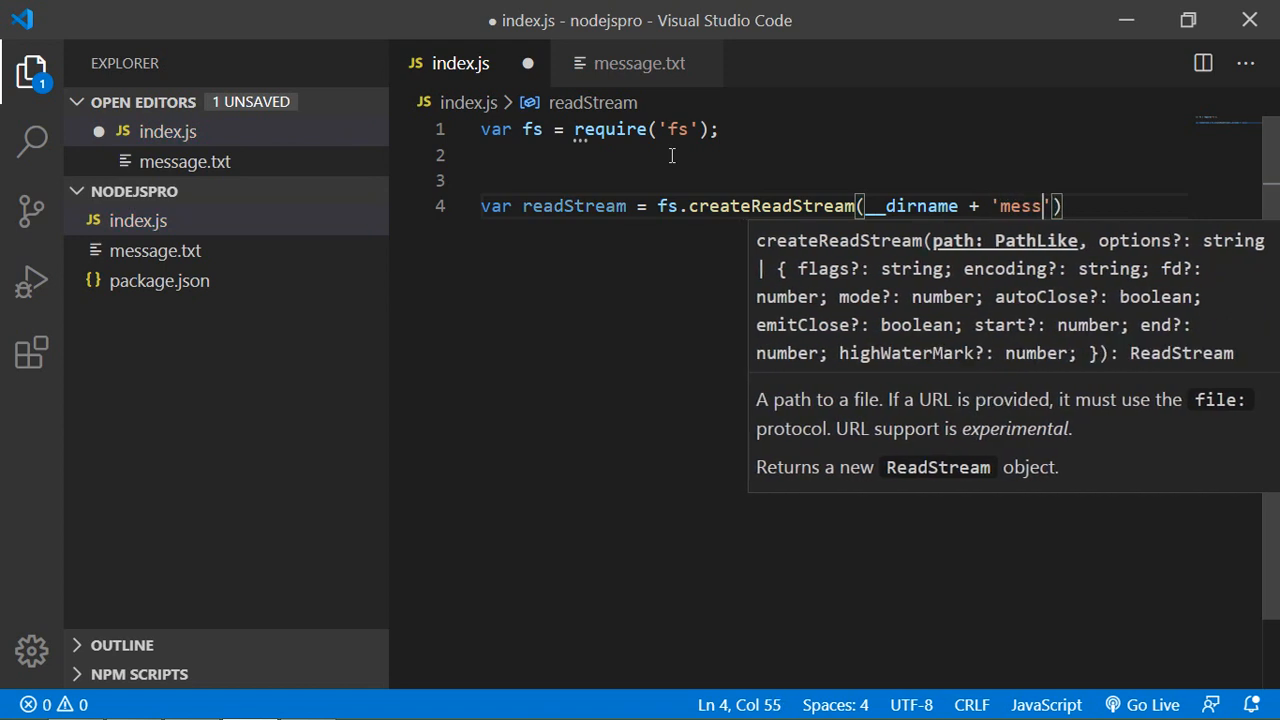
pyautogui.write('age.txt')
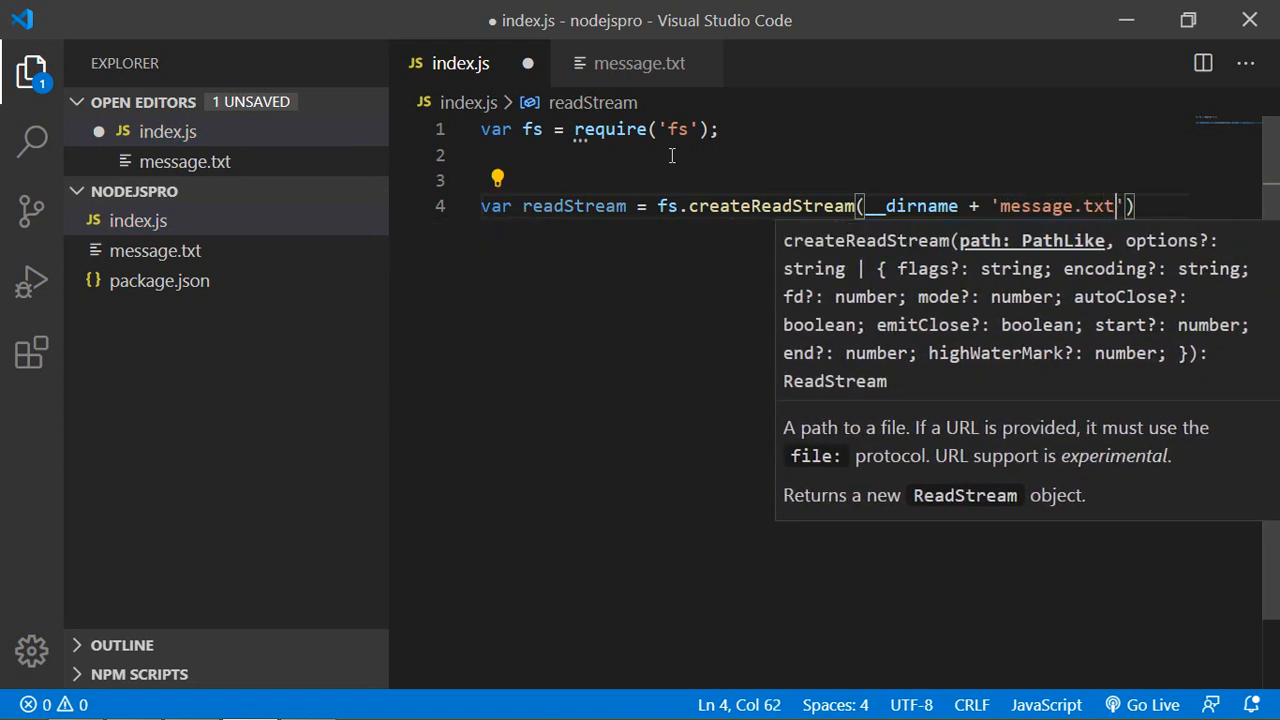
pyautogui.write(');')
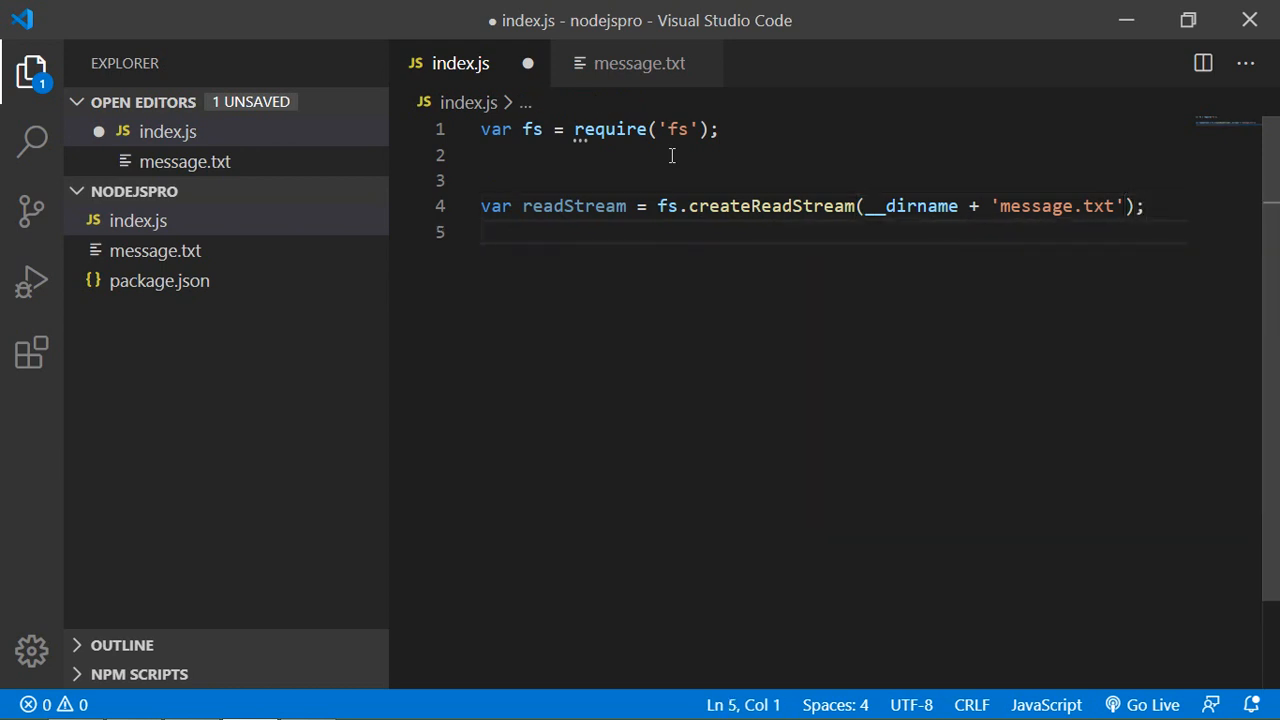
# Add a readStream 'data' handler whose callback logs 'new chunk recieved'.
pyautogui.write('read')
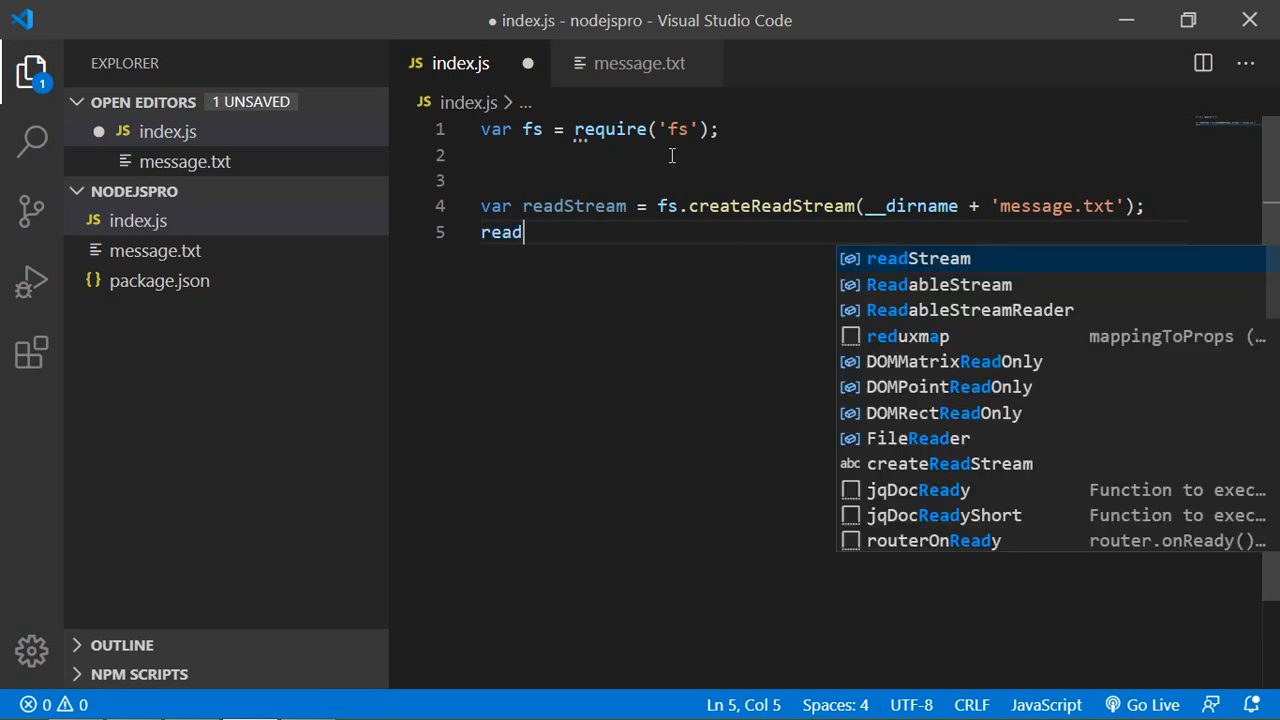
pyautogui.press('Tab')
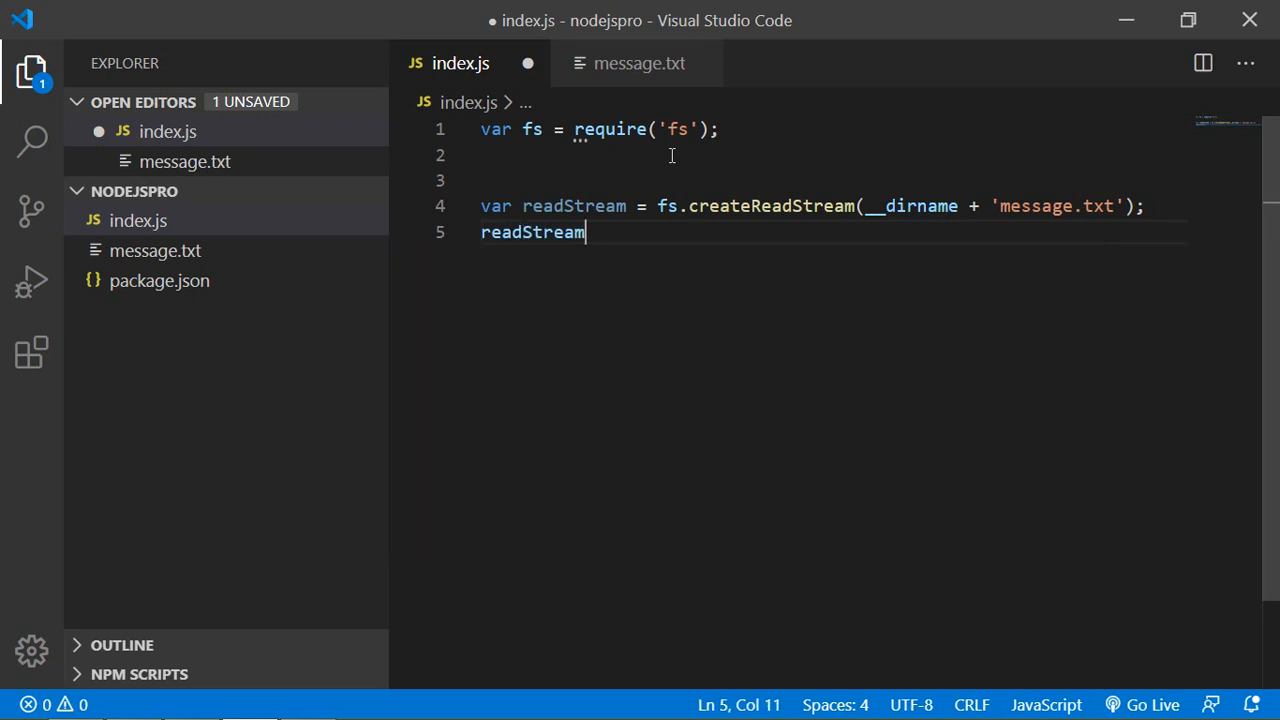
pyautogui.write(".on('")
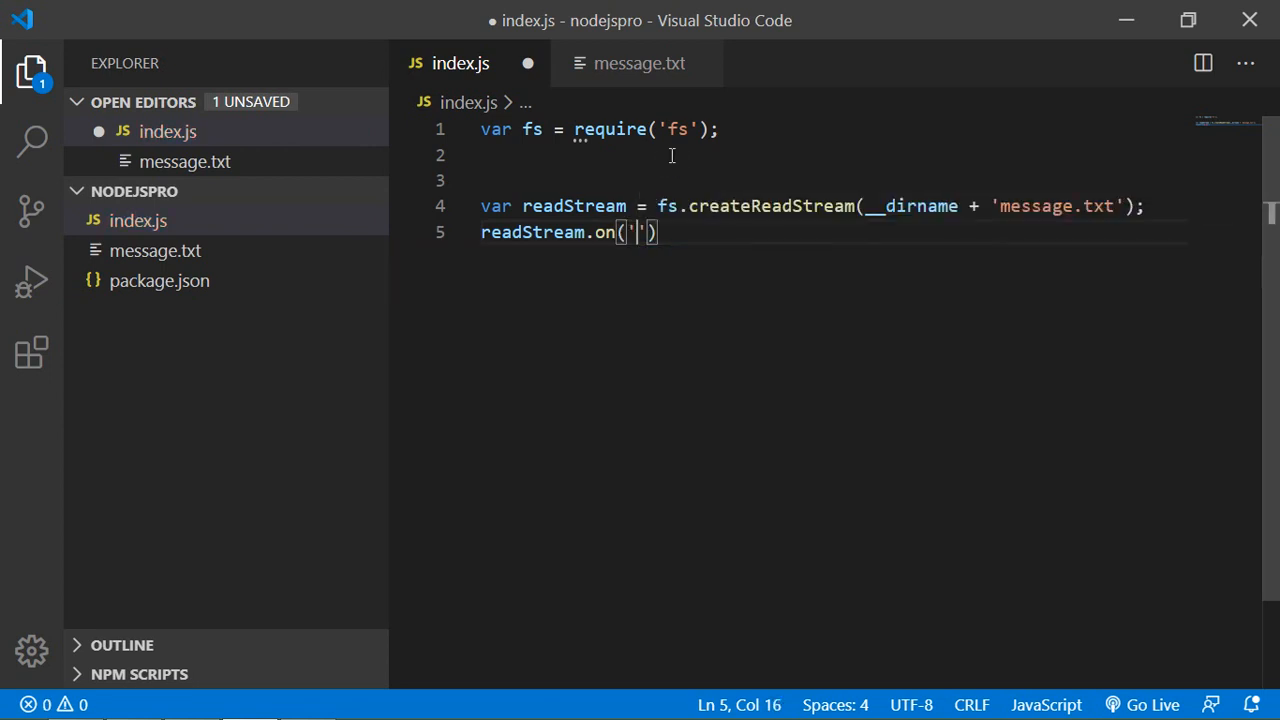
pyautogui.write('data')
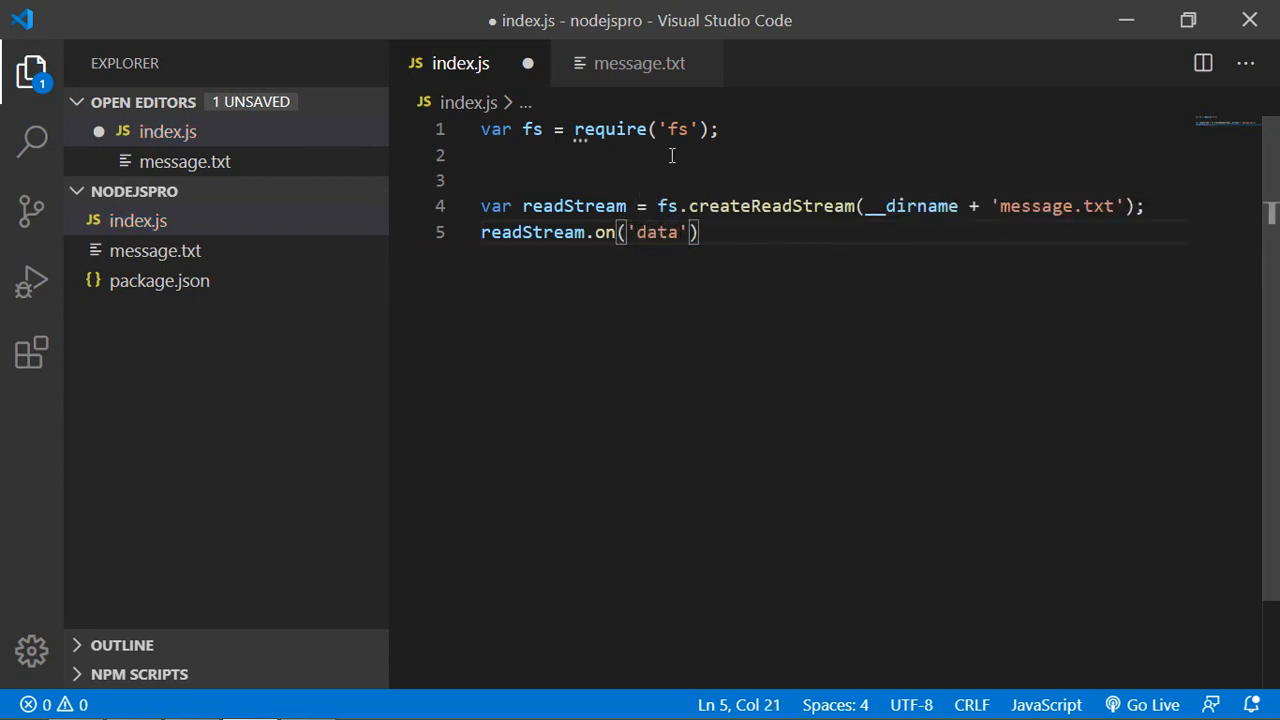
pyautogui.write(',')
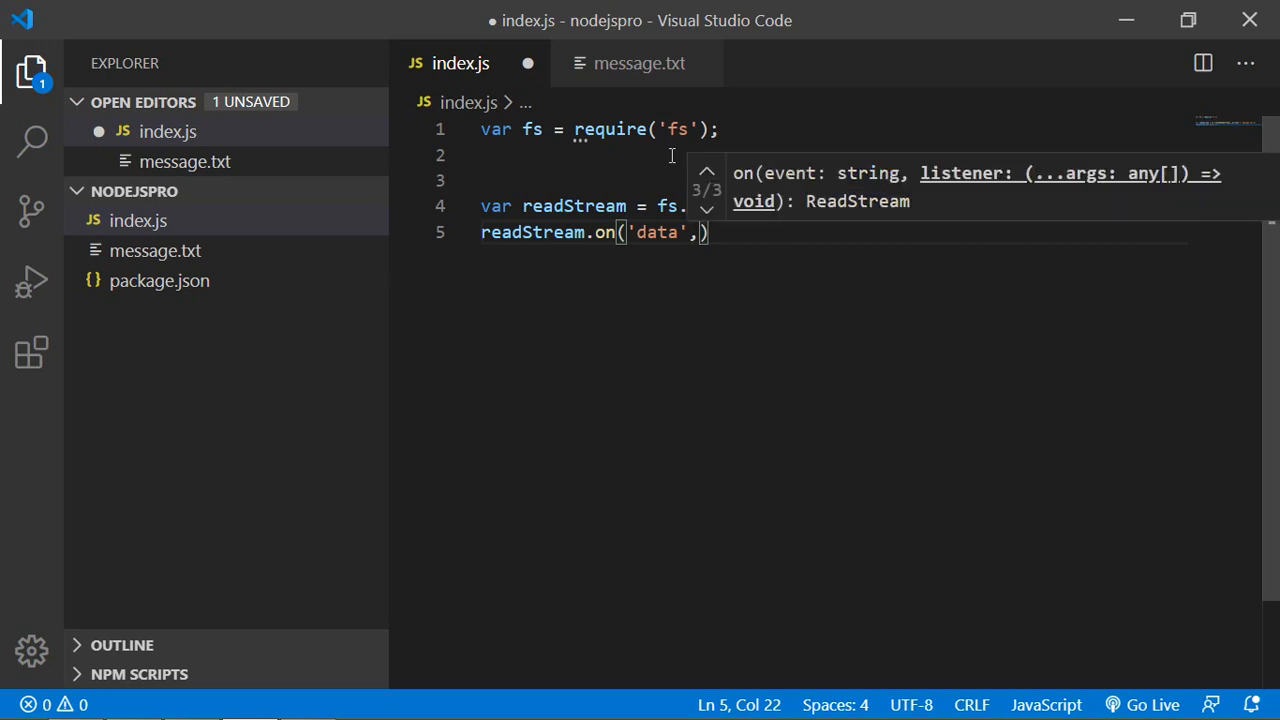
pyautogui.write('fu')
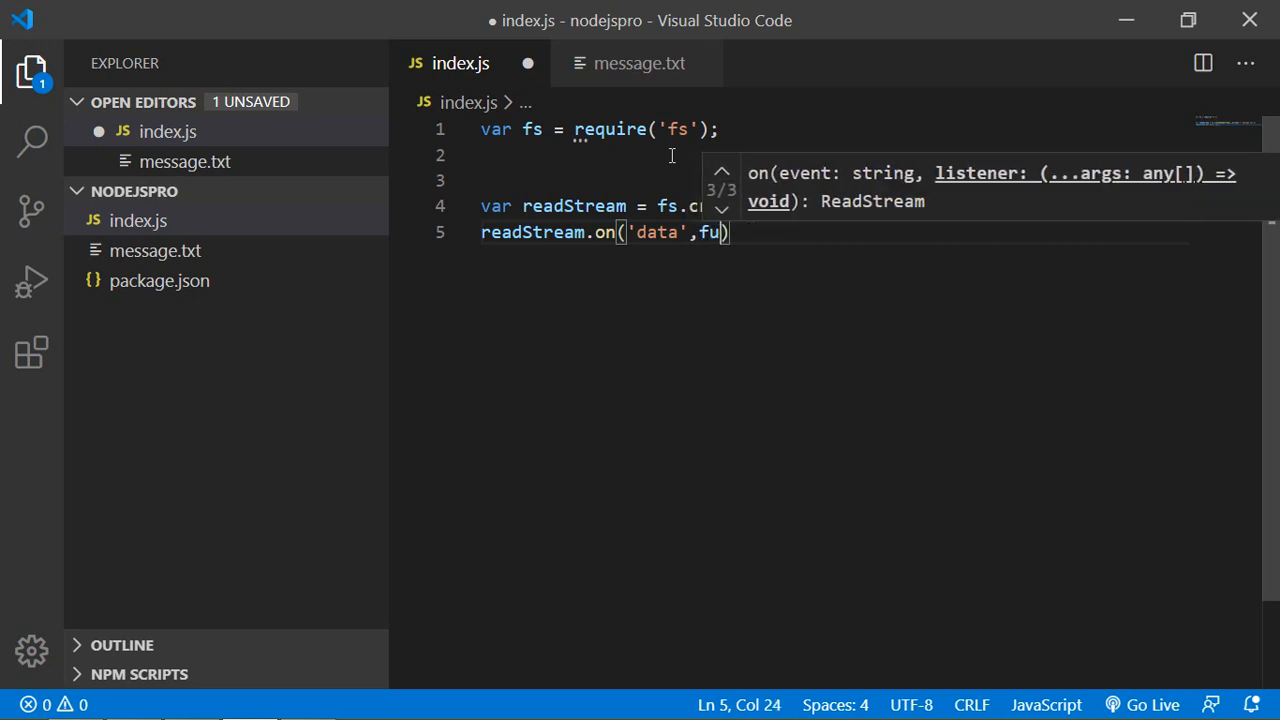
pyautogui.write('ction()')
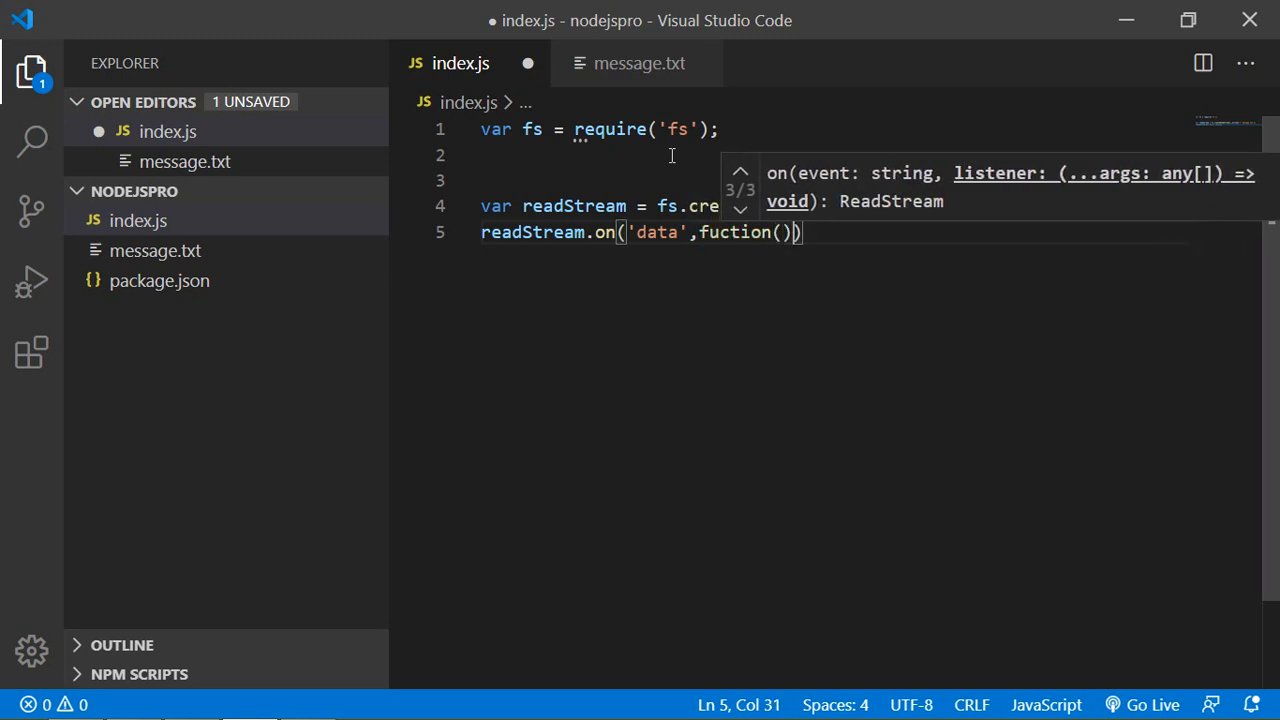
pyautogui.write('chunk')
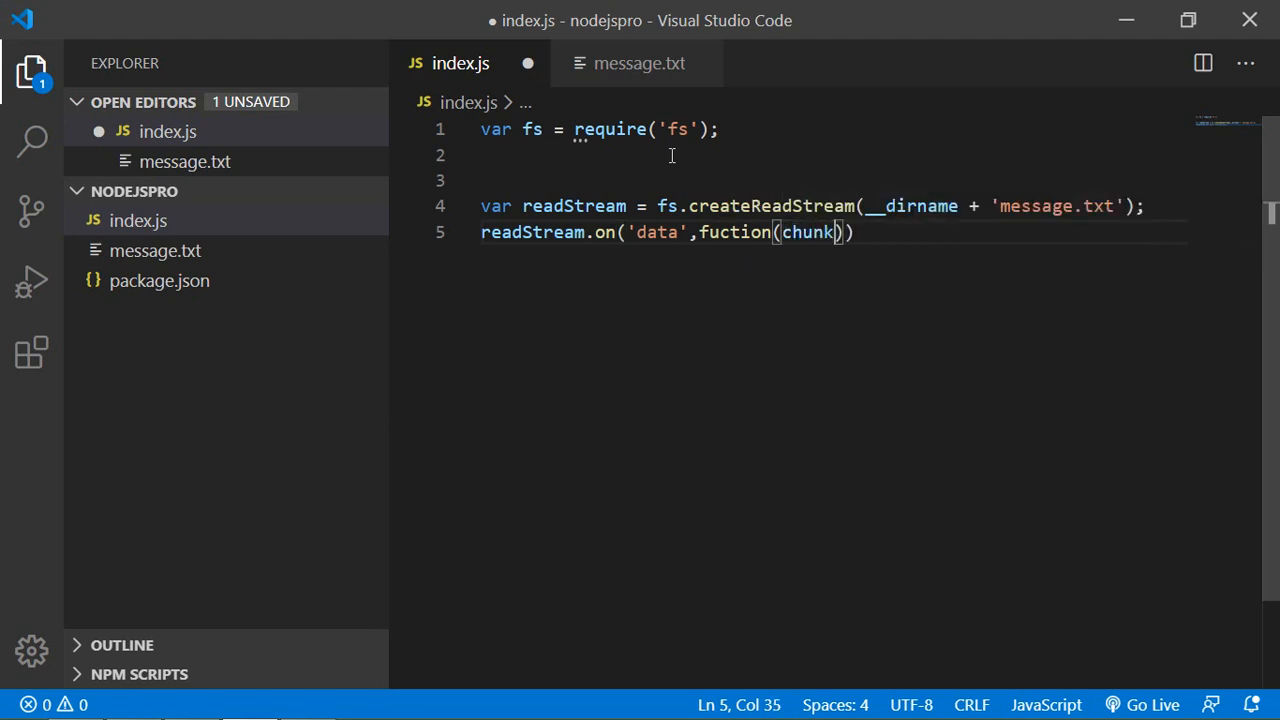
pyautogui.write('{}')
pyautogui.write("console.log('n")
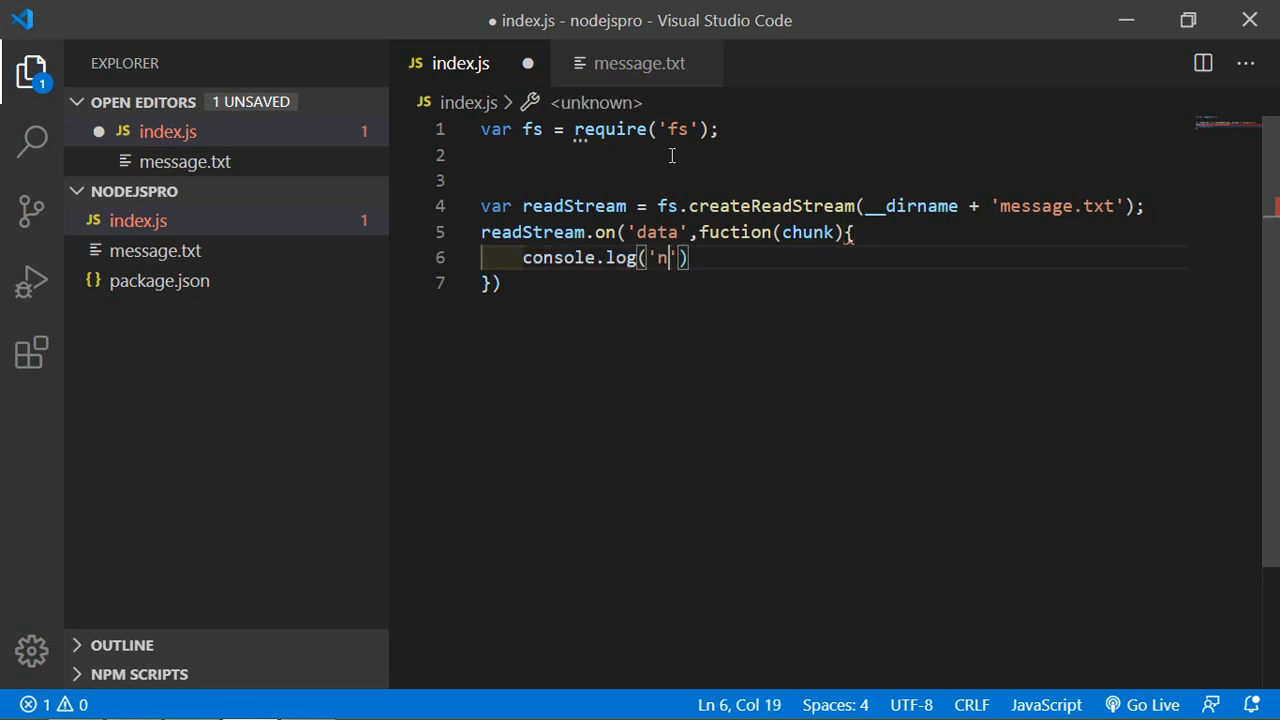
pyautogui.write('ew chunk')
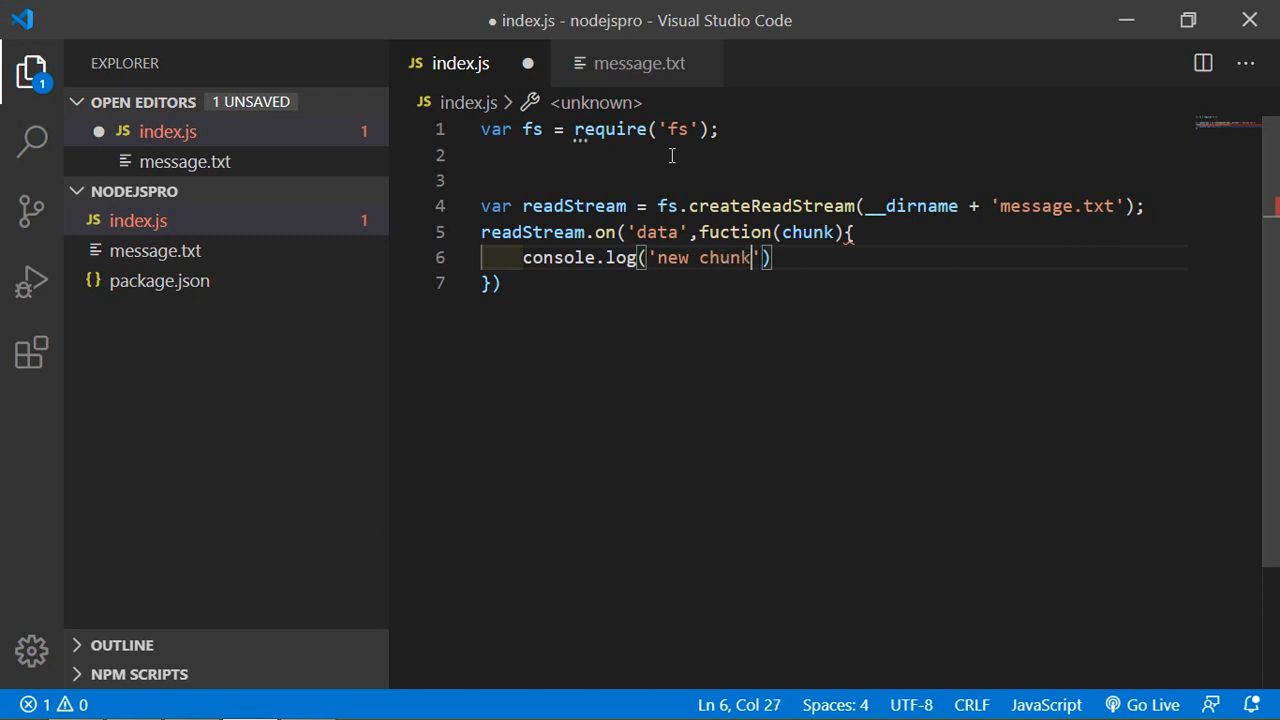
pyautogui.write('recieved')
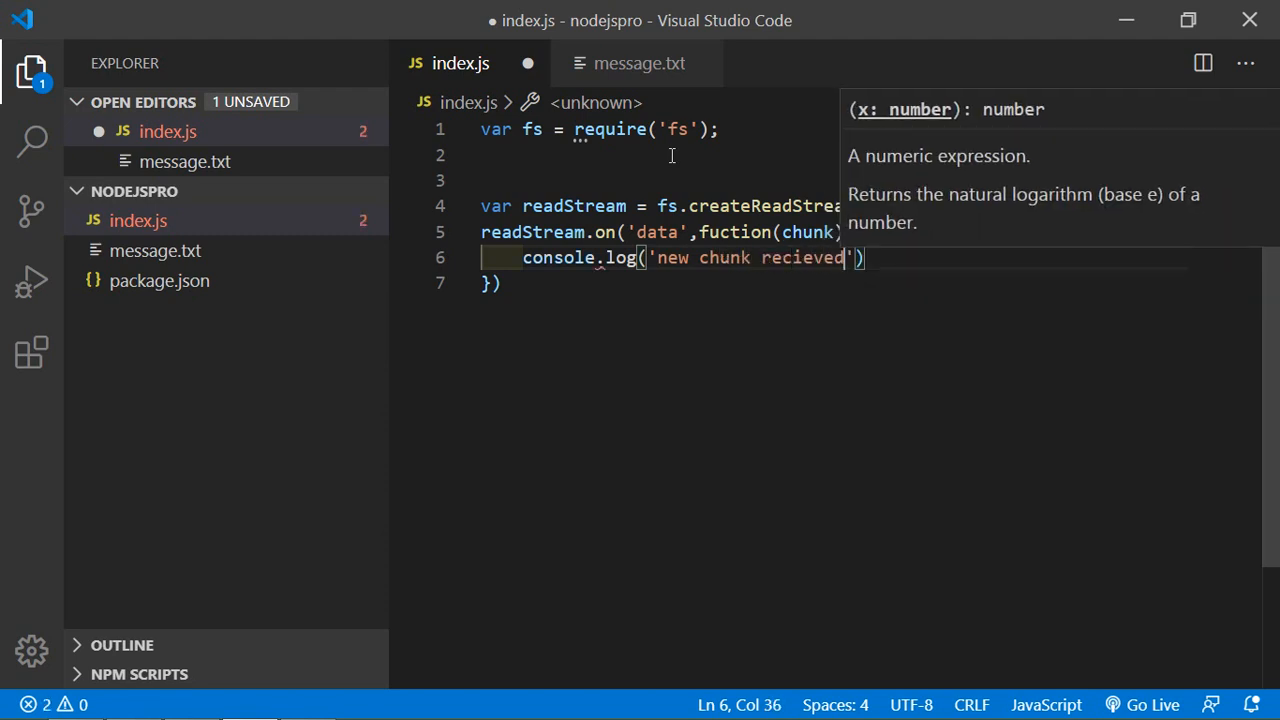
pyautogui.write(';')
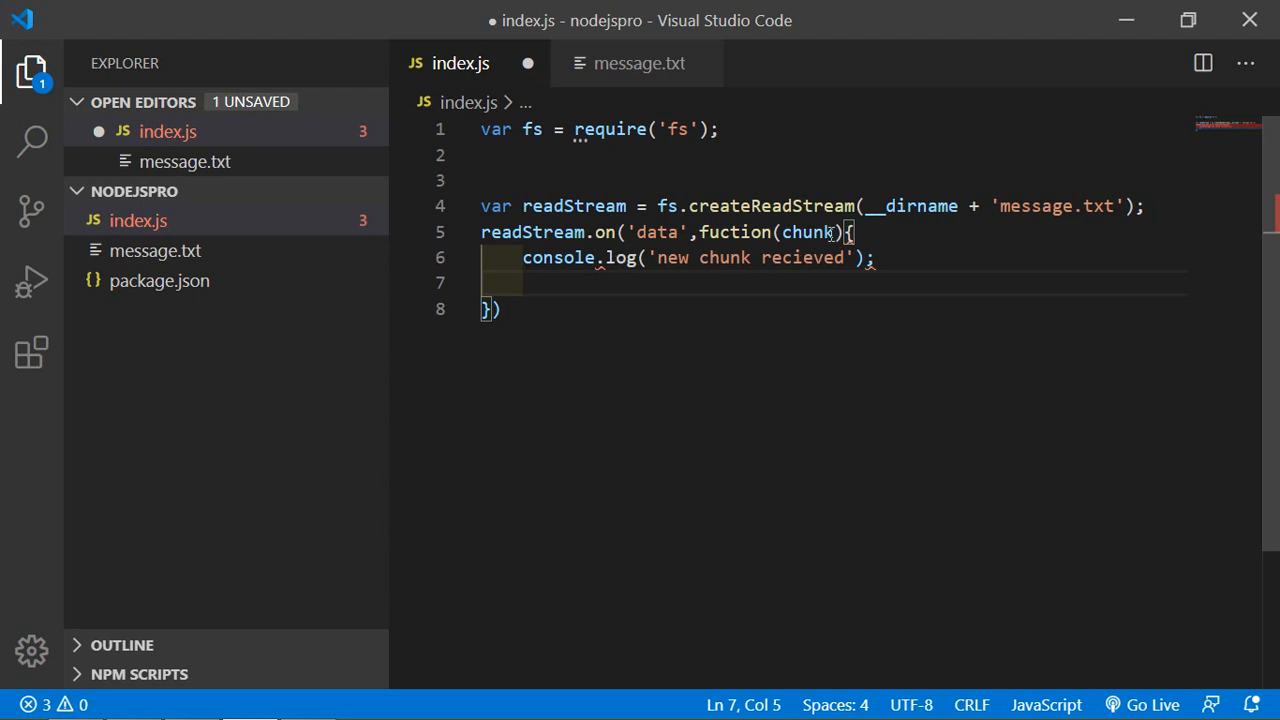
pyautogui.moveTo(608, 268)
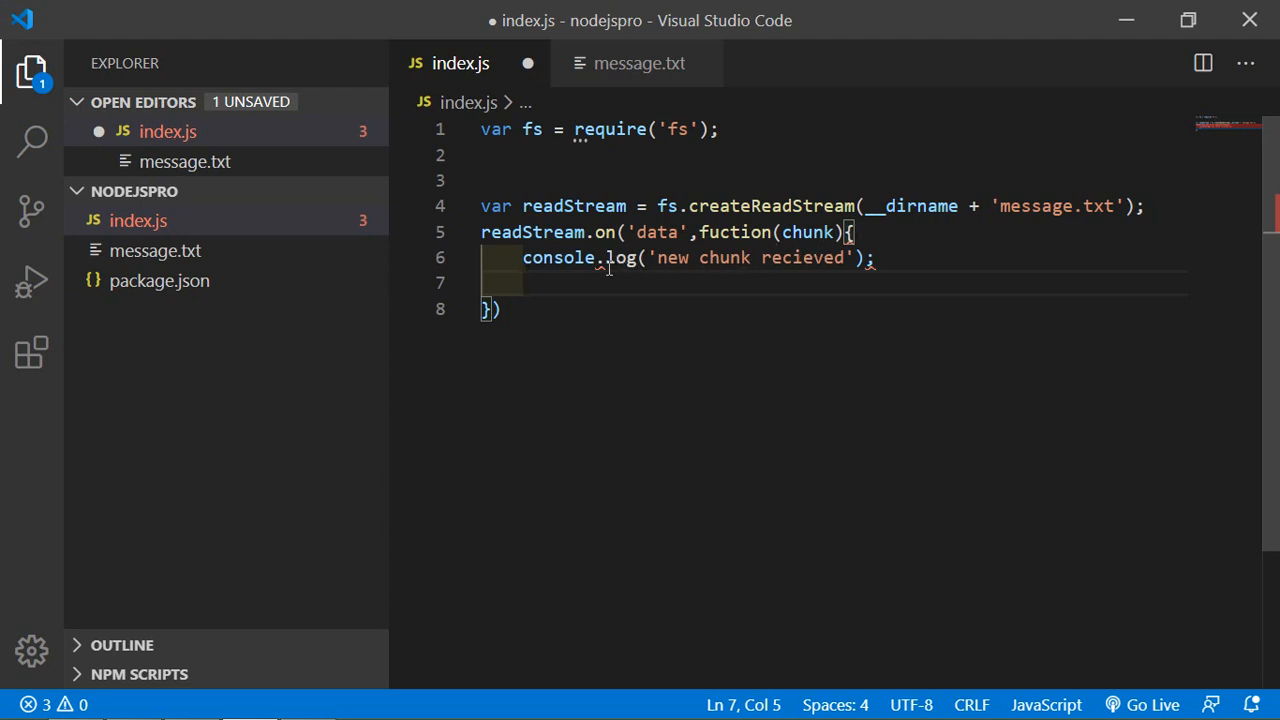
# Fix 'fuction' to 'function' and add console.log(chunk); inside the callback, then save.
pyautogui.click(608, 256)
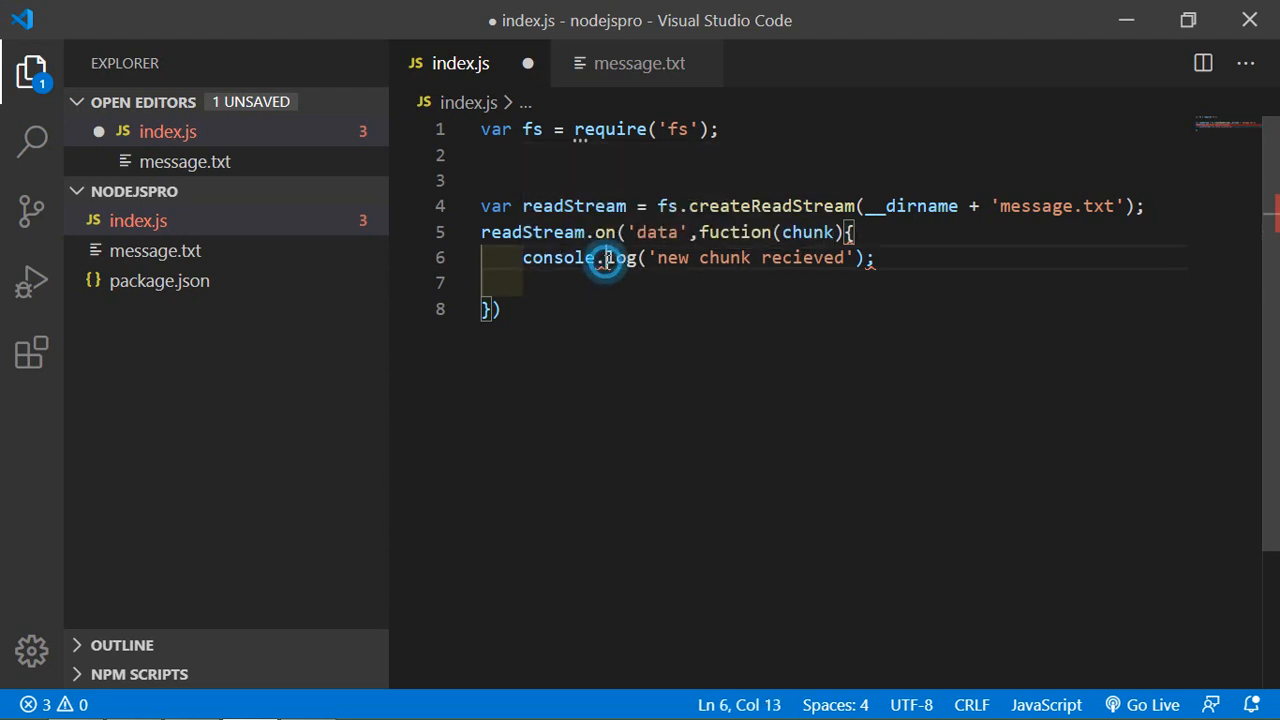
pyautogui.press('Backspace')
pyautogui.write('n')
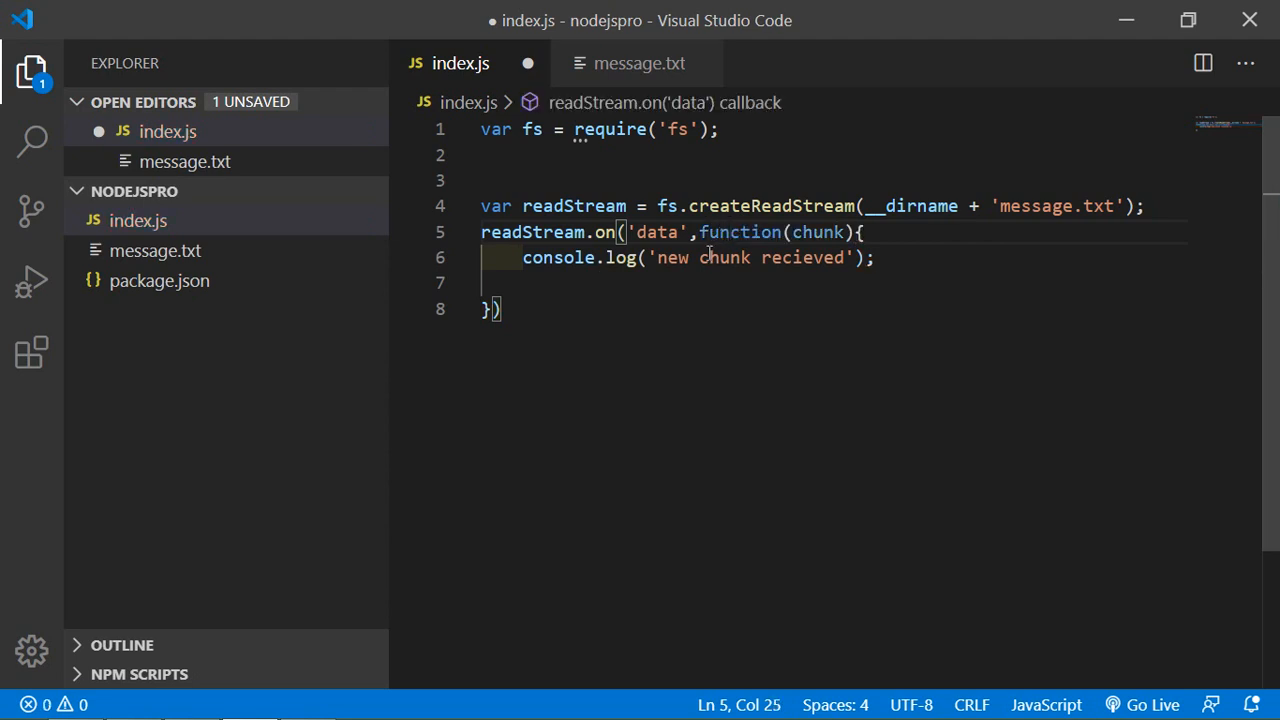
pyautogui.click(624, 284)
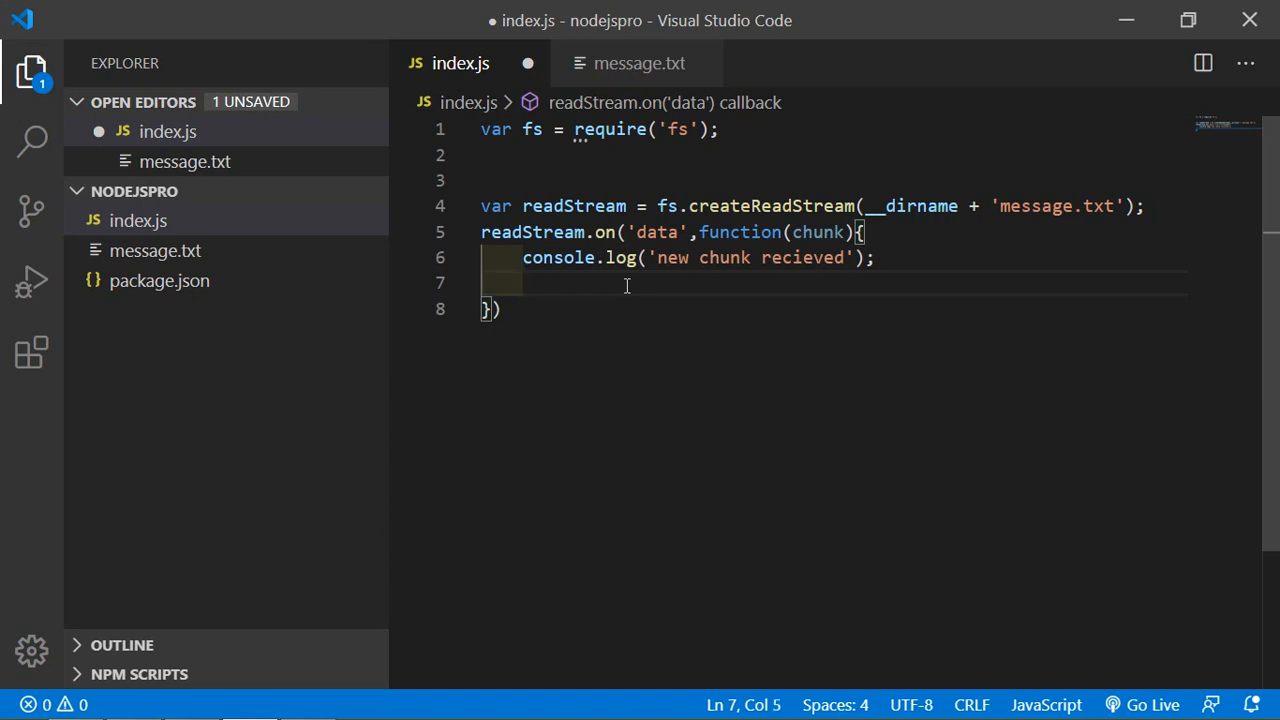
pyautogui.write('console.log(')
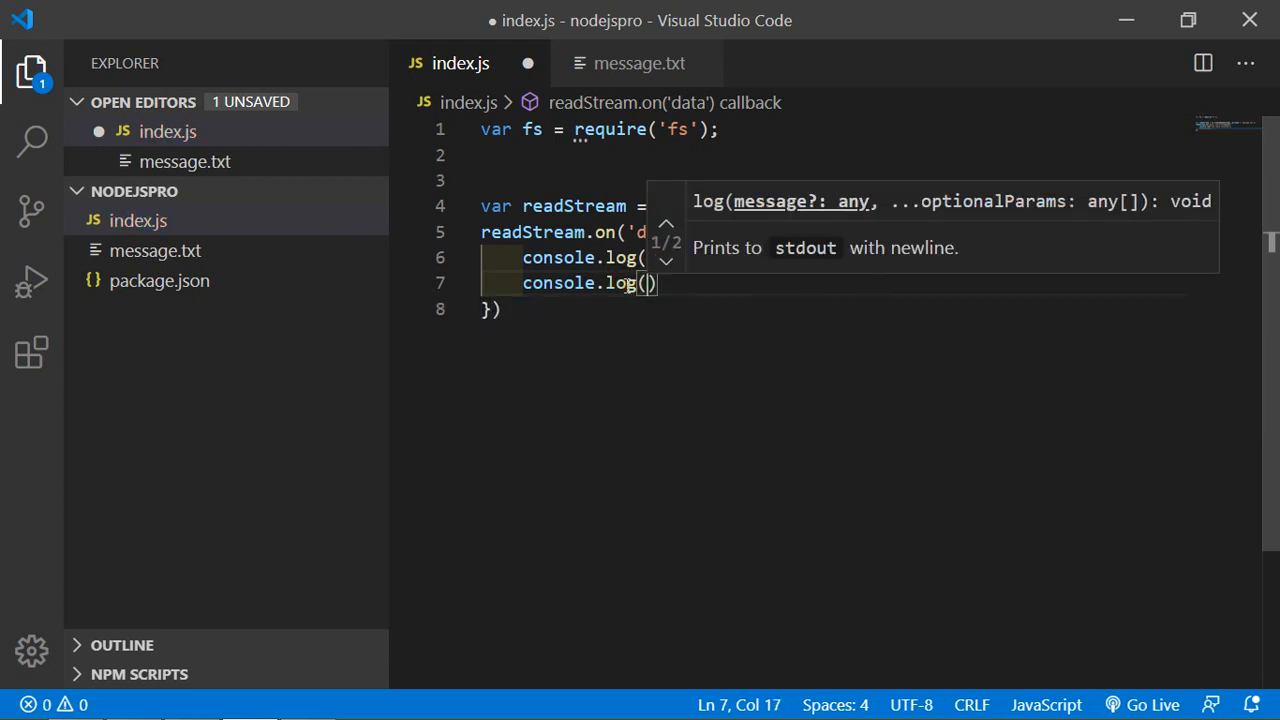
pyautogui.write('chunk')
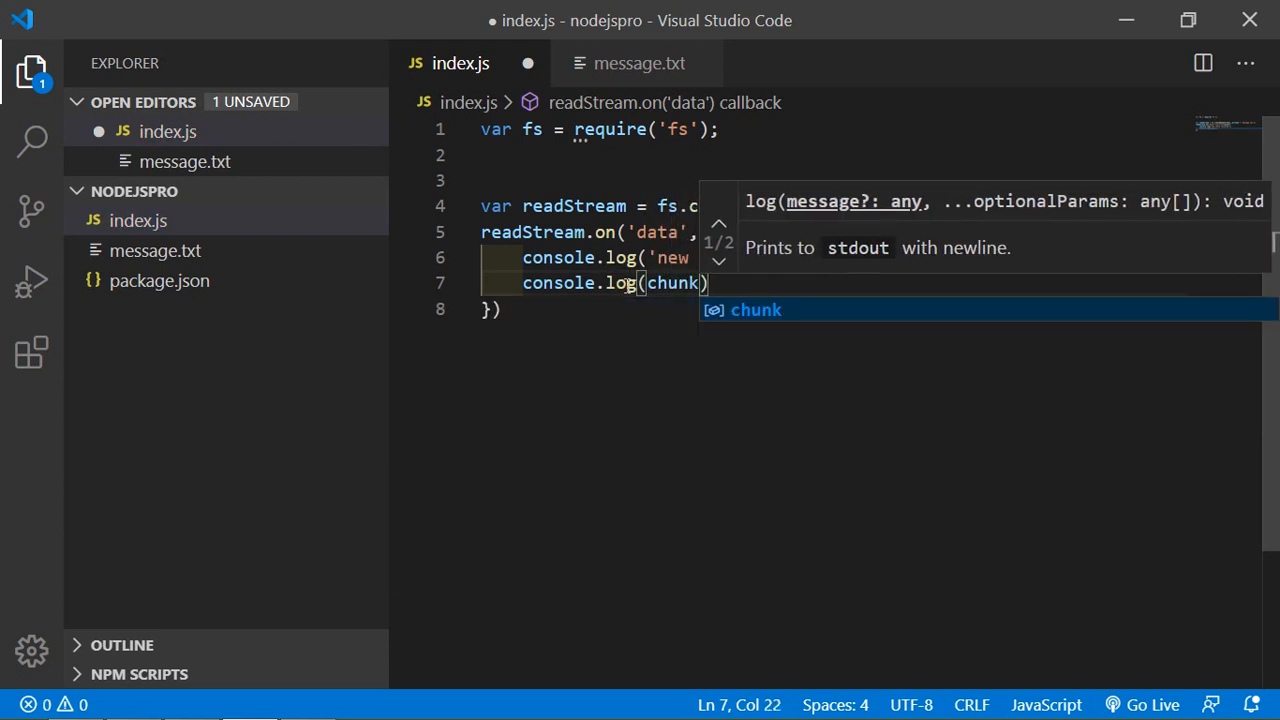
pyautogui.press('ctrl+s')
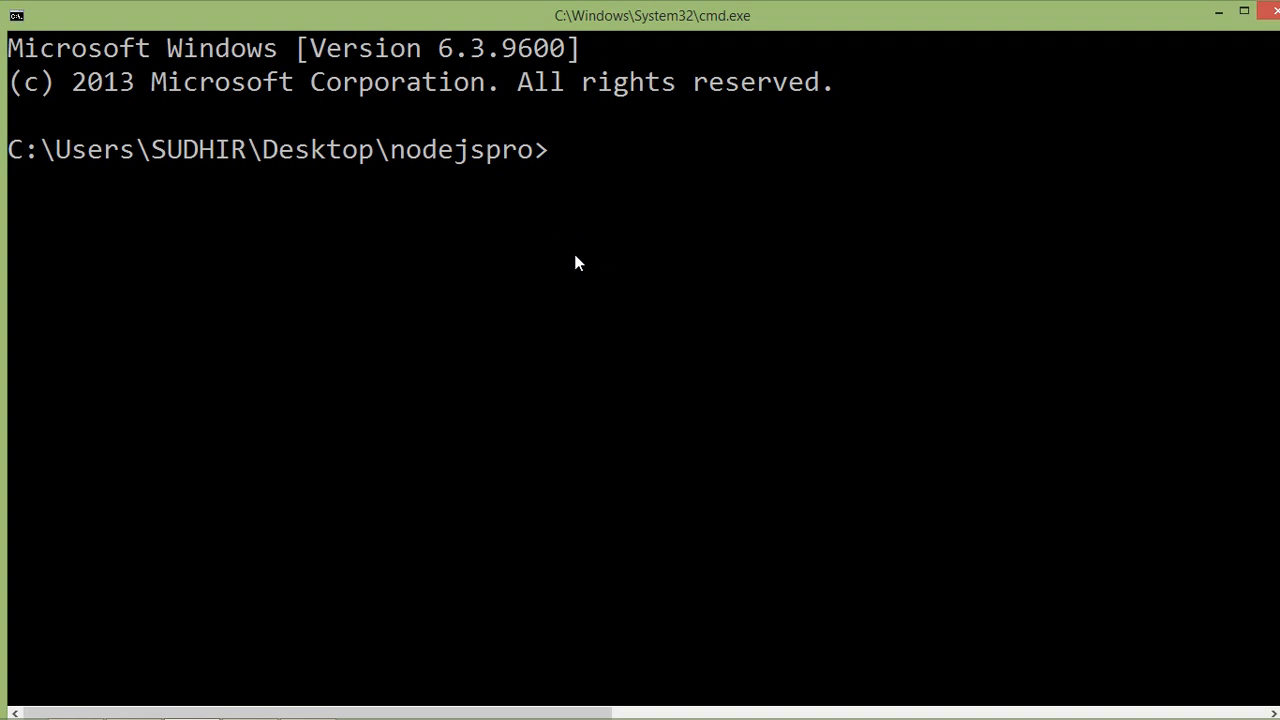
# Run node index.js in the nodejspro folder, hitting an ENOENT error for the path.
pyautogui.write('node i')
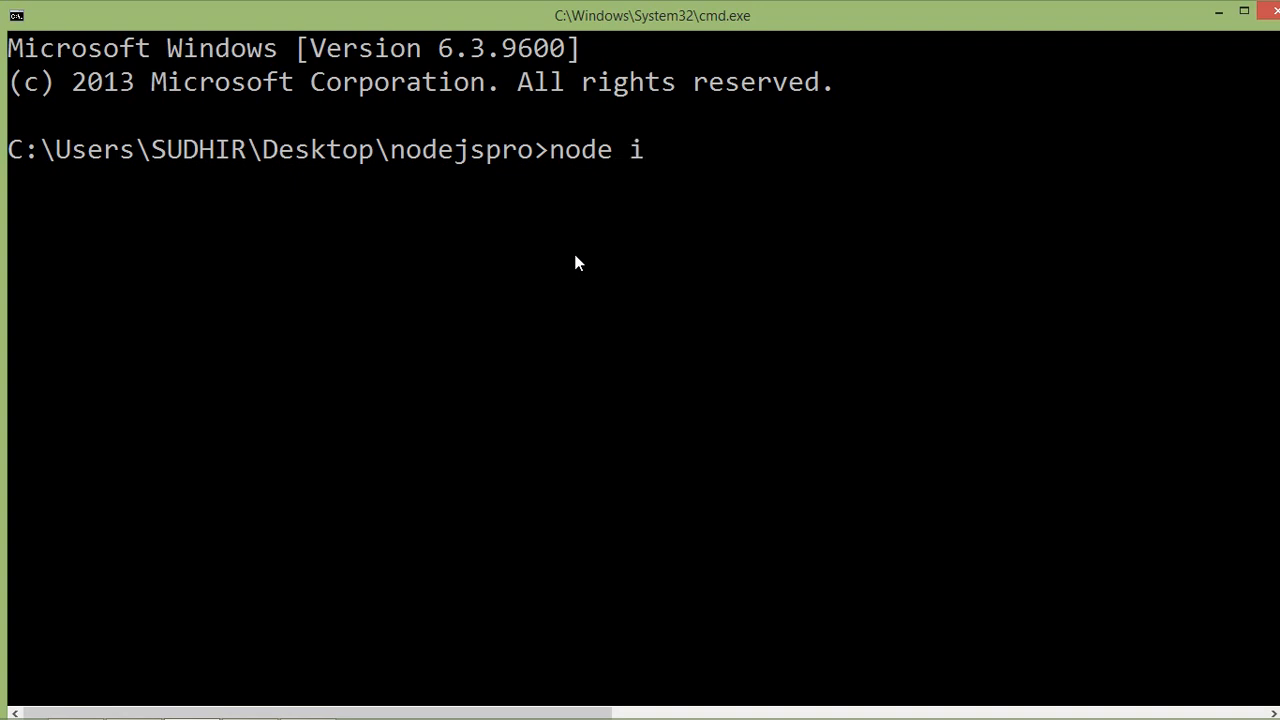
pyautogui.write('ndex.js')
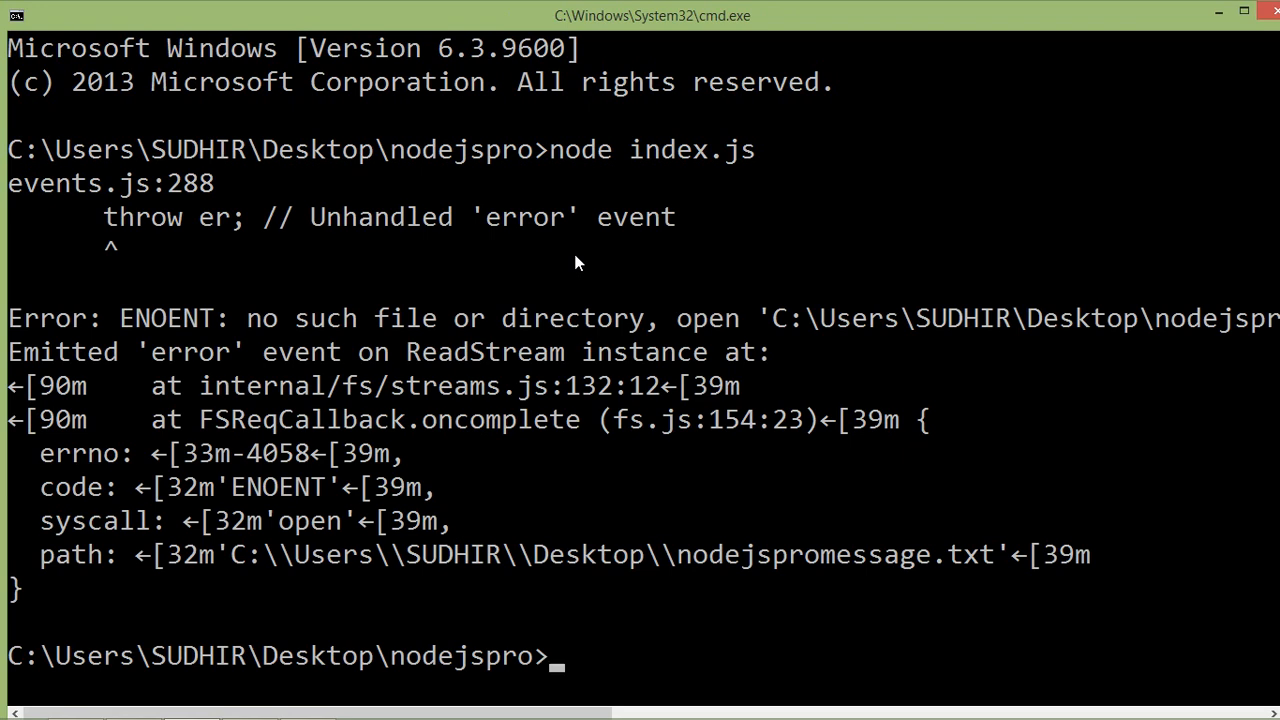
pyautogui.moveTo(528, 430)
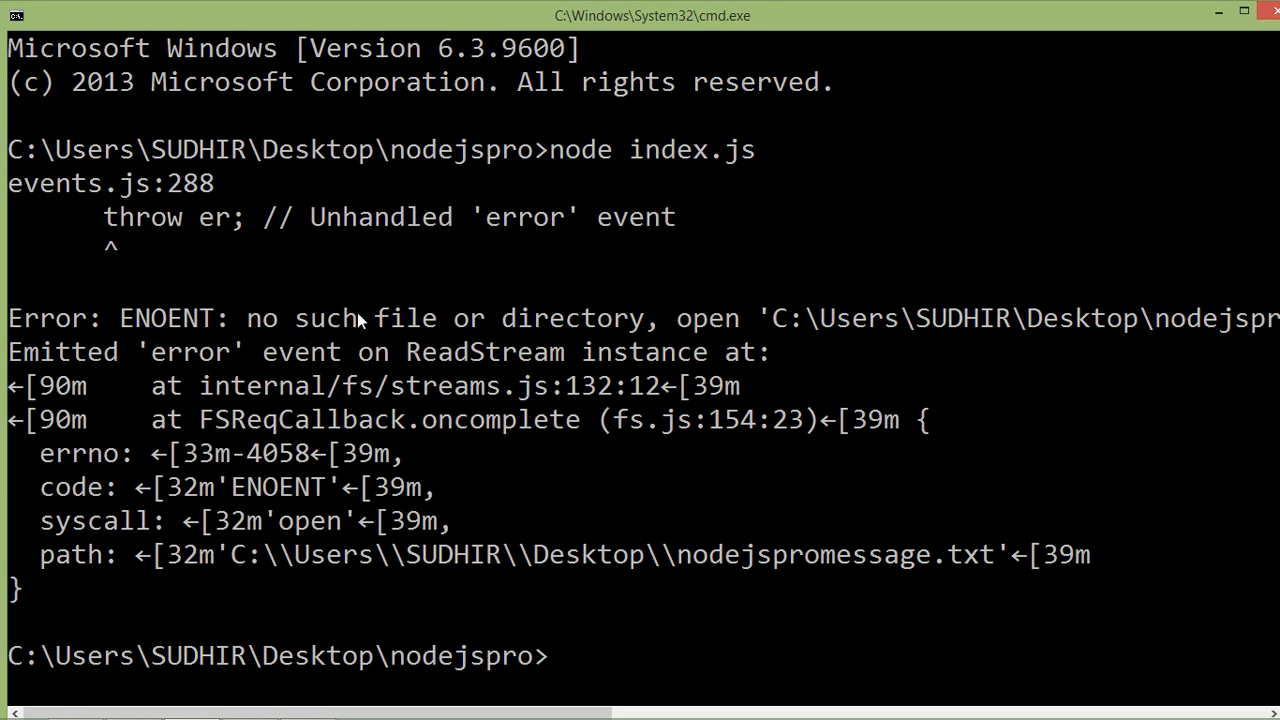
pyautogui.moveTo(560, 352)
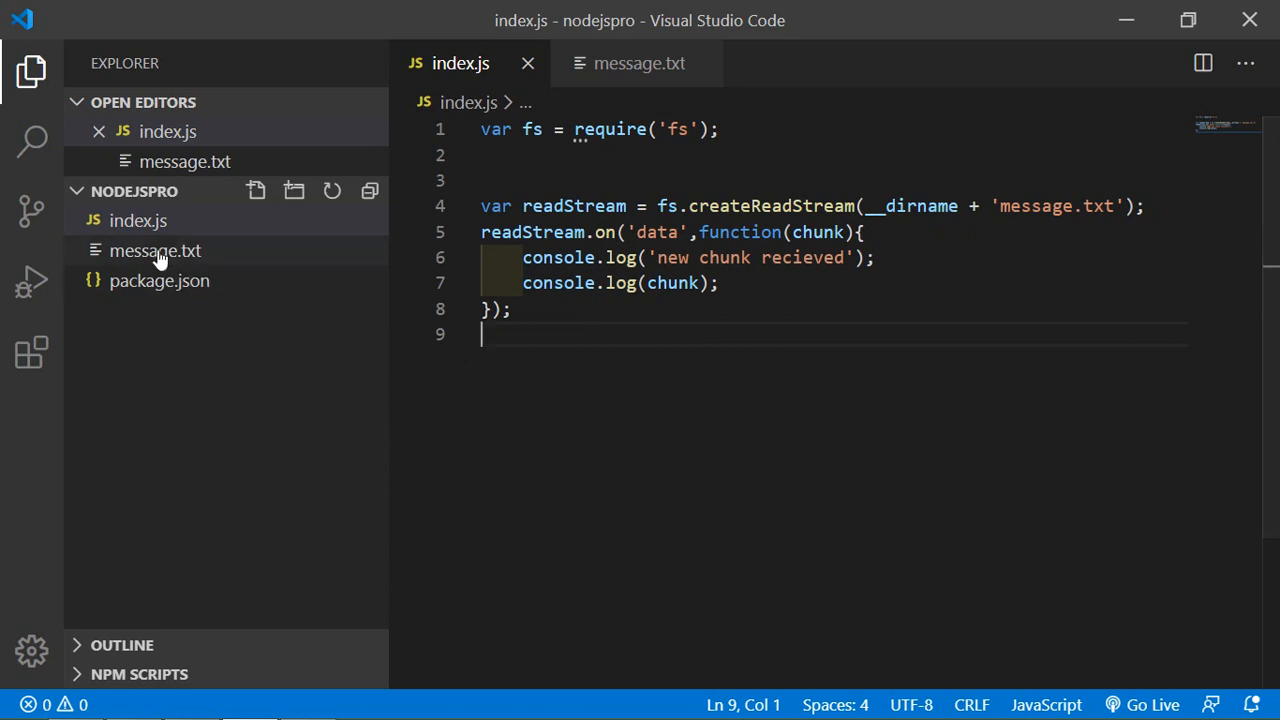
pyautogui.moveTo(156, 250)
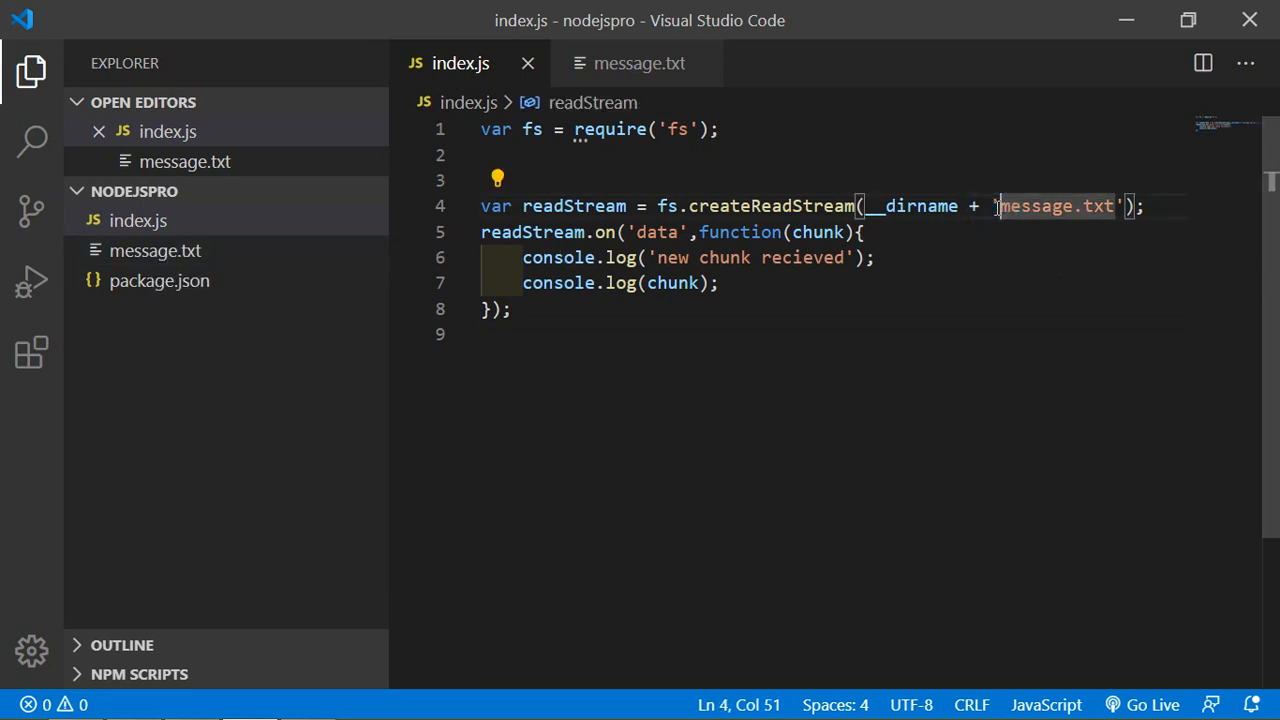
# Insert '/' before message.txt in the createReadStream path and save.
pyautogui.write('/')
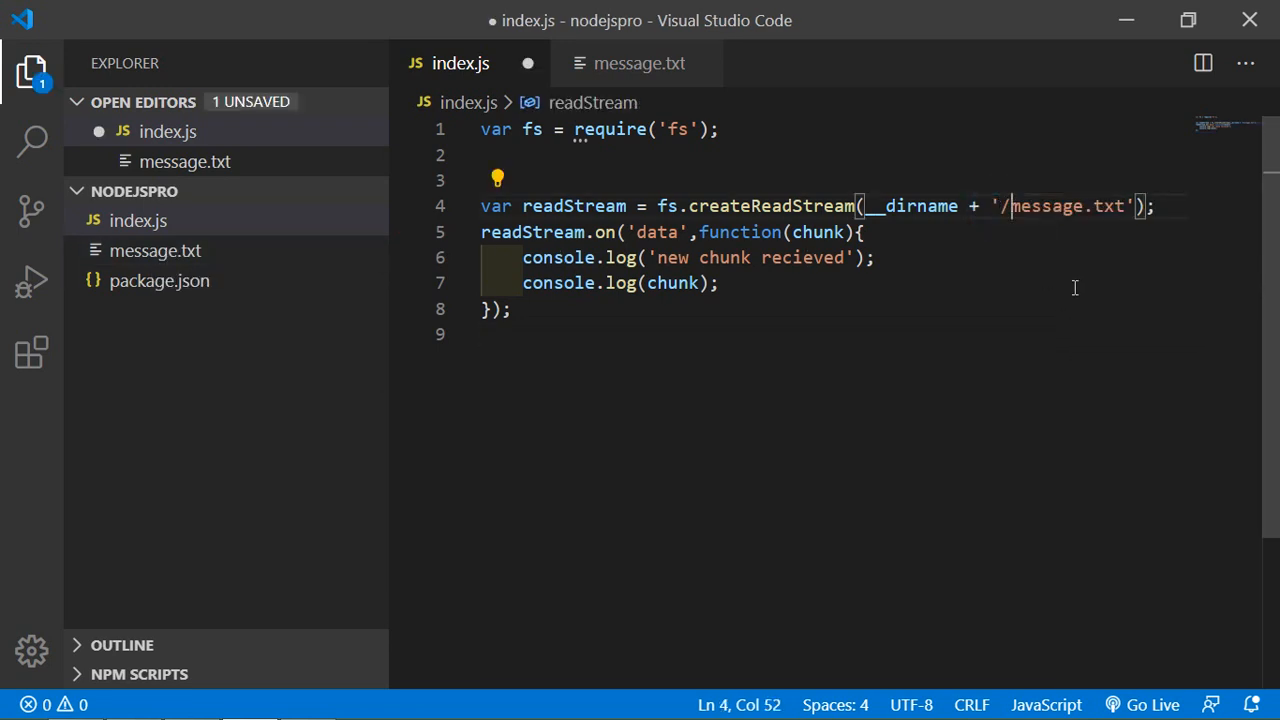
pyautogui.moveTo(1084, 290)
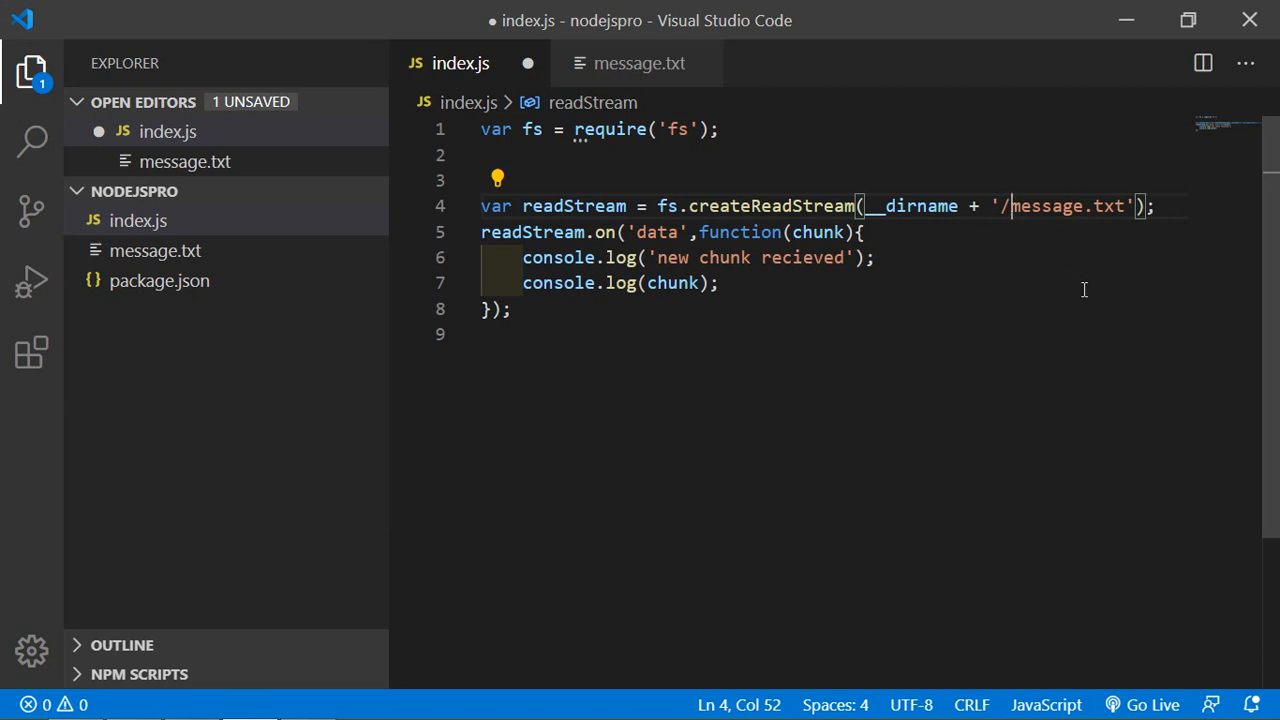
pyautogui.press('alt+tab')
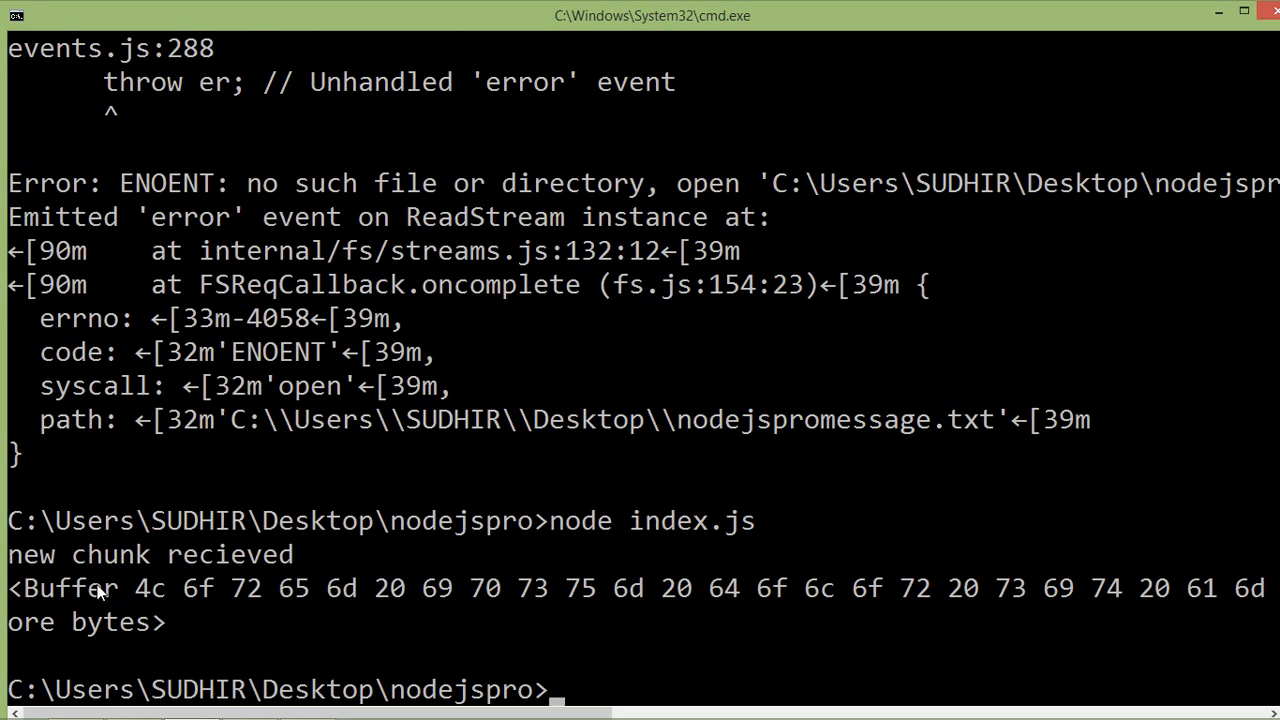
pyautogui.moveTo(16, 588)
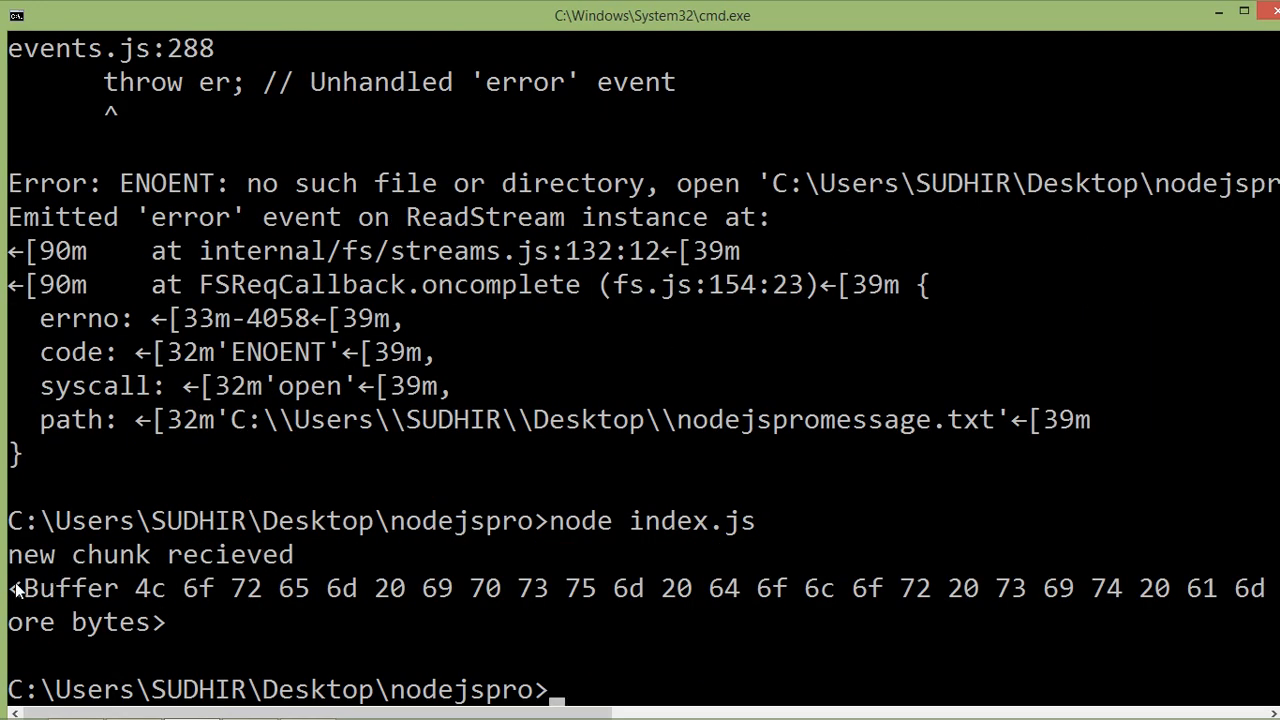
pyautogui.moveTo(170, 628)
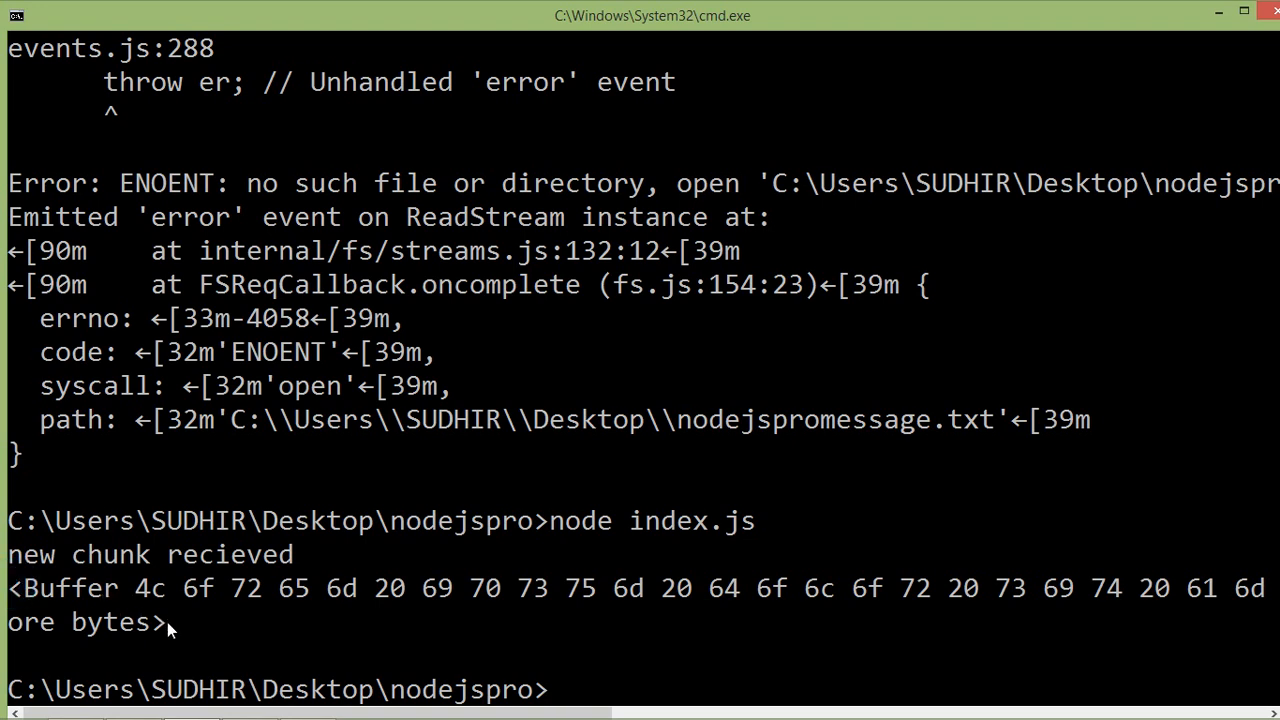
pyautogui.moveTo(38, 596)
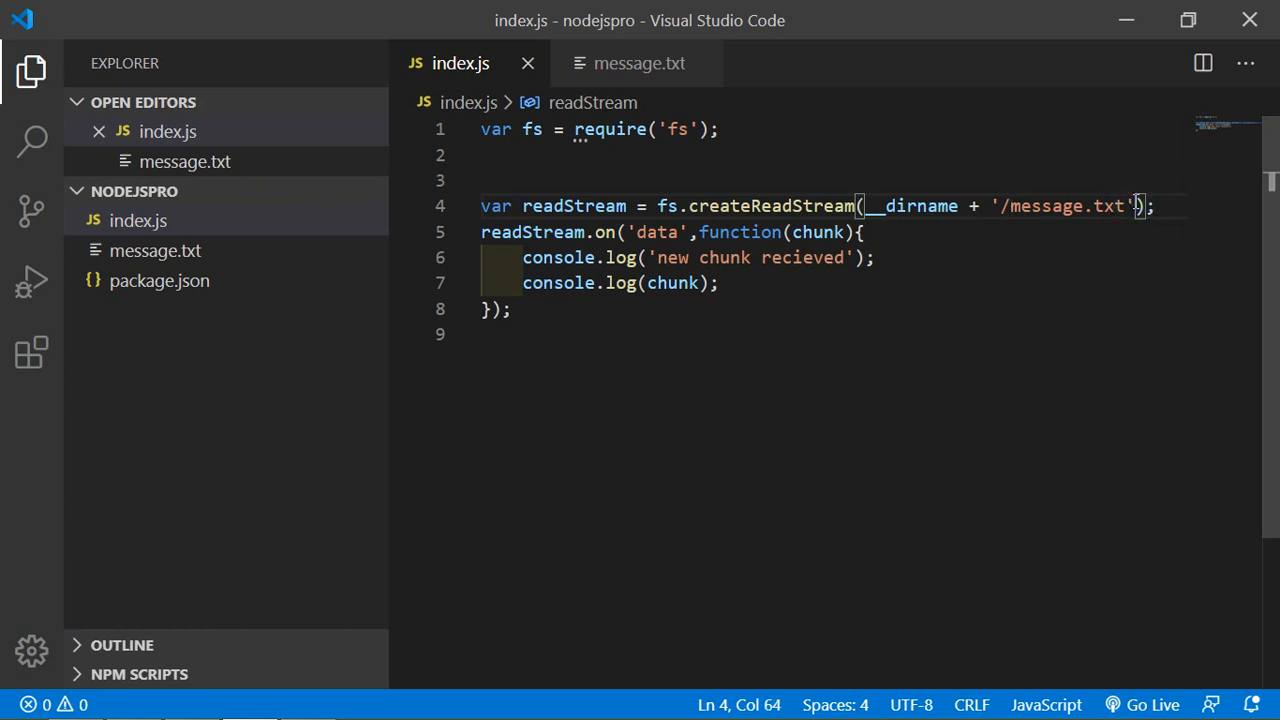
# Pass 'utf8' as the second argument to createReadStream and save.
pyautogui.write(", ''")
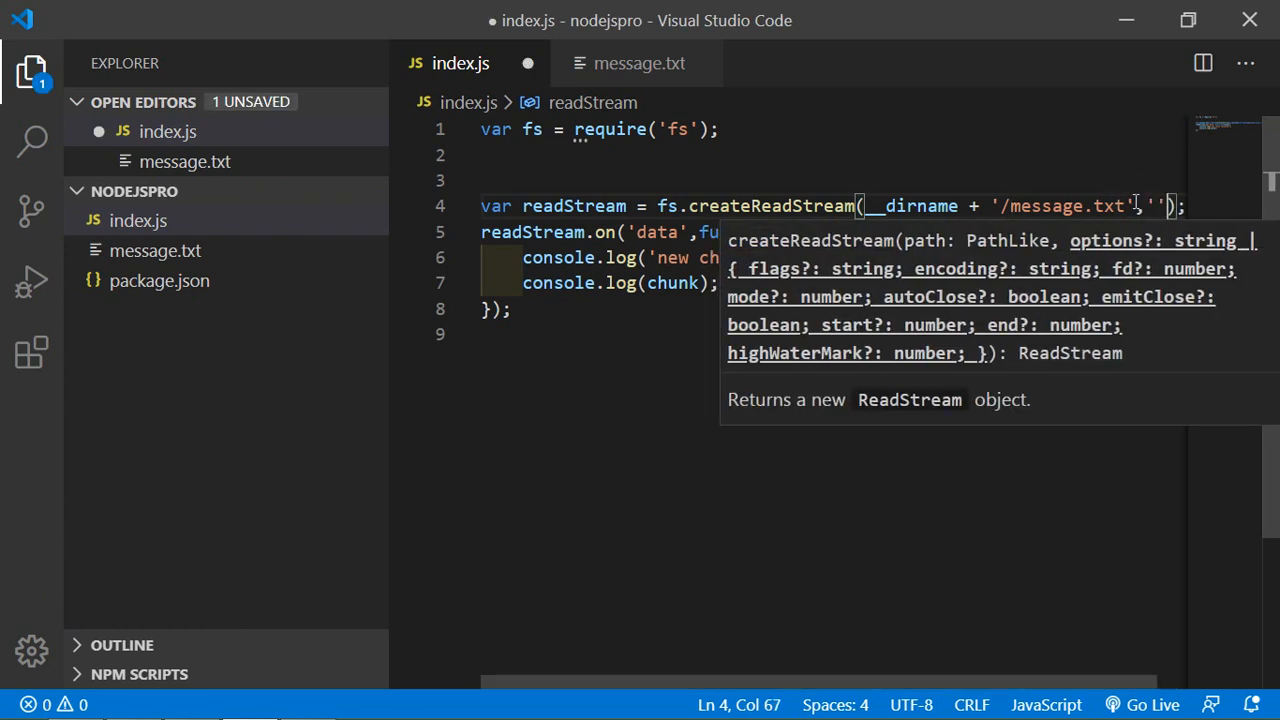
pyautogui.write('utf8')
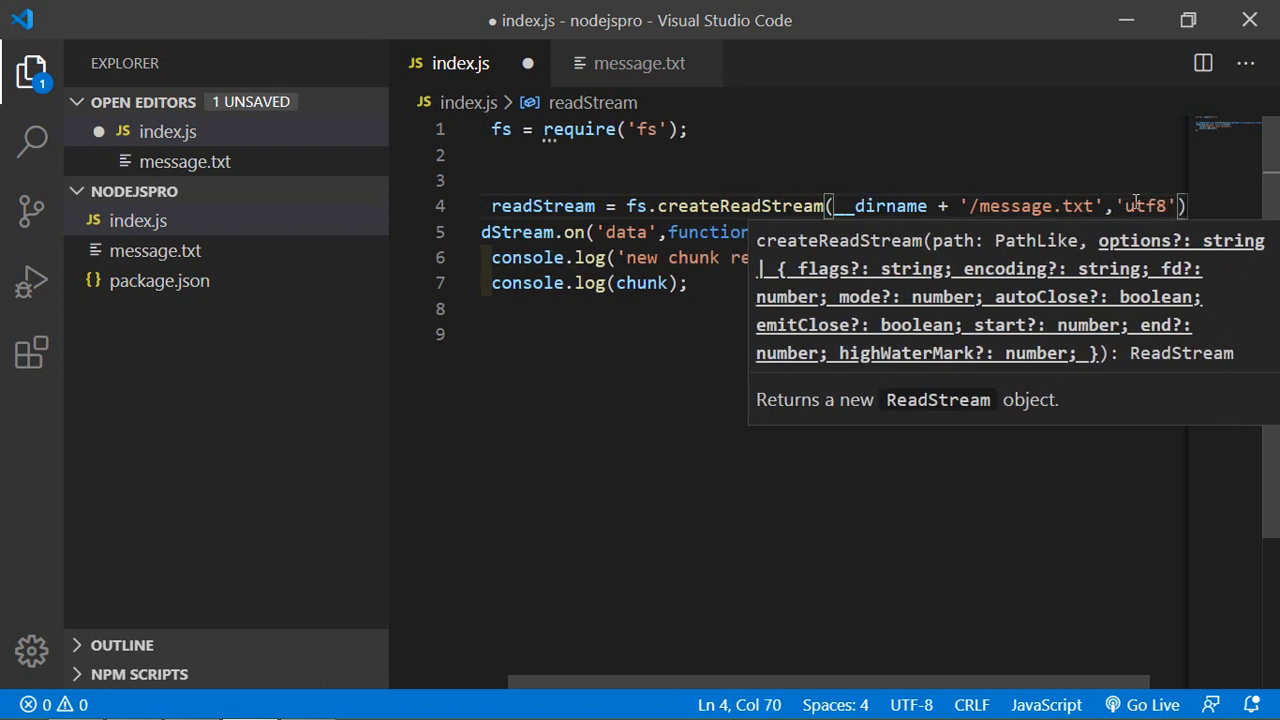
pyautogui.press('ctrl+s')
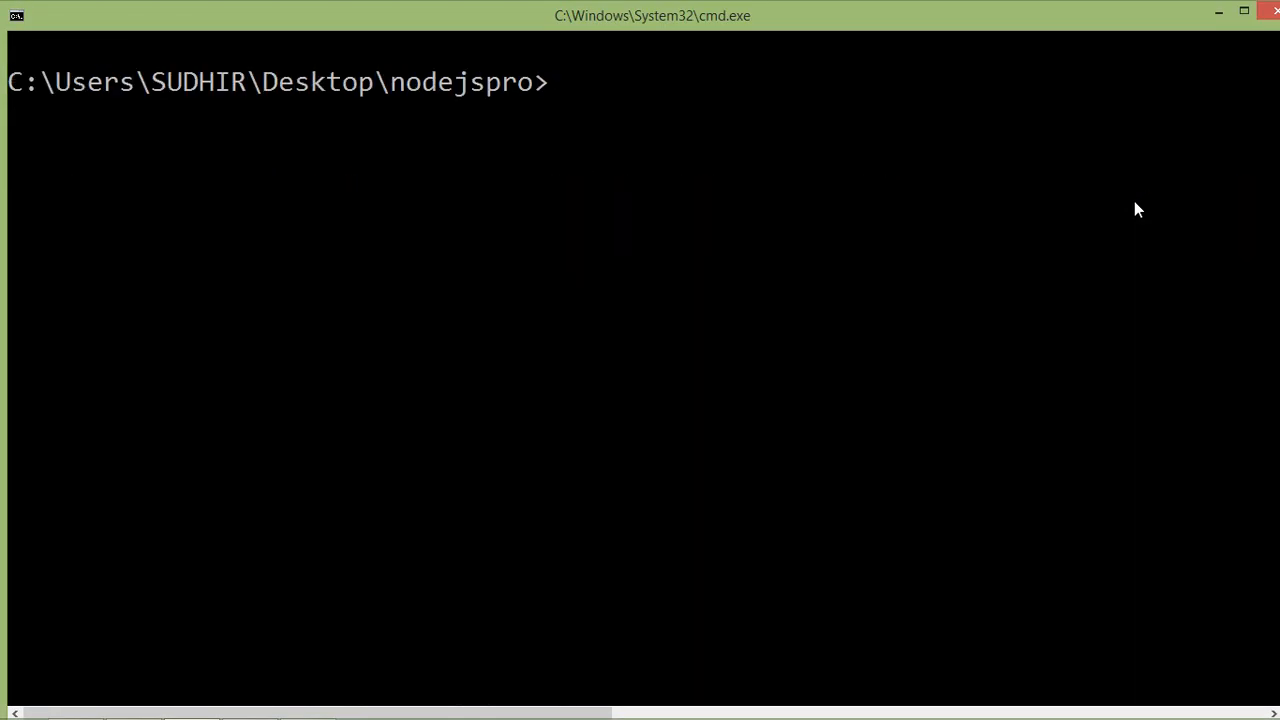
# Rerun node index.js so message.txt prints as readable lorem ipsum text.
pyautogui.write('node')
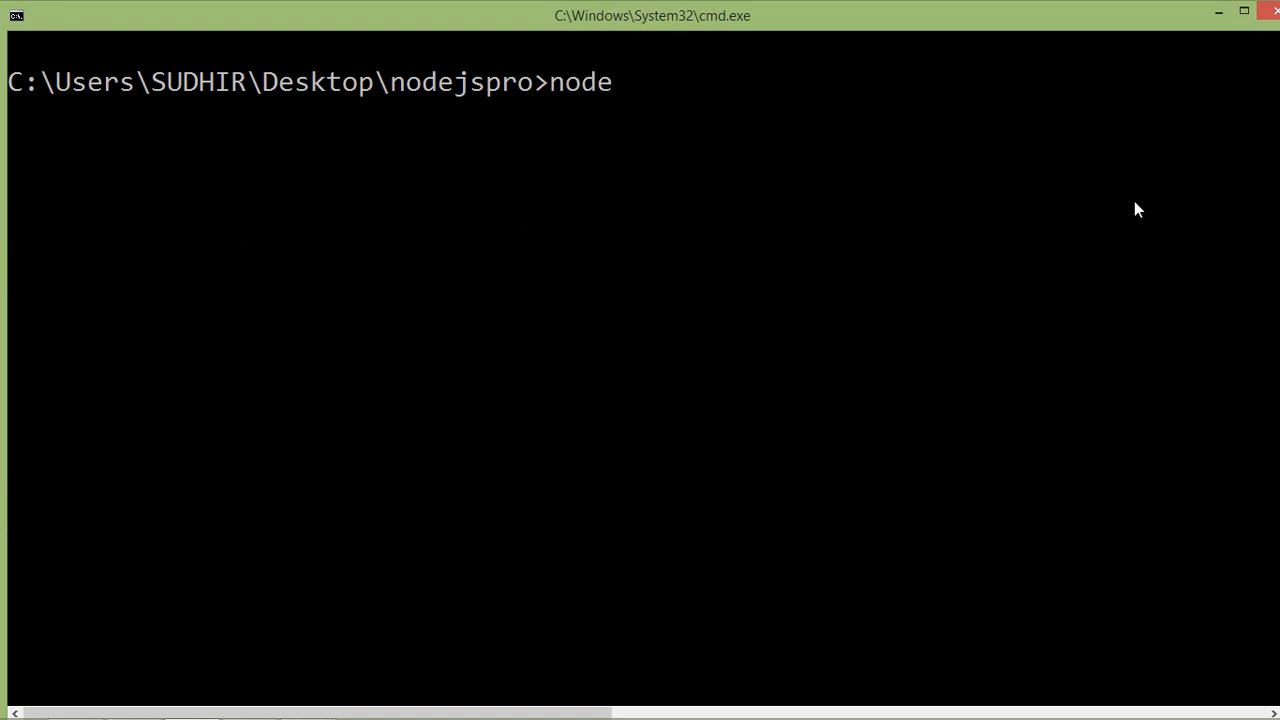
pyautogui.write('index.j')
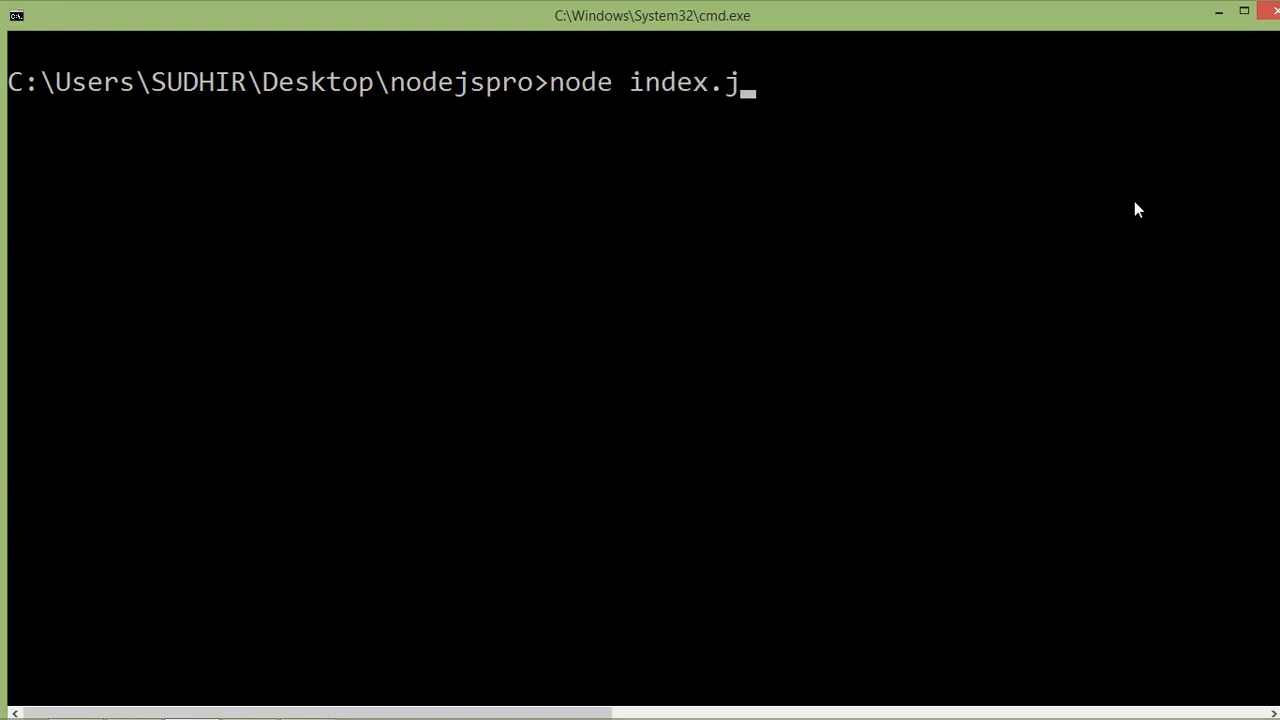
pyautogui.press('enter')
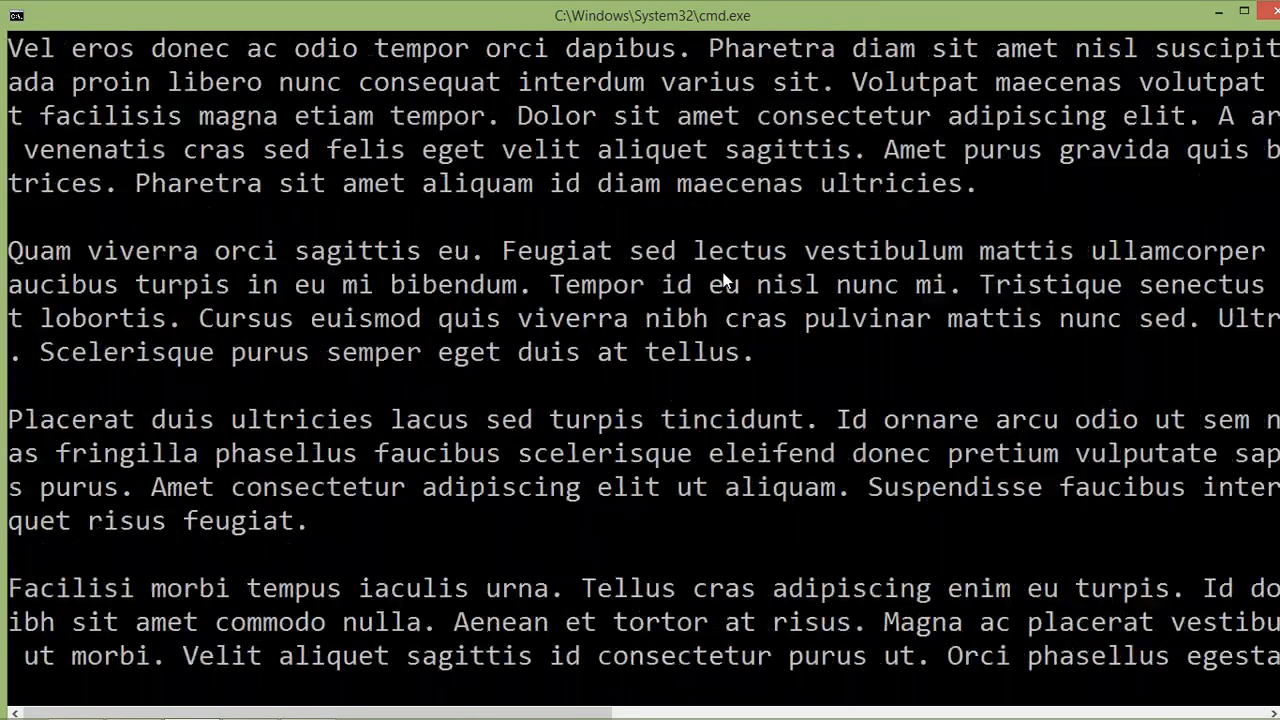
pyautogui.scroll(-3)
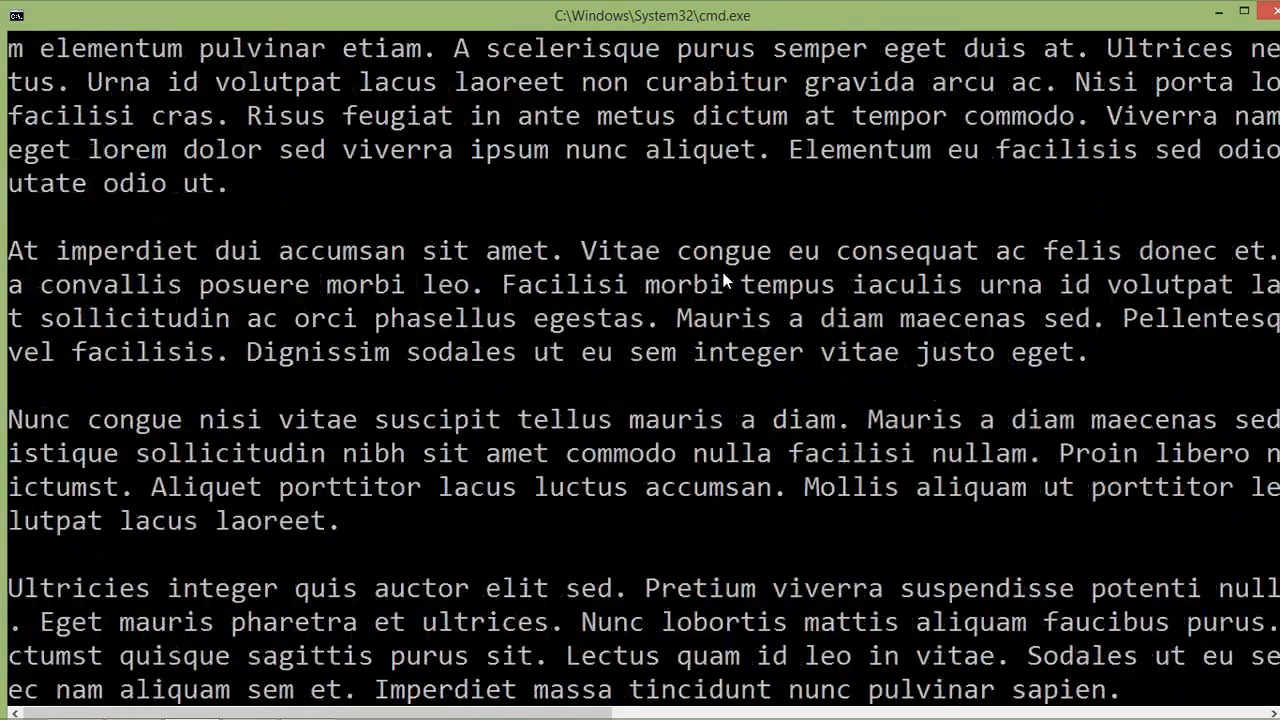